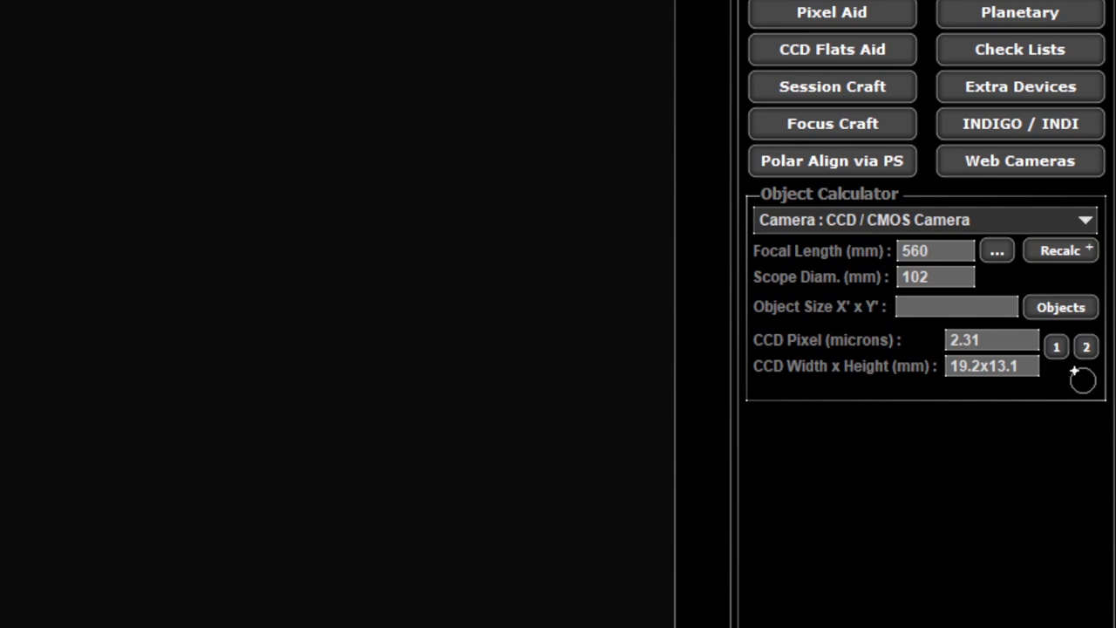
mouse_move(879, 524)
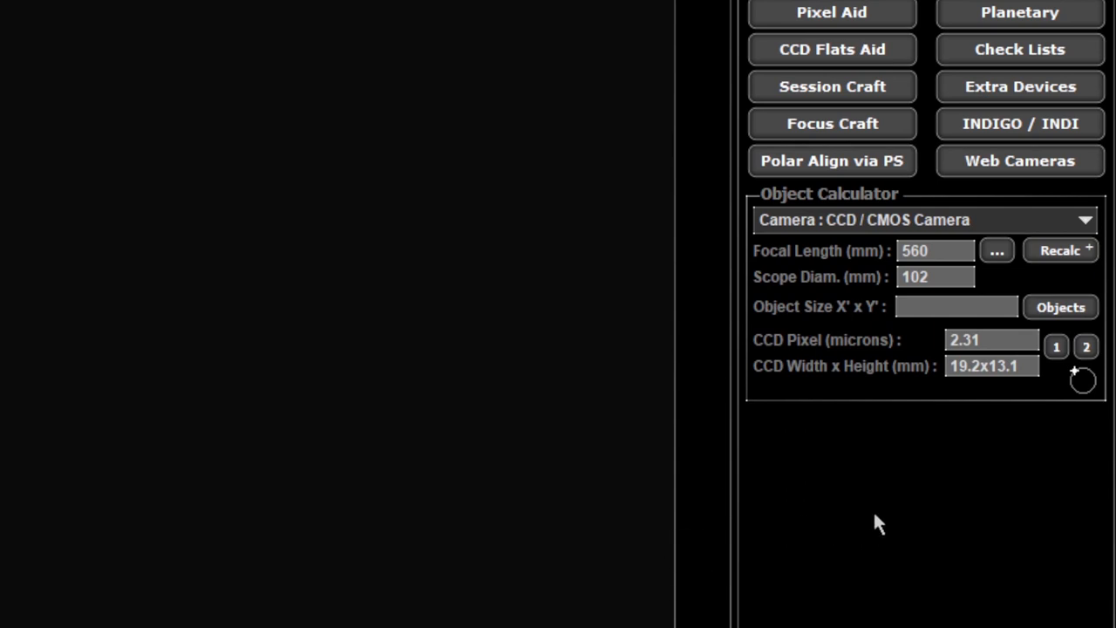
mouse_move(928, 453)
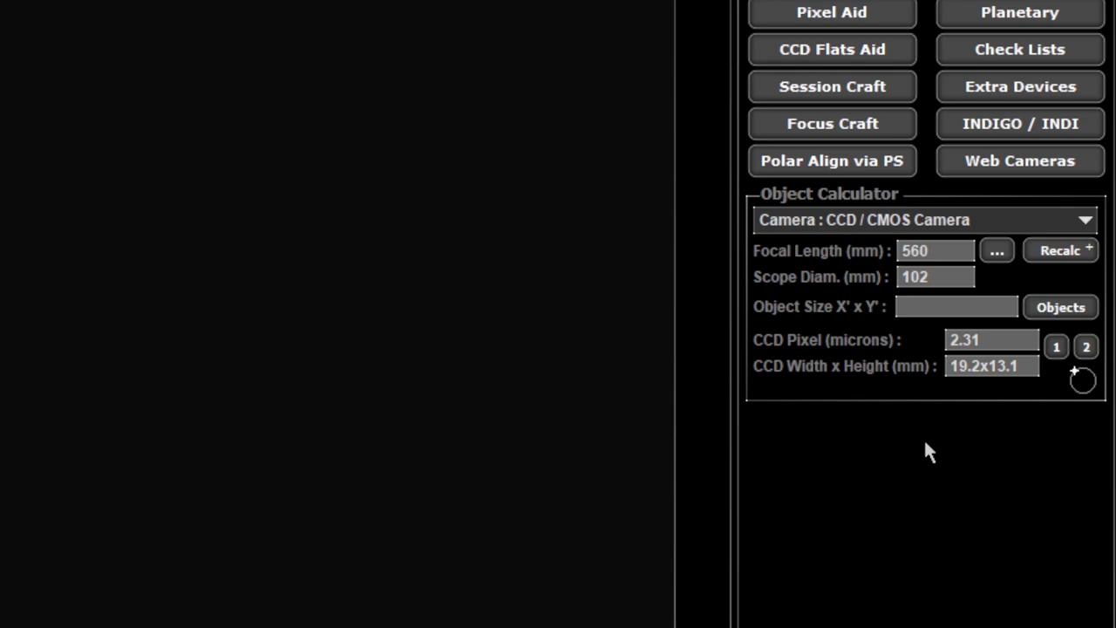
mouse_move(771, 258)
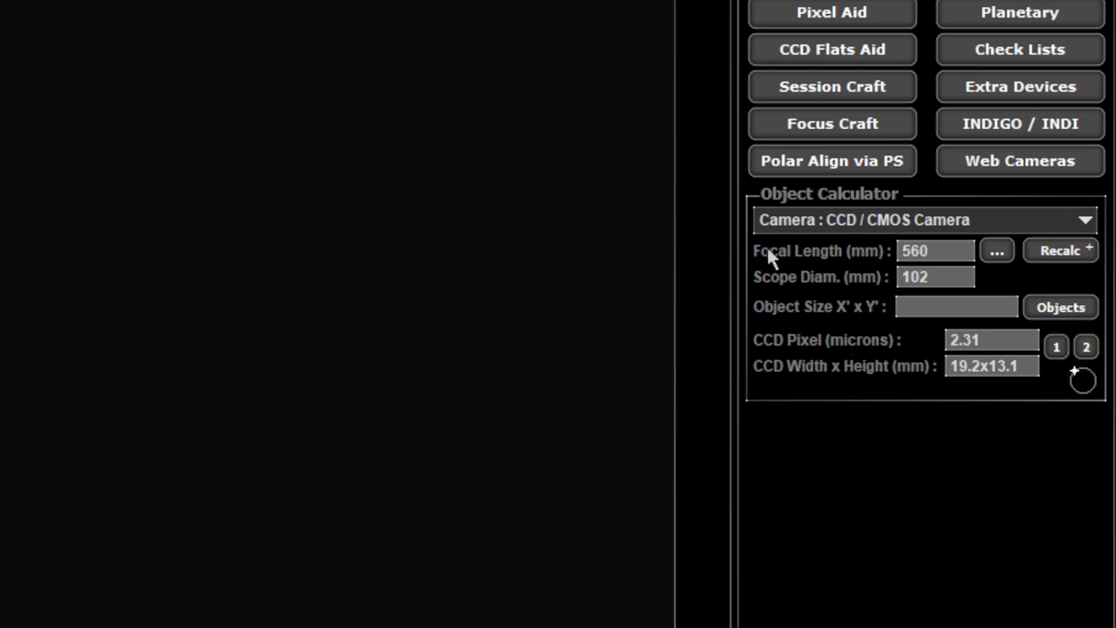
mouse_move(928, 220)
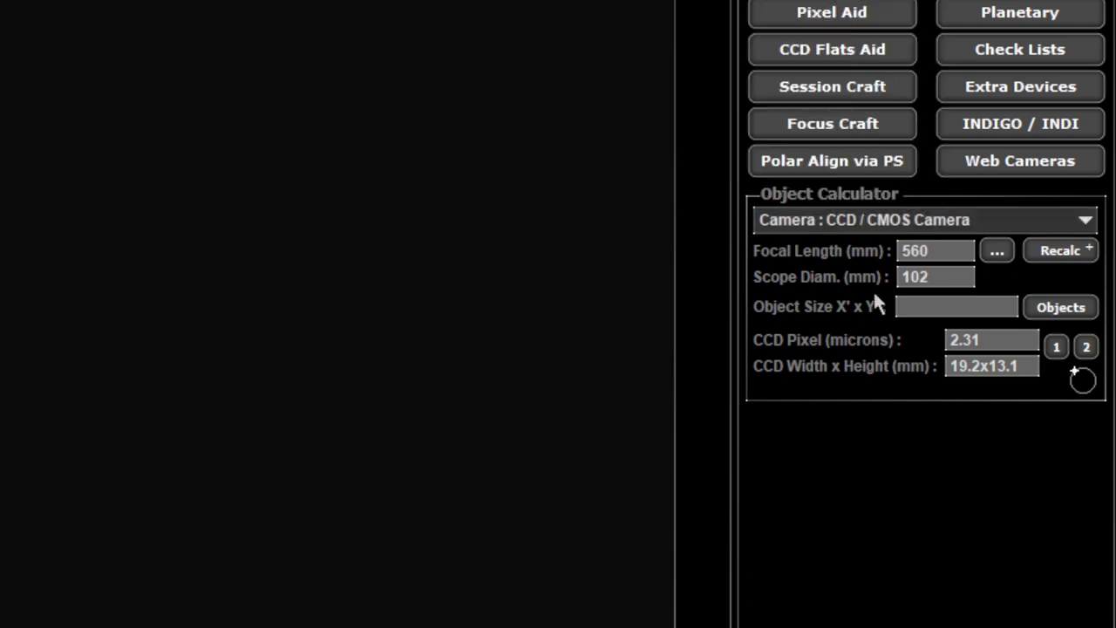
mouse_move(868, 436)
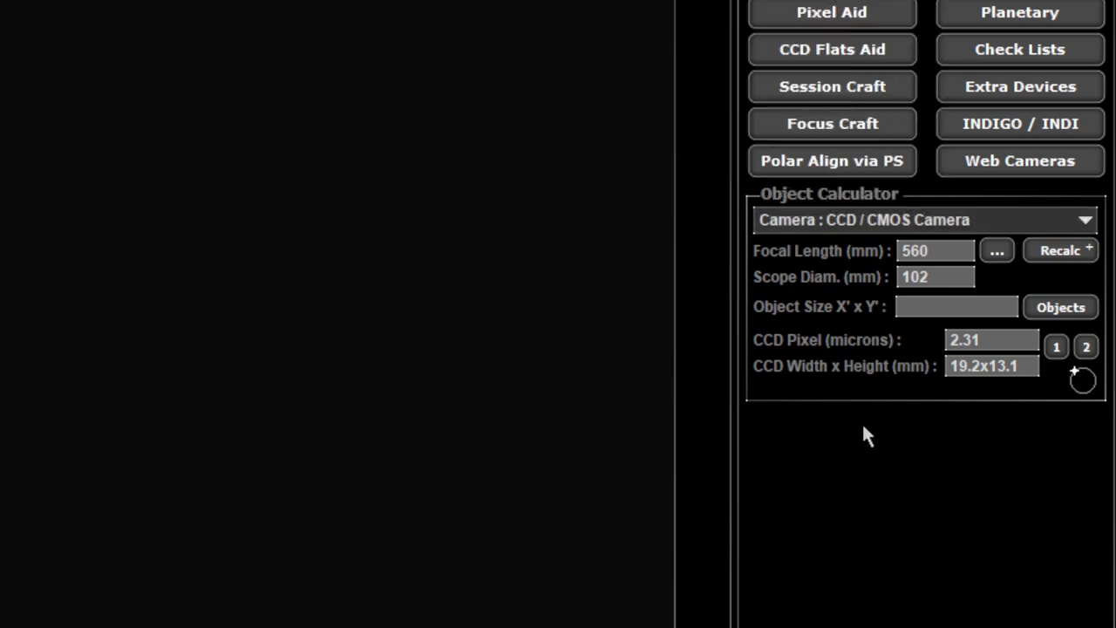
mouse_move(868, 428)
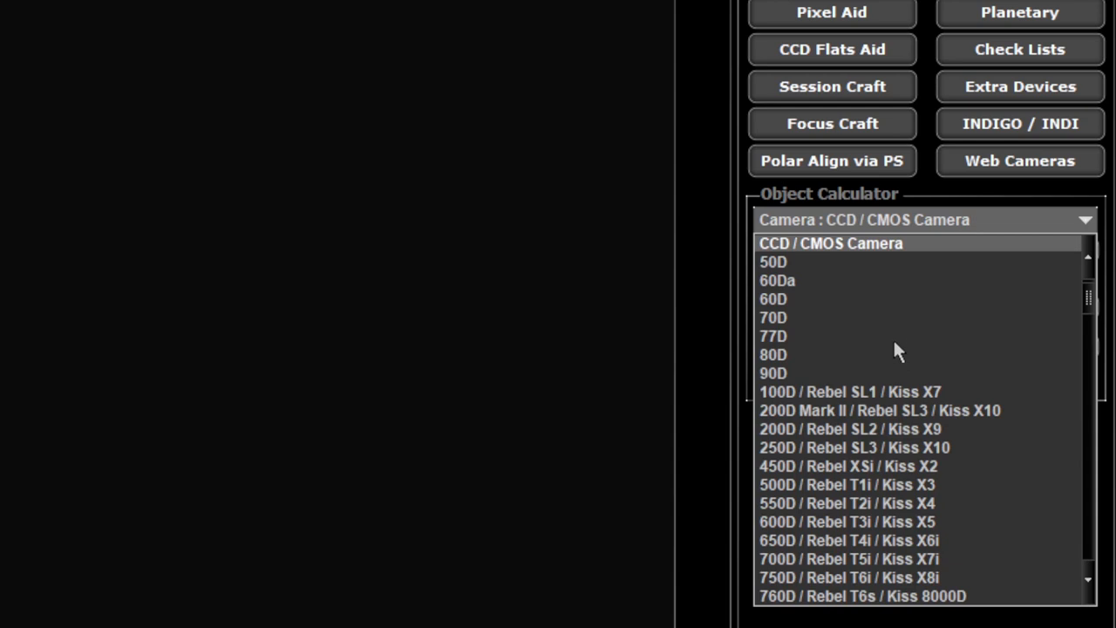
mouse_move(1012, 251)
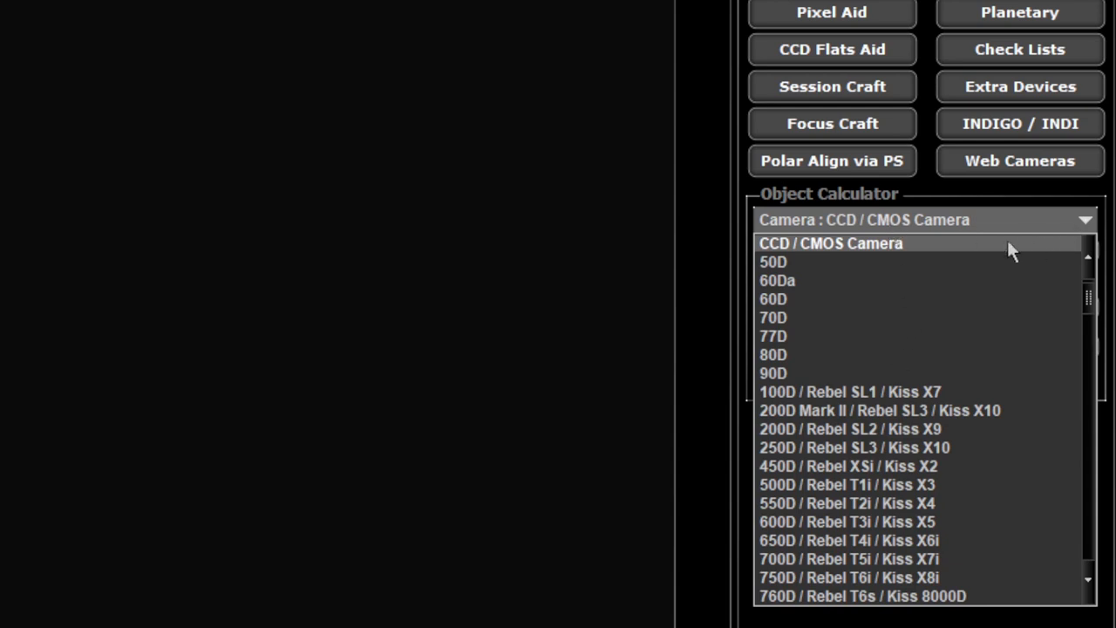
Keep CCD/CMOS camera type and start a new focal length profile in the manager.
left_click(830, 245)
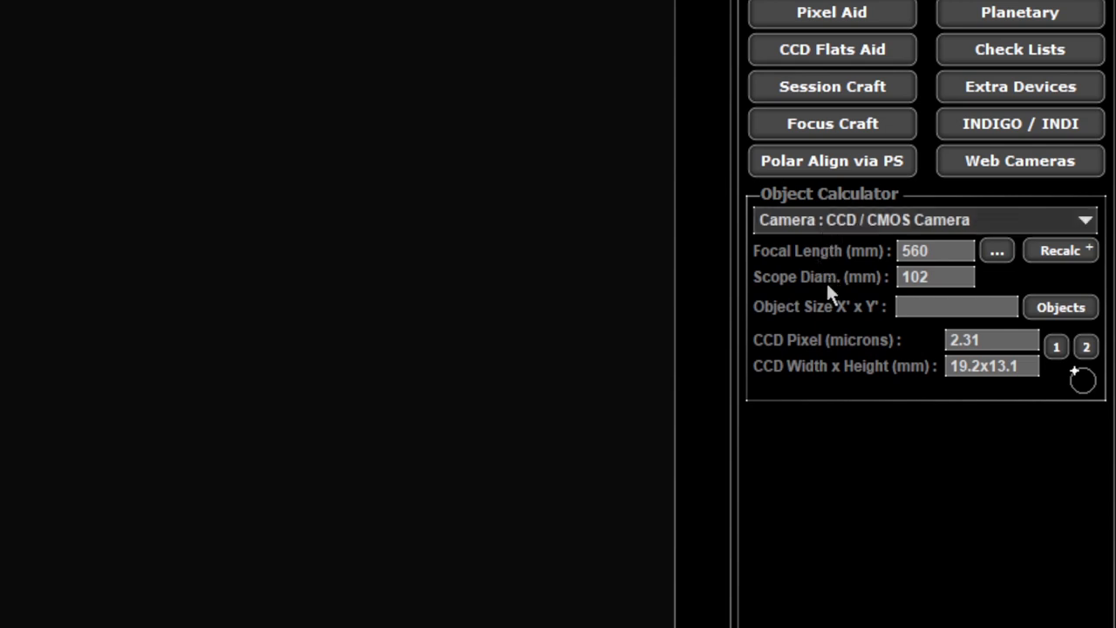
mouse_move(882, 468)
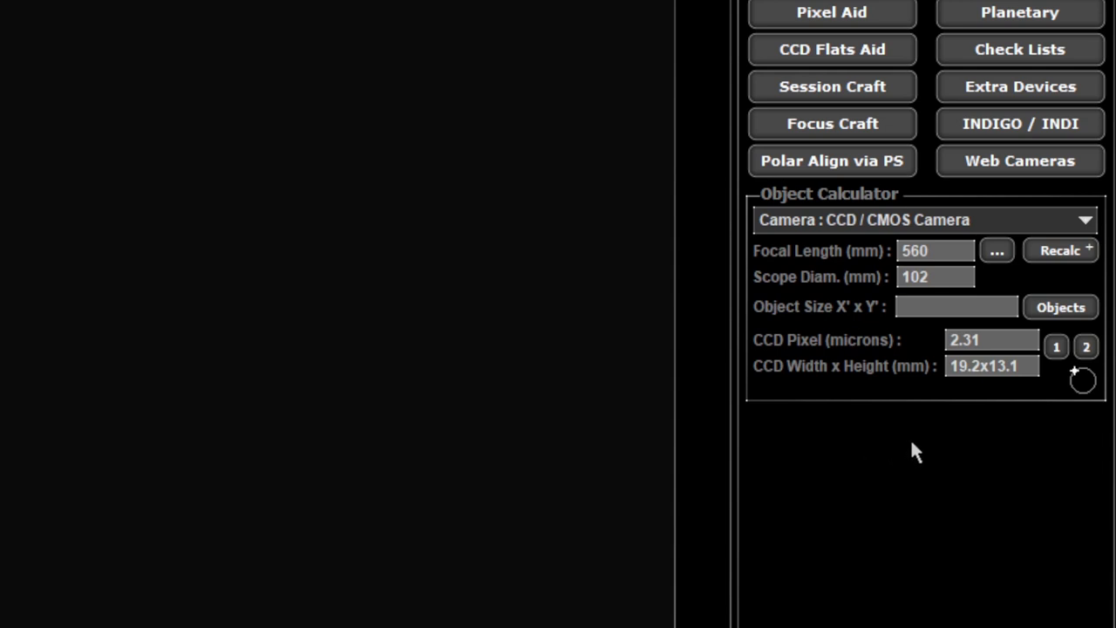
mouse_move(891, 454)
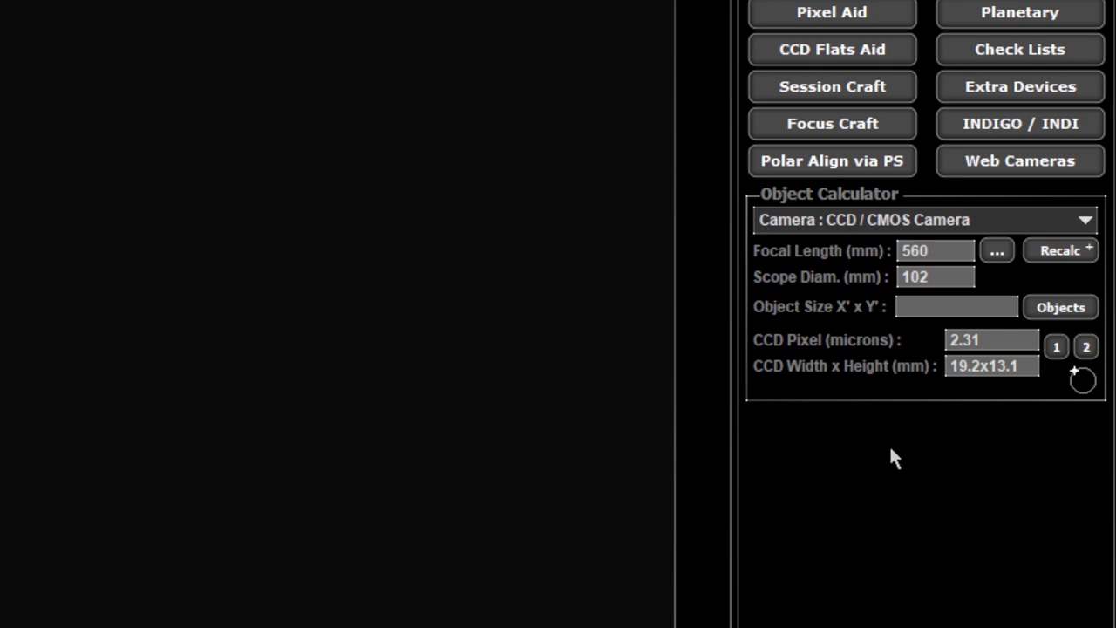
mouse_move(875, 450)
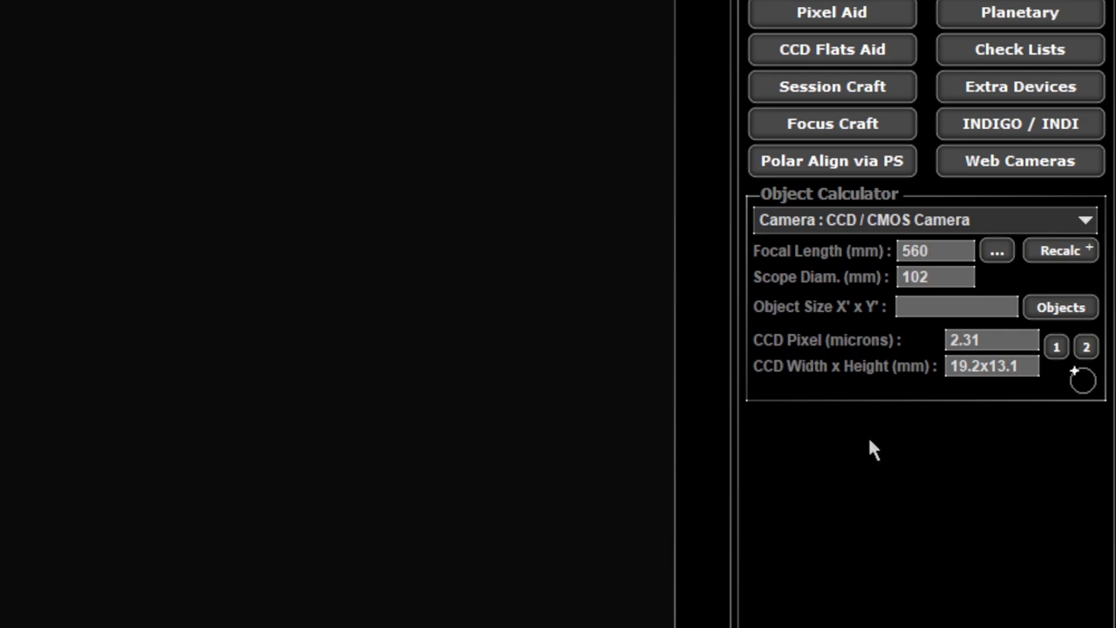
mouse_move(844, 375)
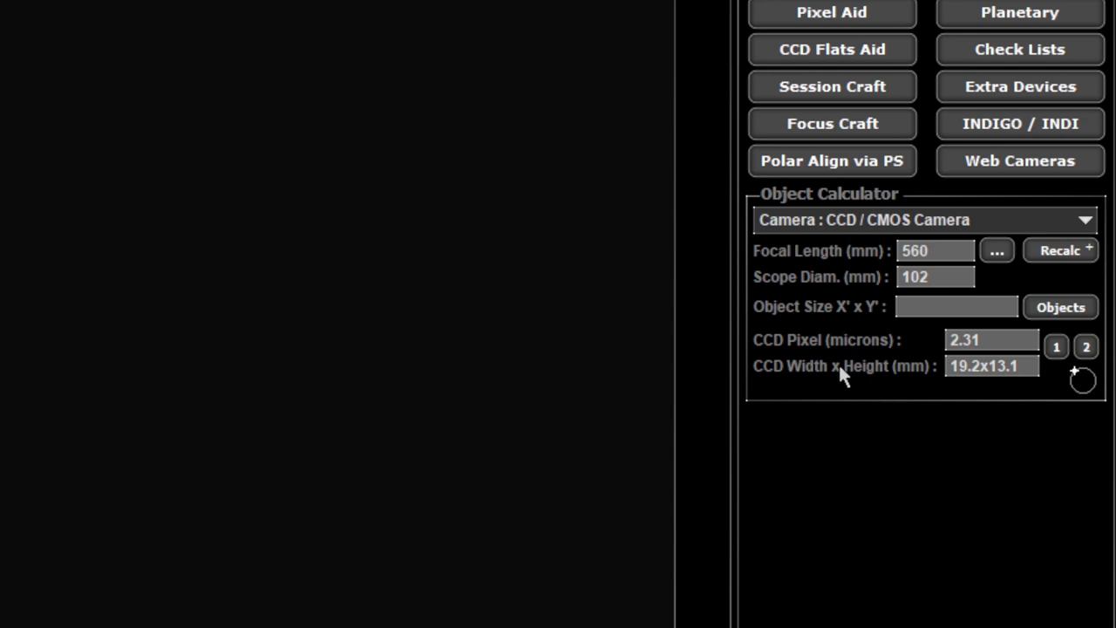
mouse_move(823, 261)
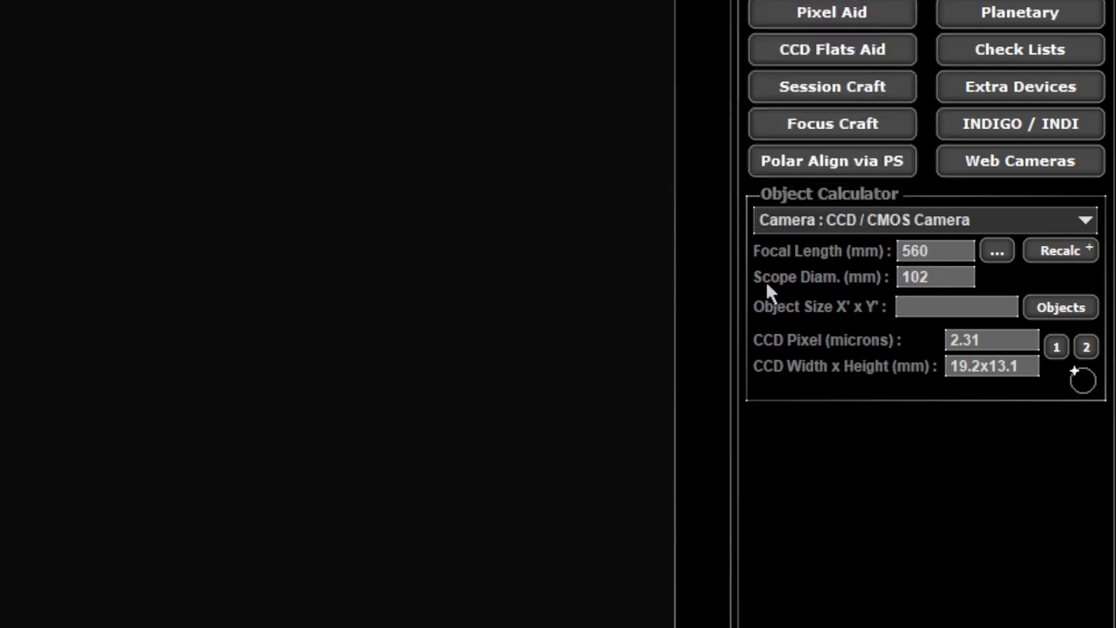
mouse_move(785, 265)
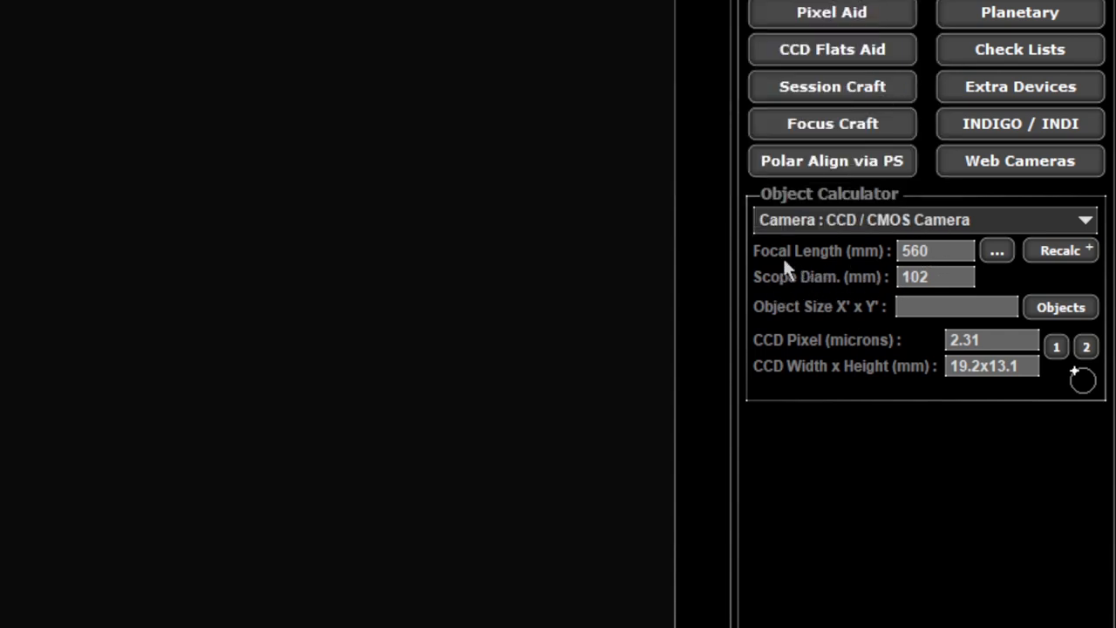
mouse_move(869, 276)
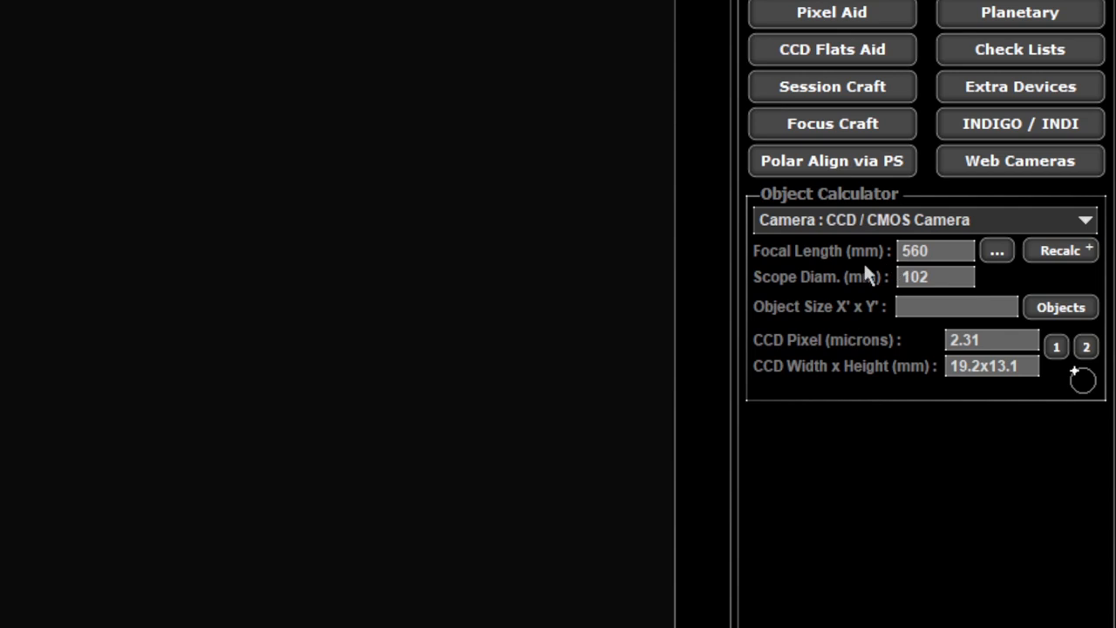
mouse_move(817, 471)
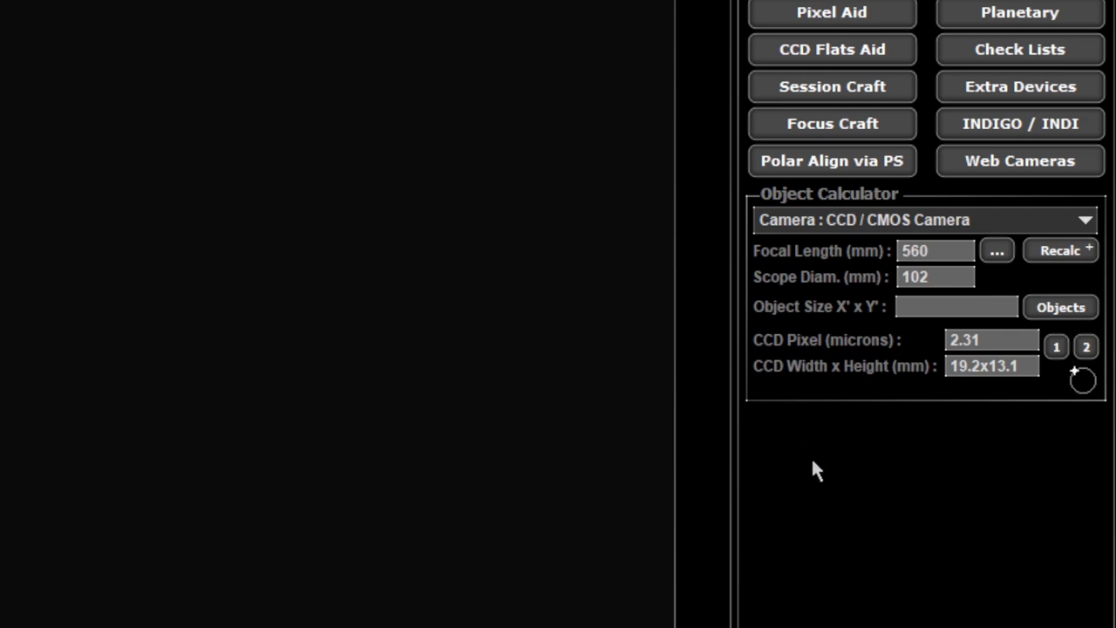
mouse_move(827, 478)
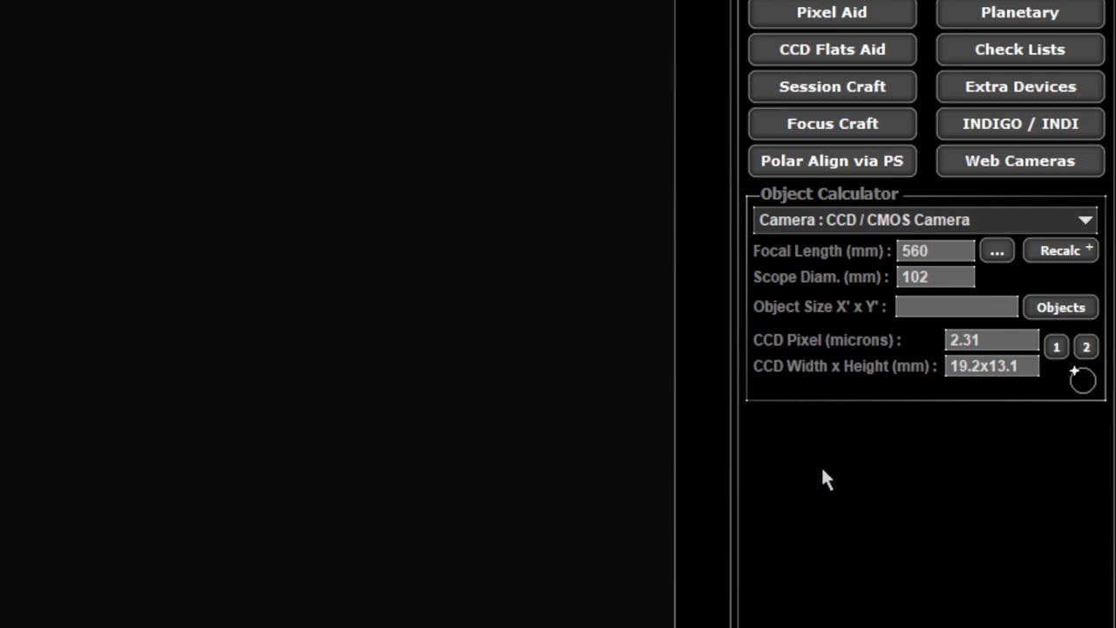
mouse_move(868, 444)
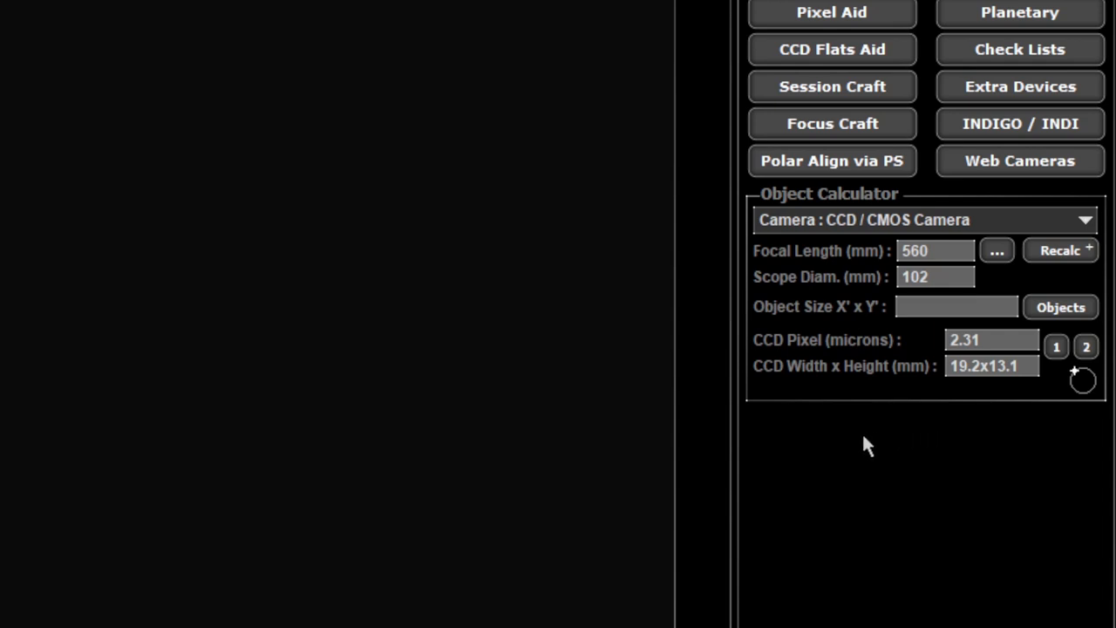
mouse_move(859, 445)
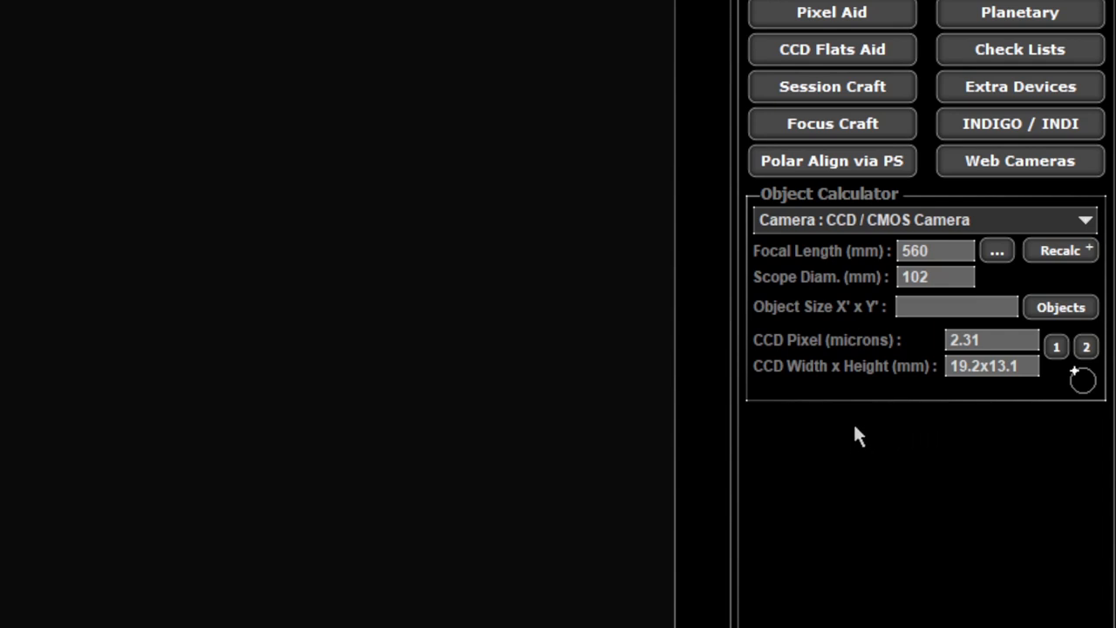
mouse_move(844, 281)
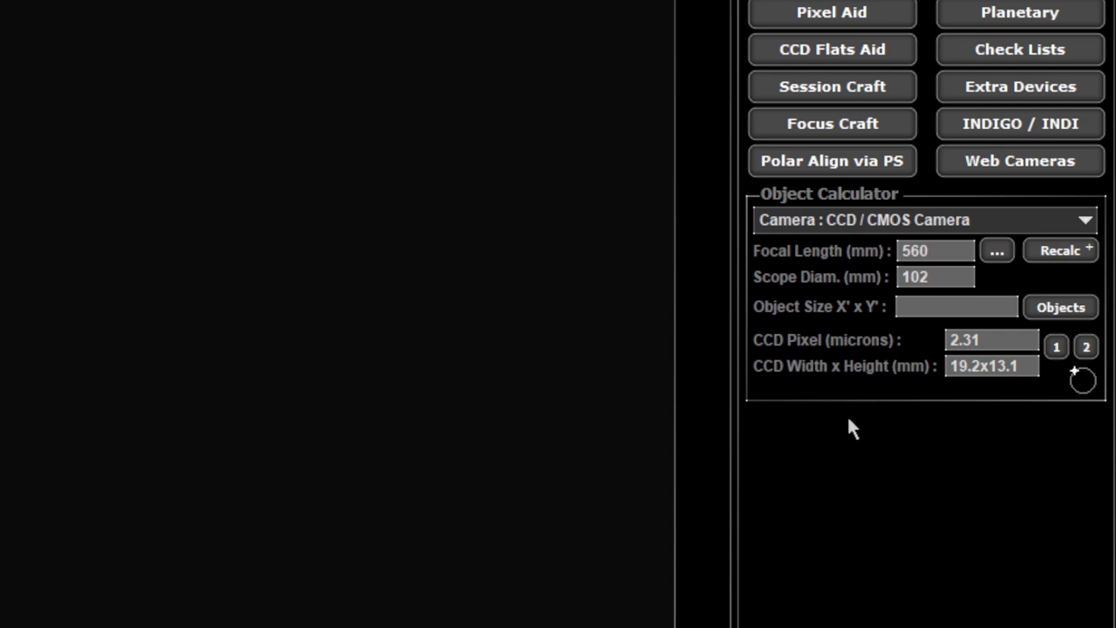
mouse_move(816, 398)
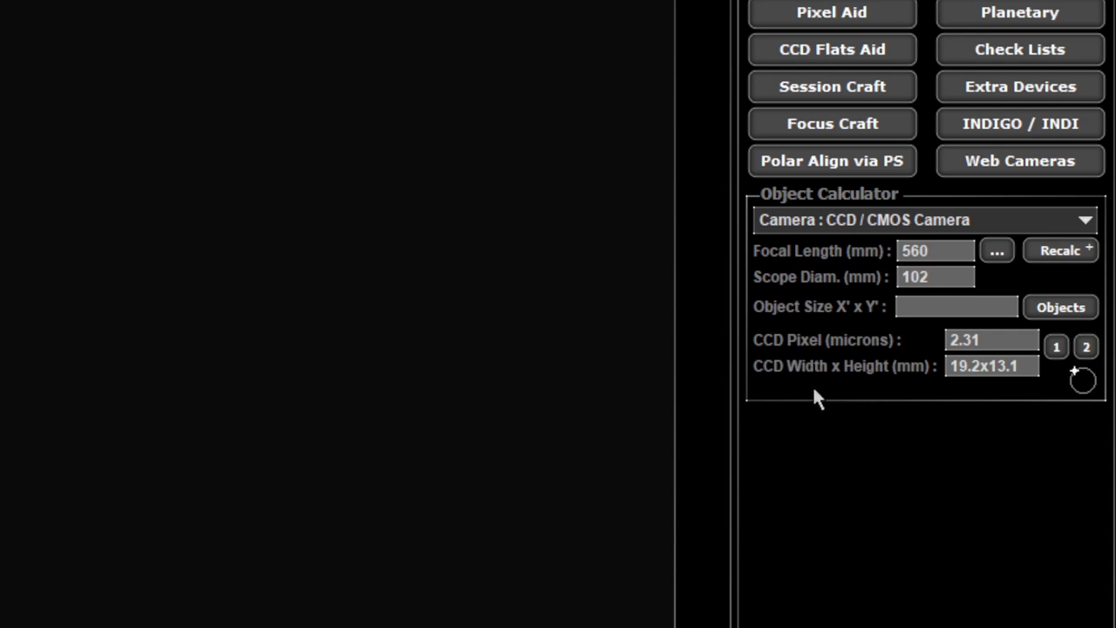
mouse_move(841, 405)
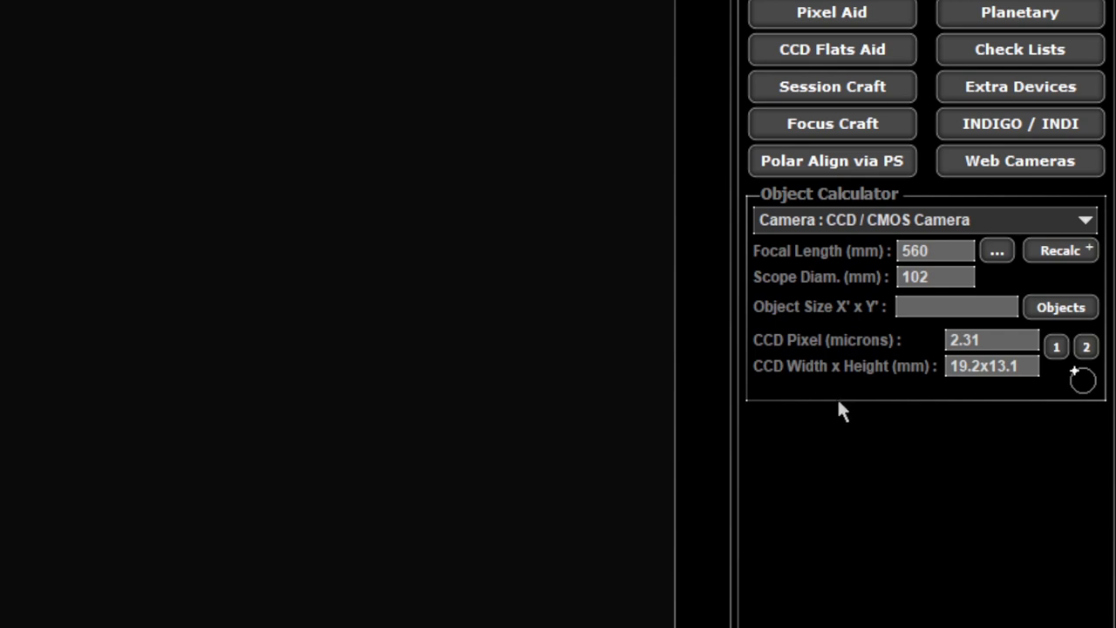
mouse_move(829, 398)
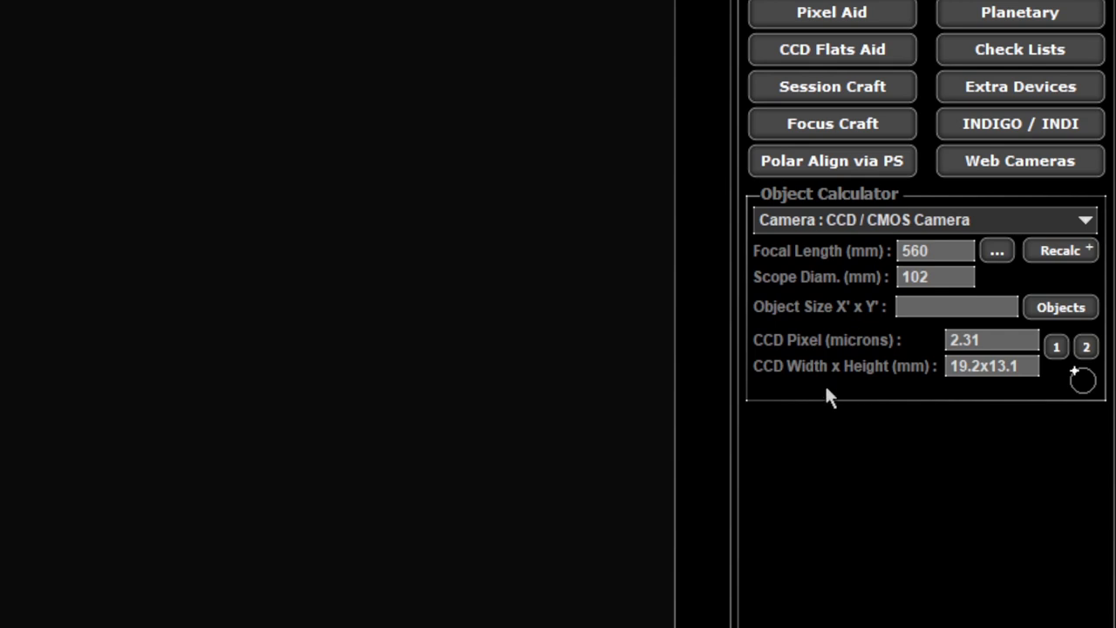
mouse_move(830, 384)
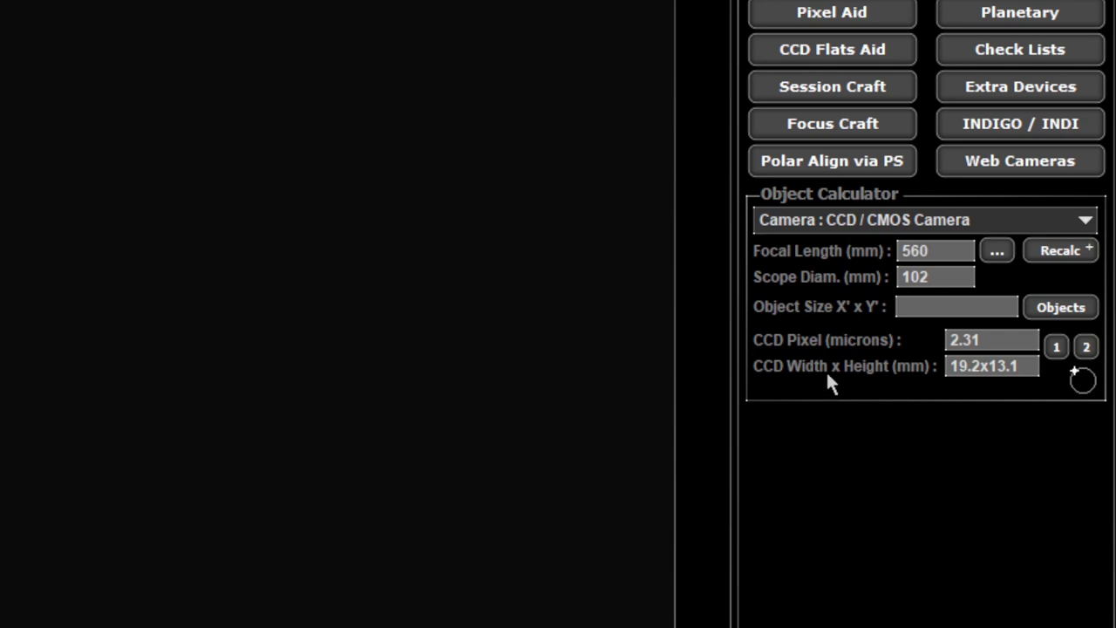
mouse_move(844, 352)
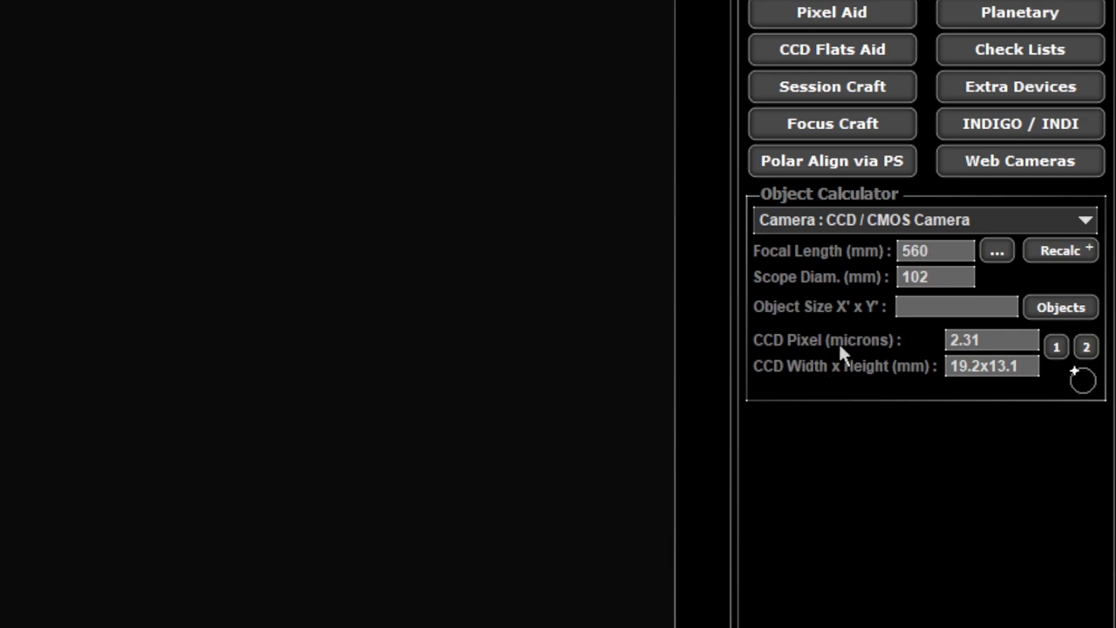
mouse_move(841, 357)
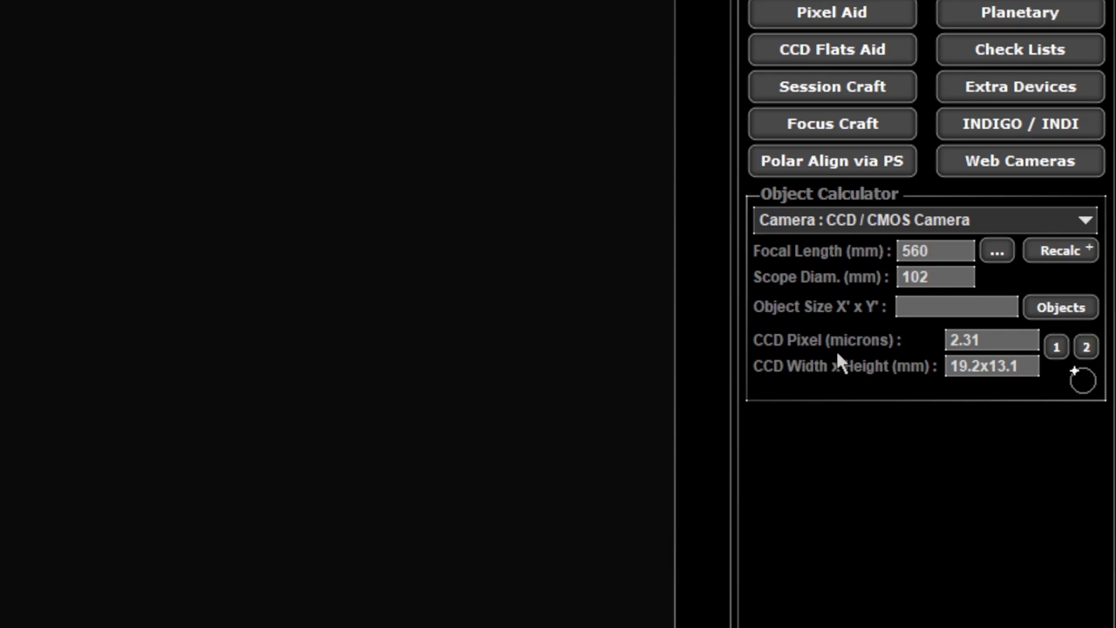
mouse_move(851, 353)
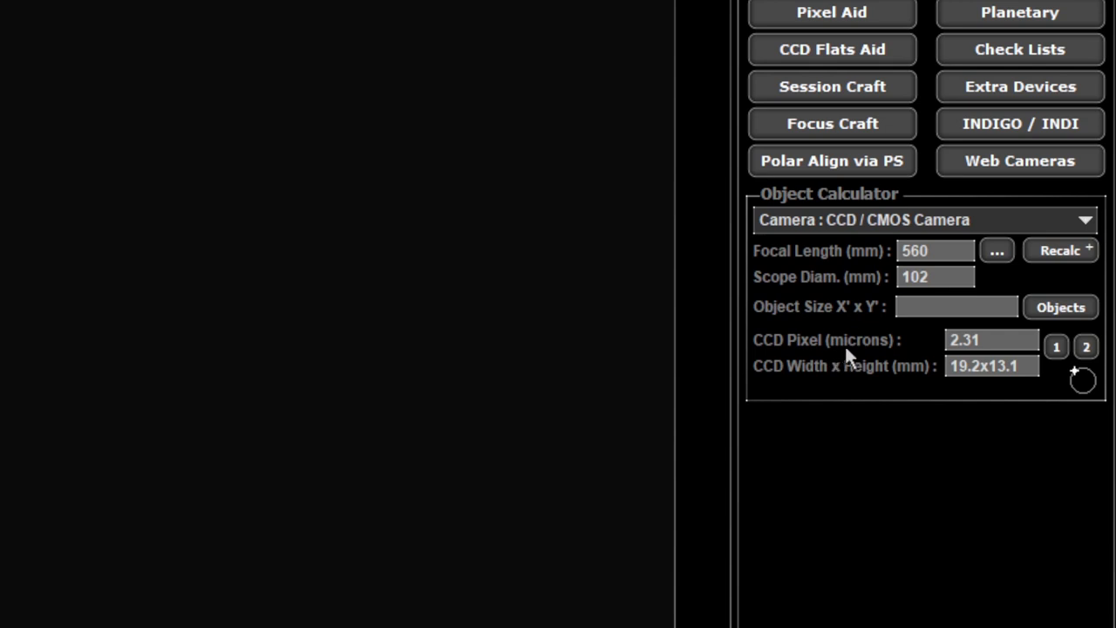
mouse_move(800, 310)
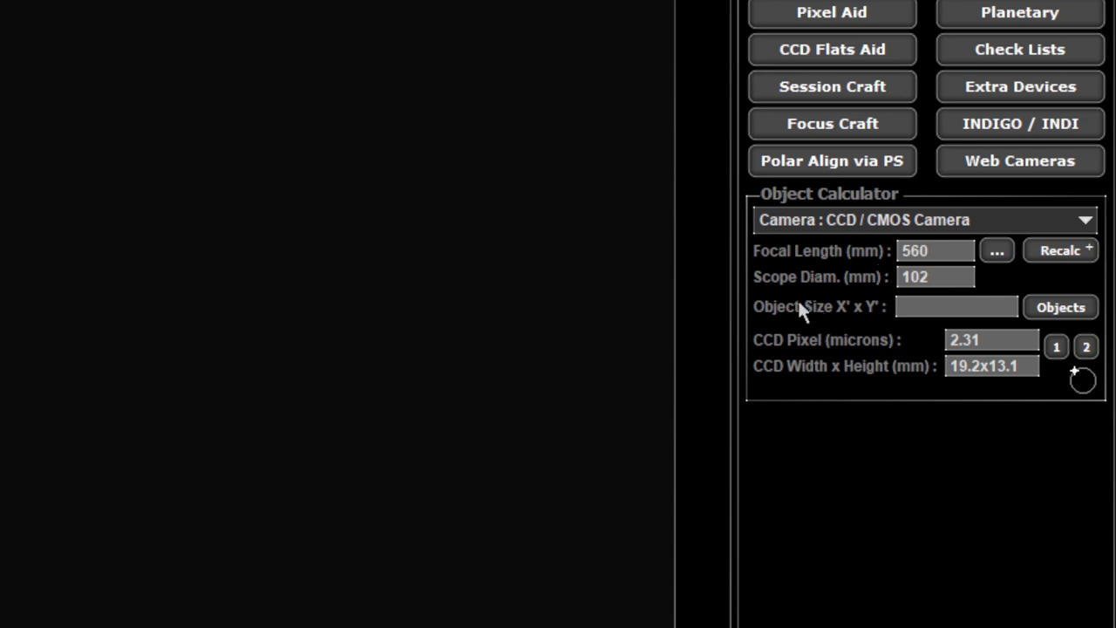
mouse_move(887, 438)
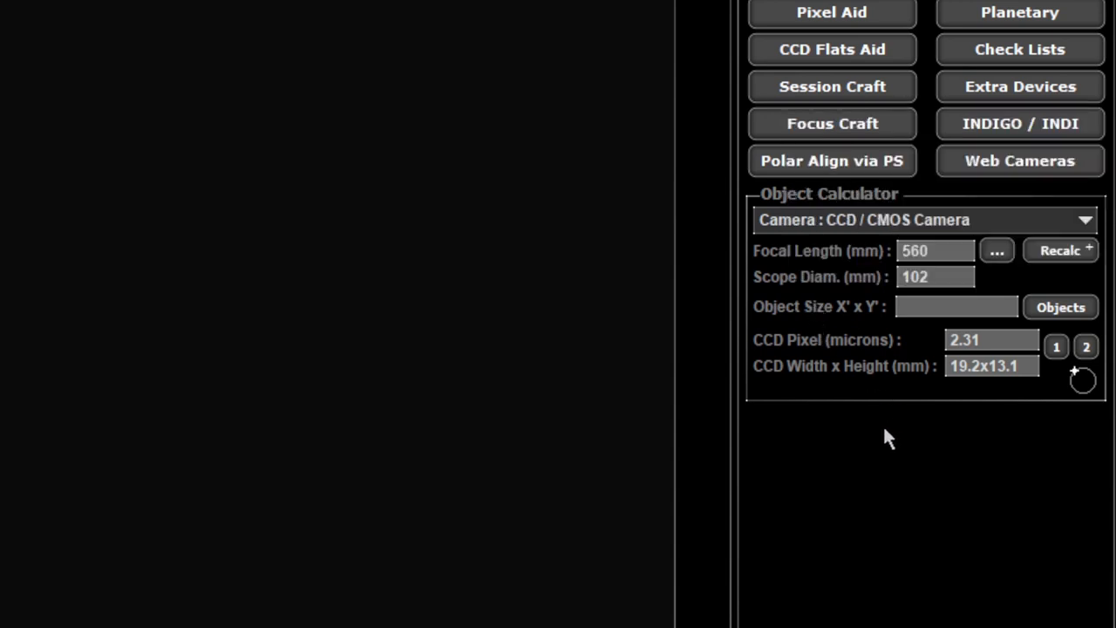
mouse_move(898, 436)
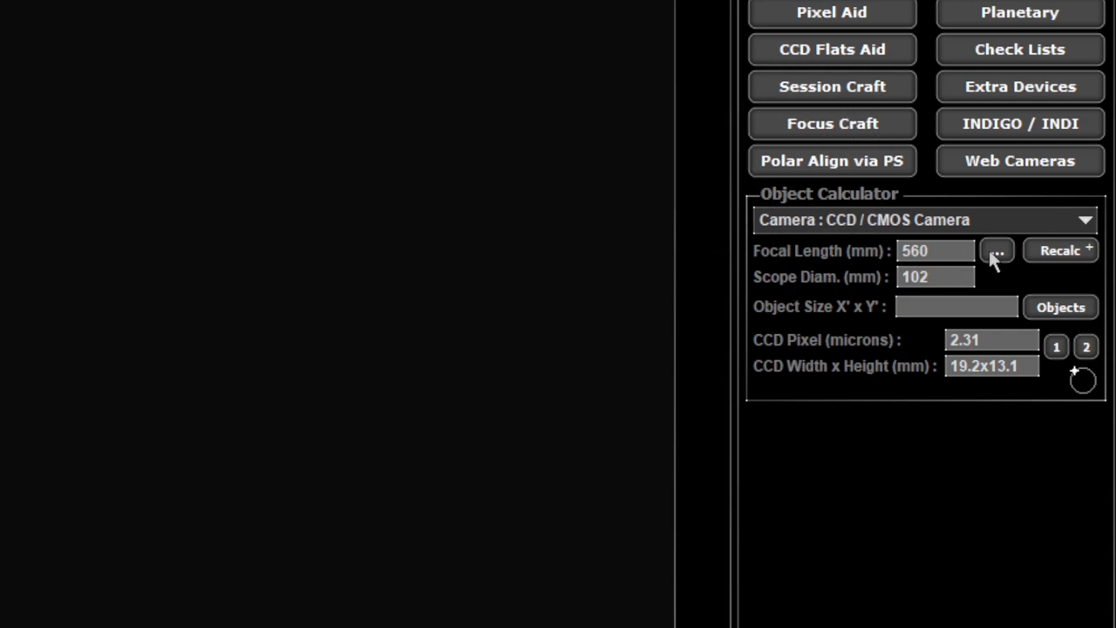
mouse_move(1003, 260)
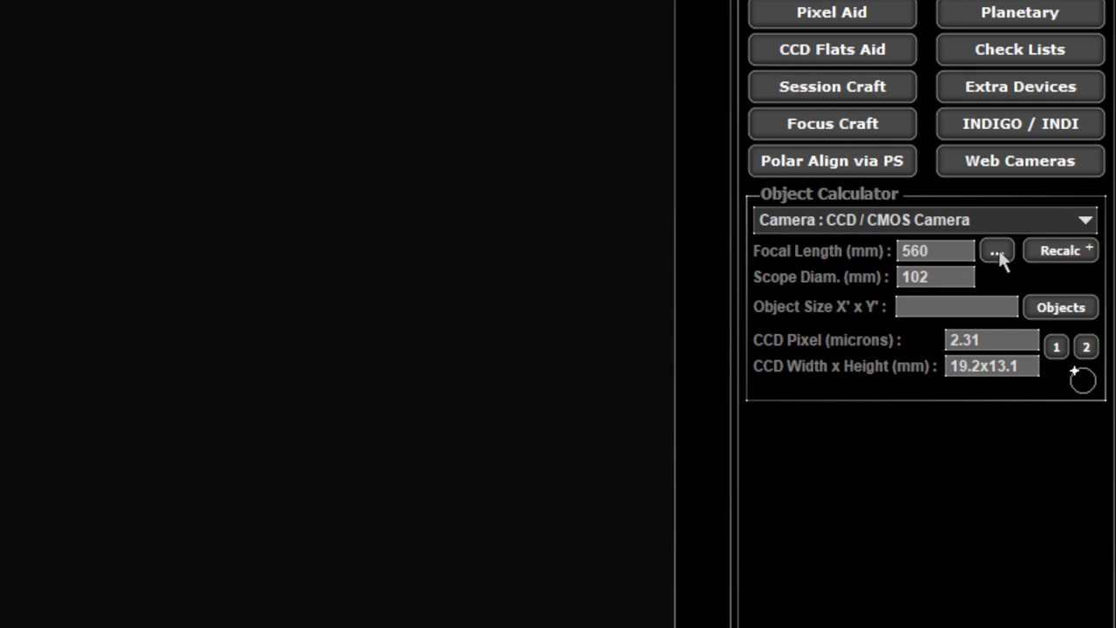
left_click(998, 251)
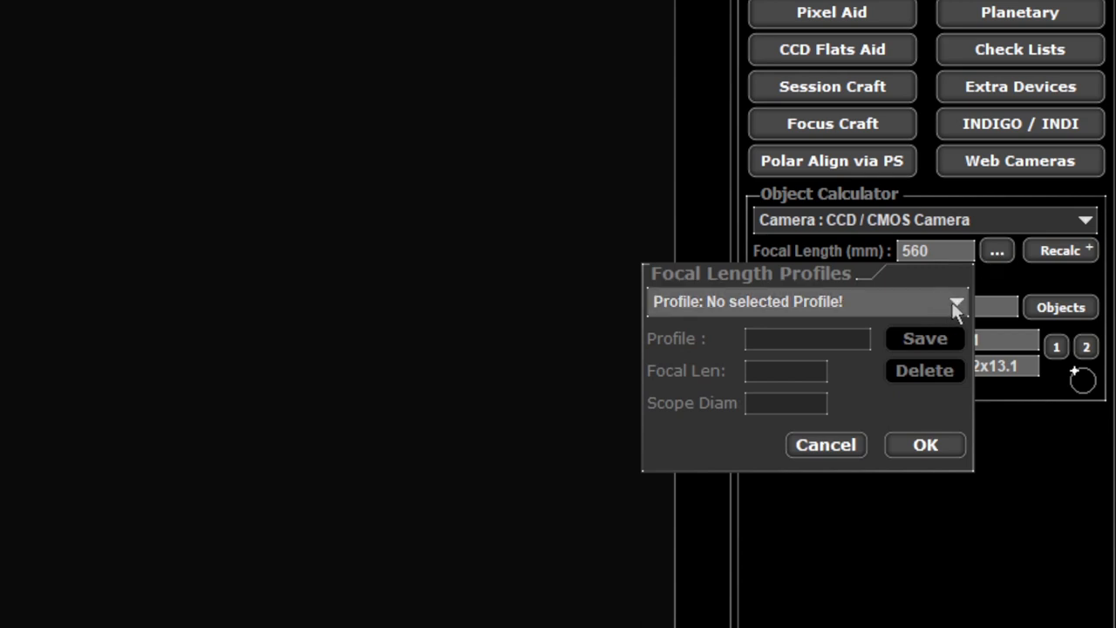
left_click(956, 300)
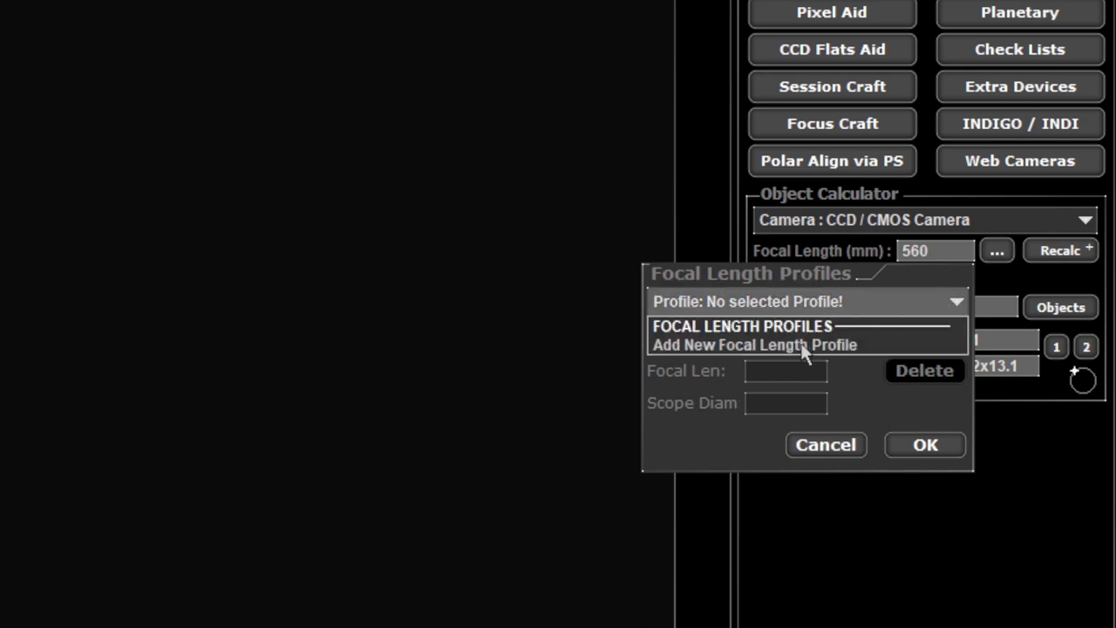
left_click(753, 346)
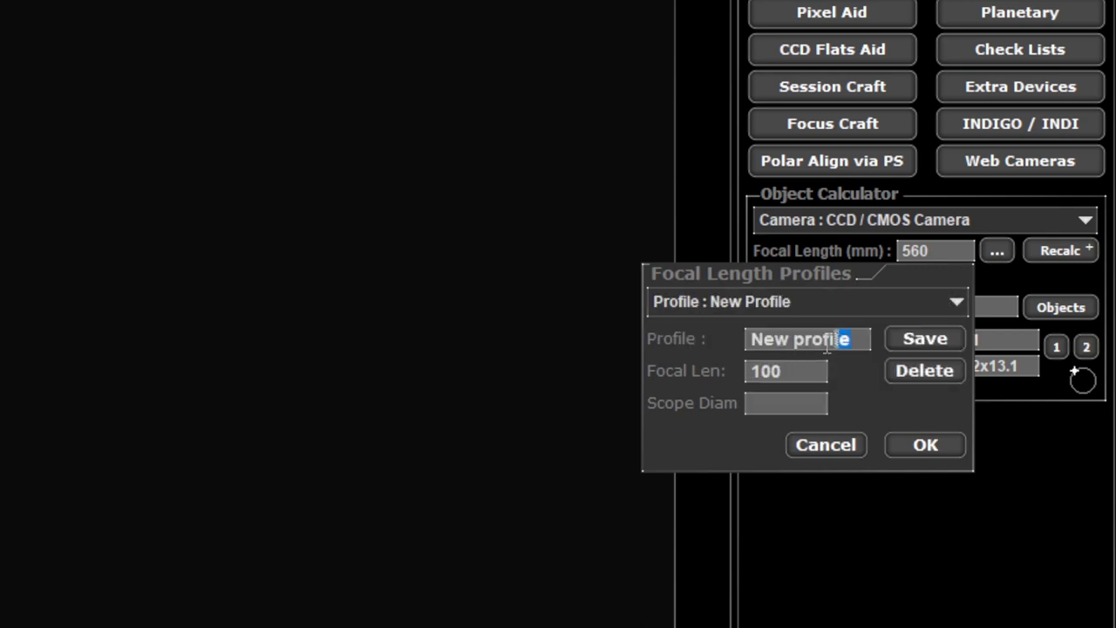
Name the profile '102mm @ 560mm' with 560 mm focal length and 102 mm diameter, save and apply it.
type("102")
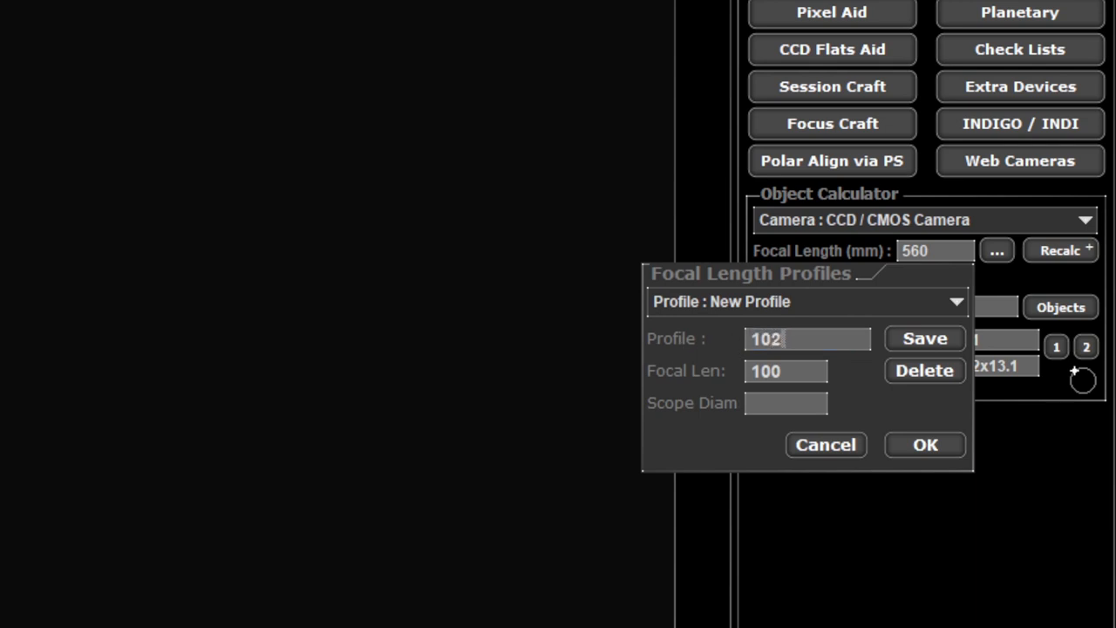
type("n")
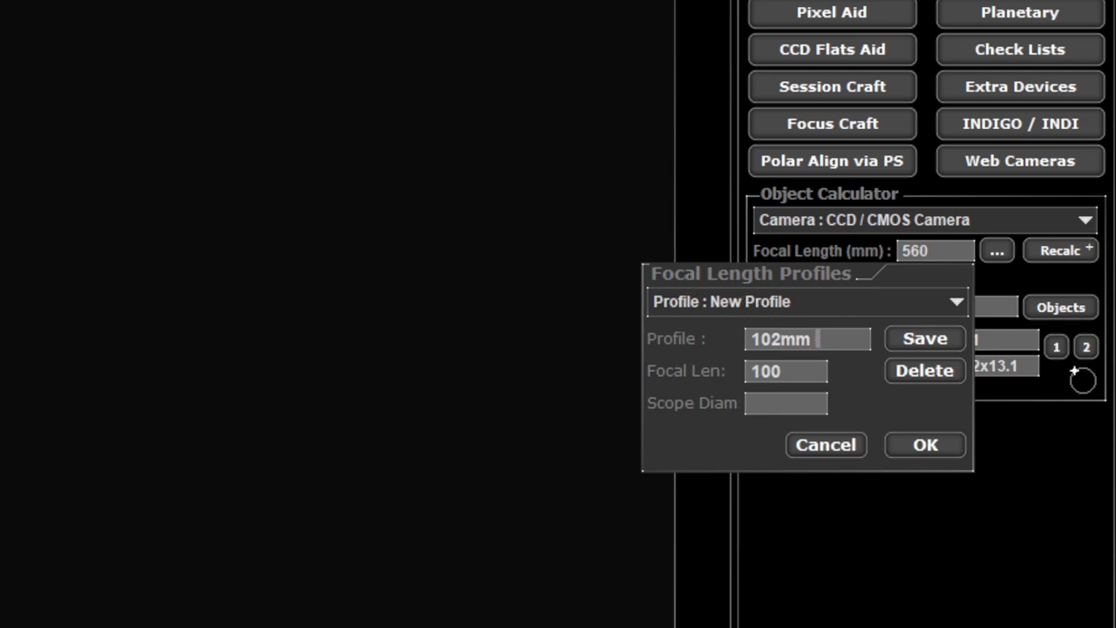
type("@")
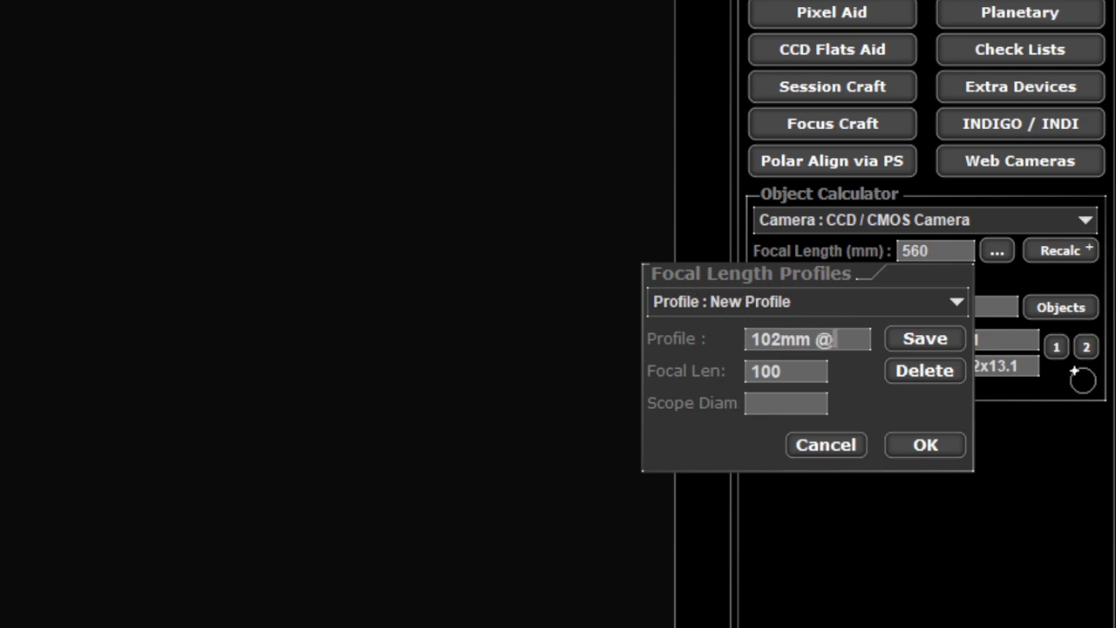
type("560mm")
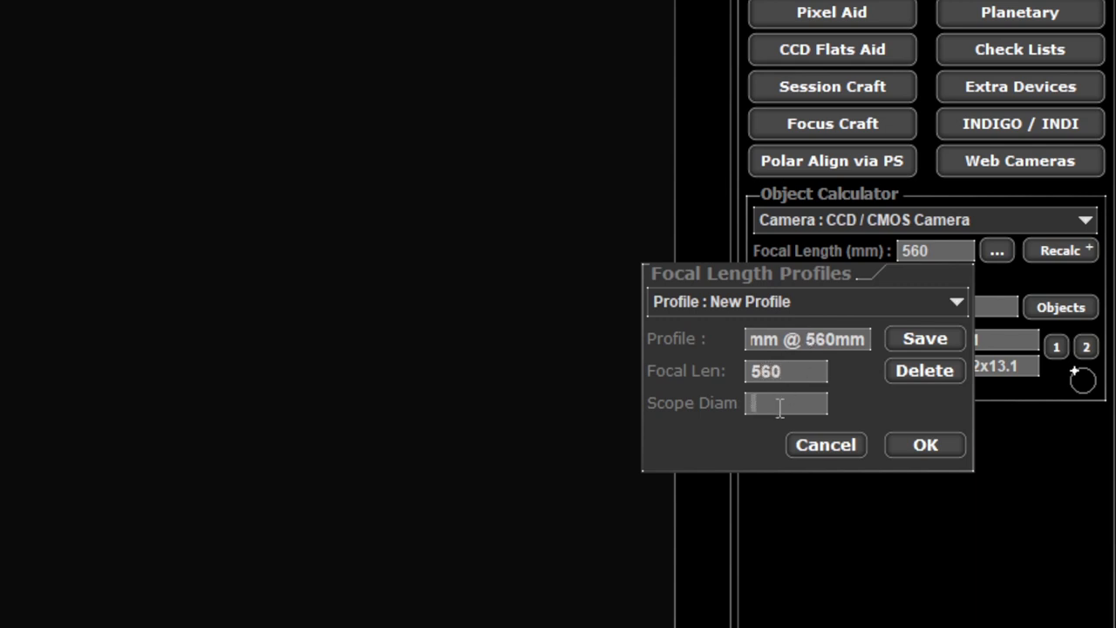
type("102")
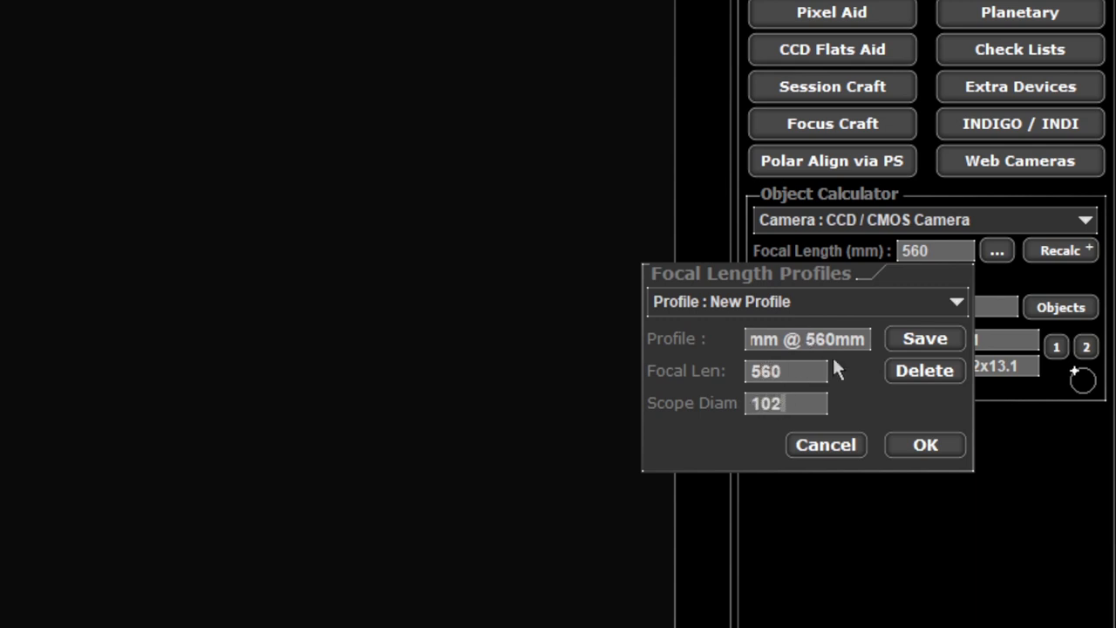
left_click(955, 300)
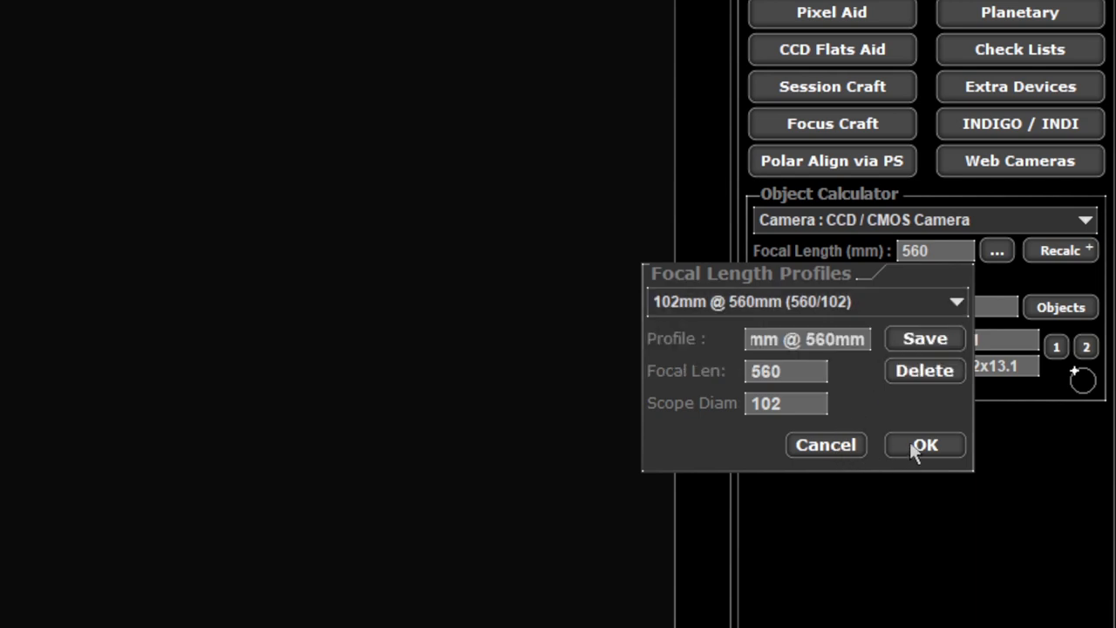
left_click(924, 445)
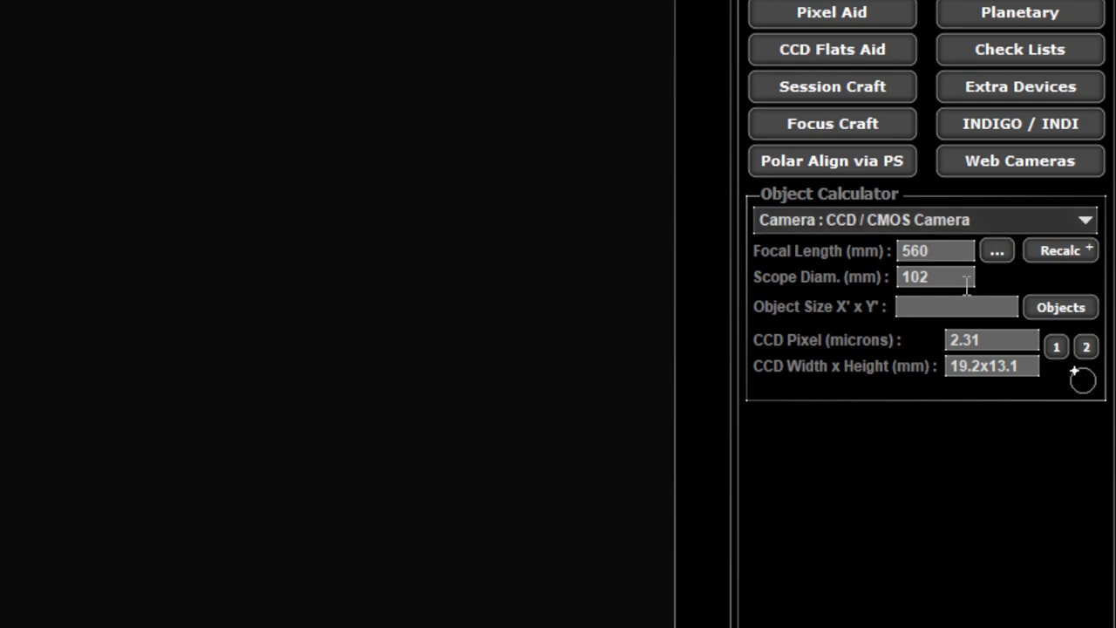
mouse_move(497, 298)
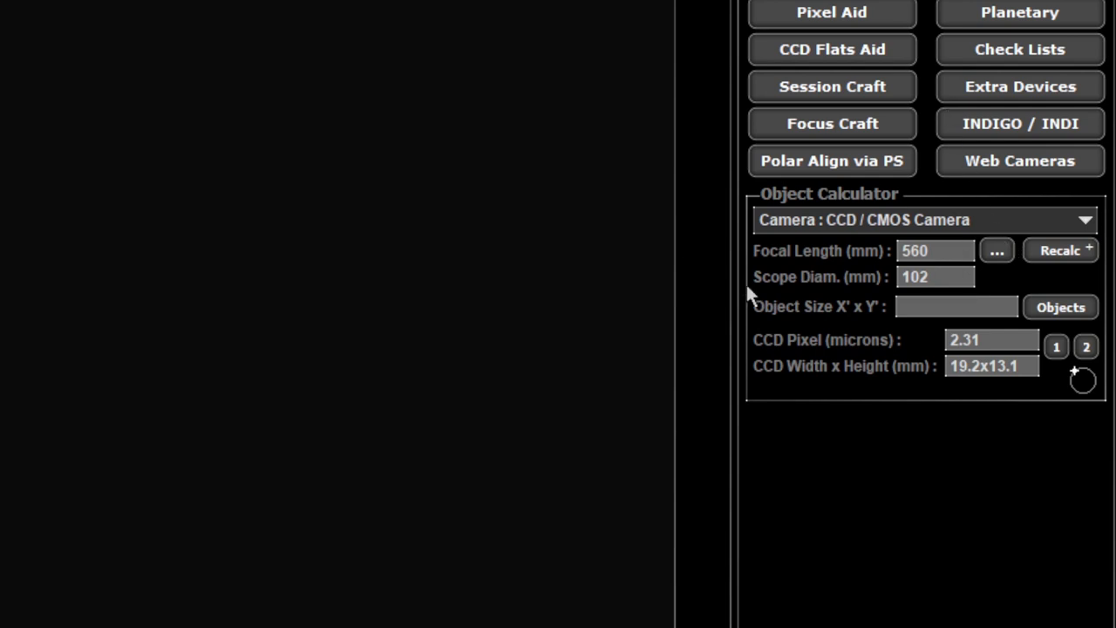
mouse_move(755, 290)
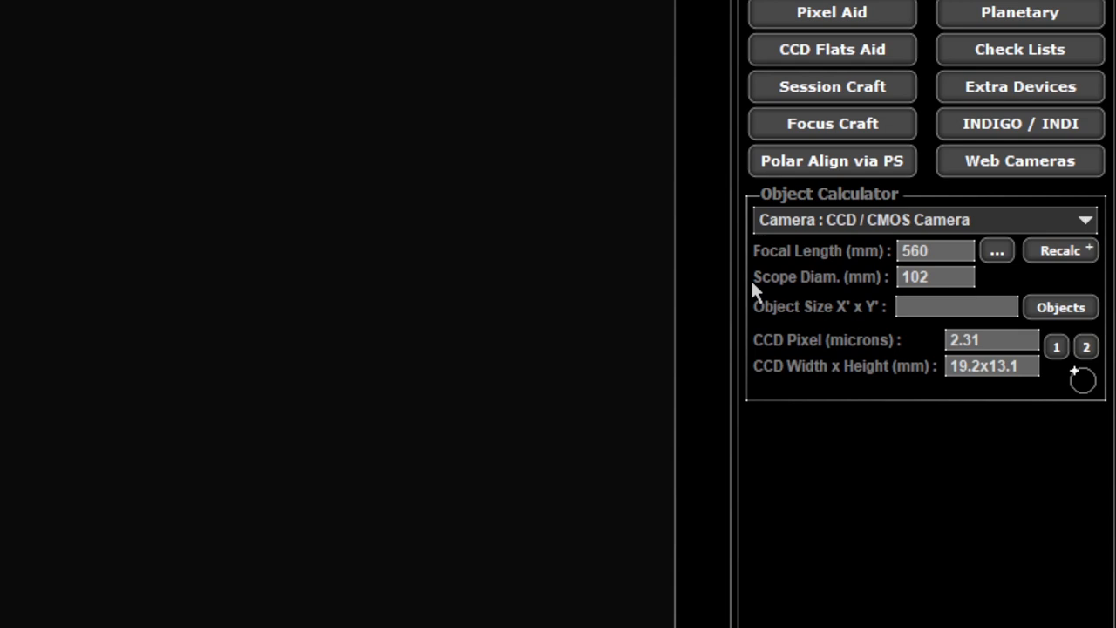
left_click(935, 275)
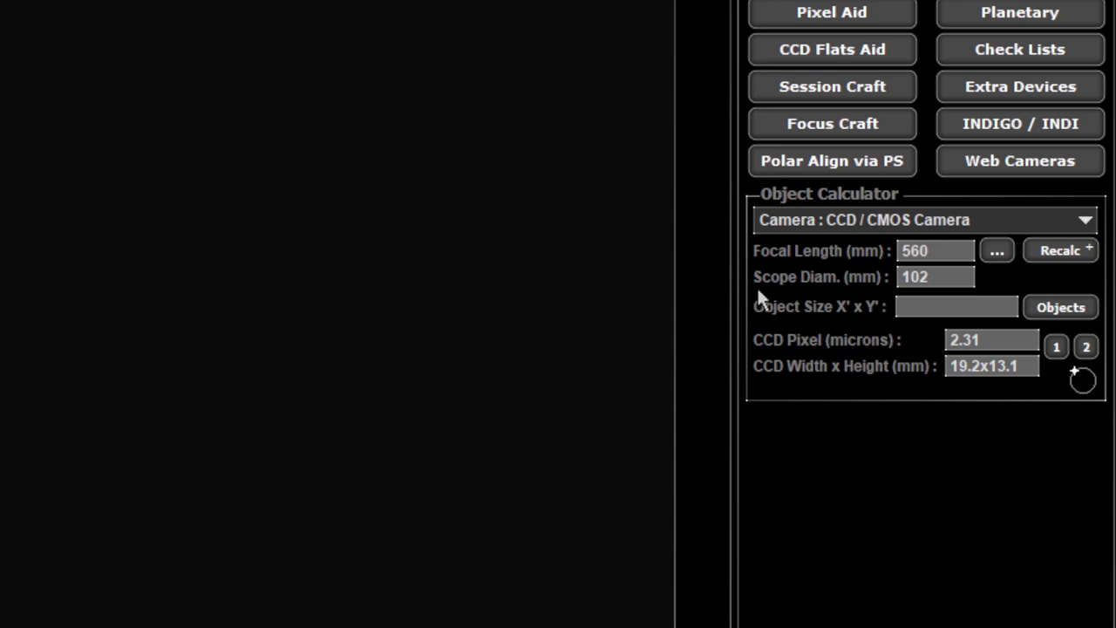
mouse_move(820, 262)
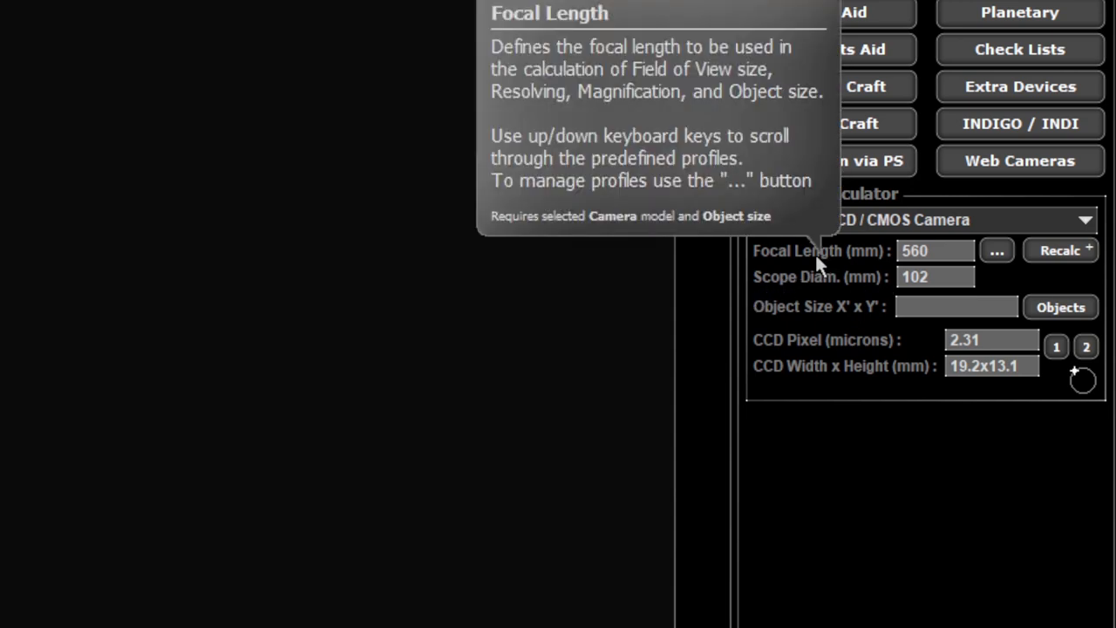
mouse_move(567, 338)
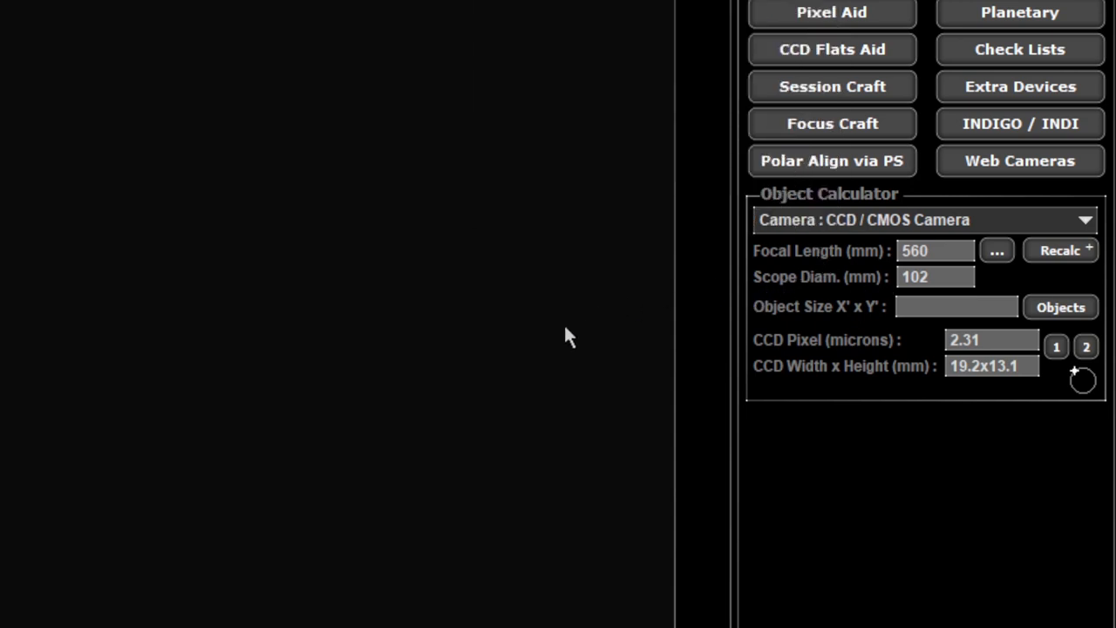
mouse_move(562, 275)
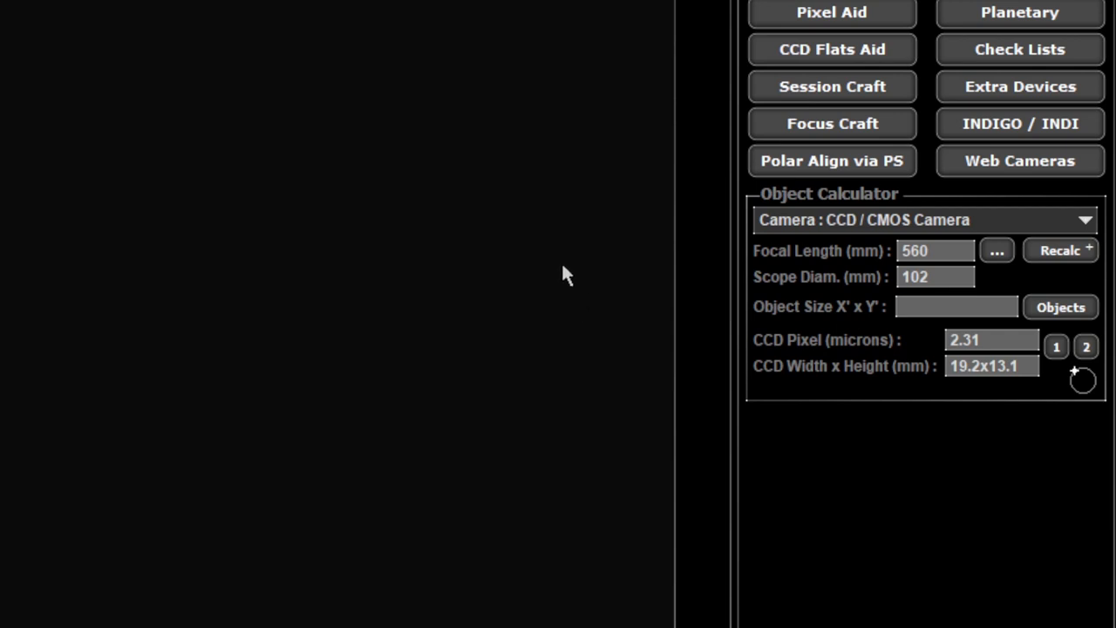
mouse_move(579, 282)
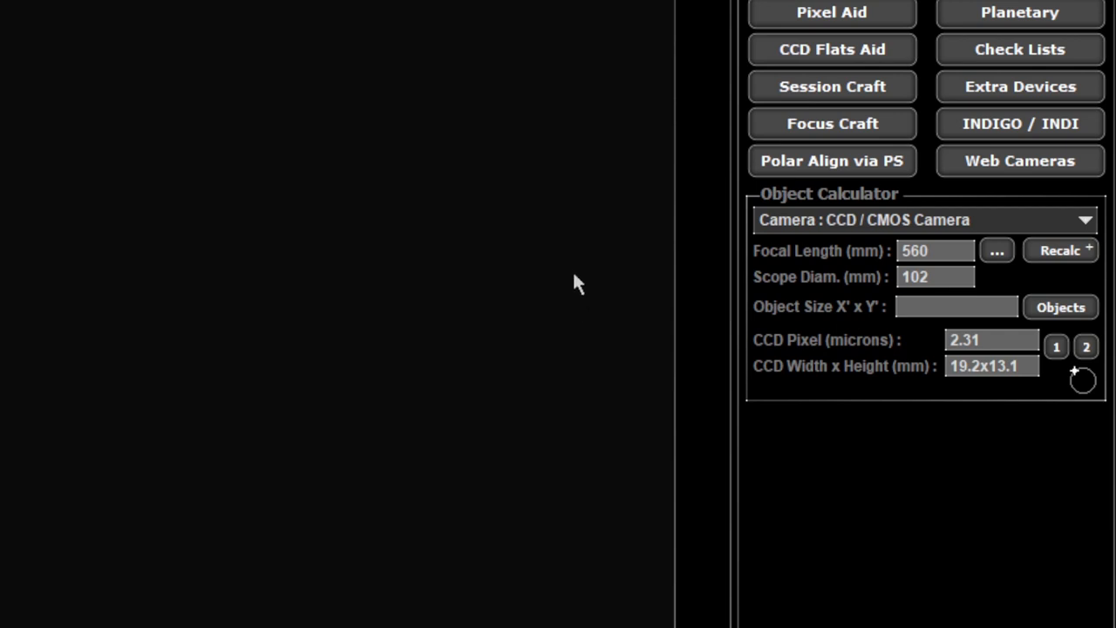
mouse_move(722, 286)
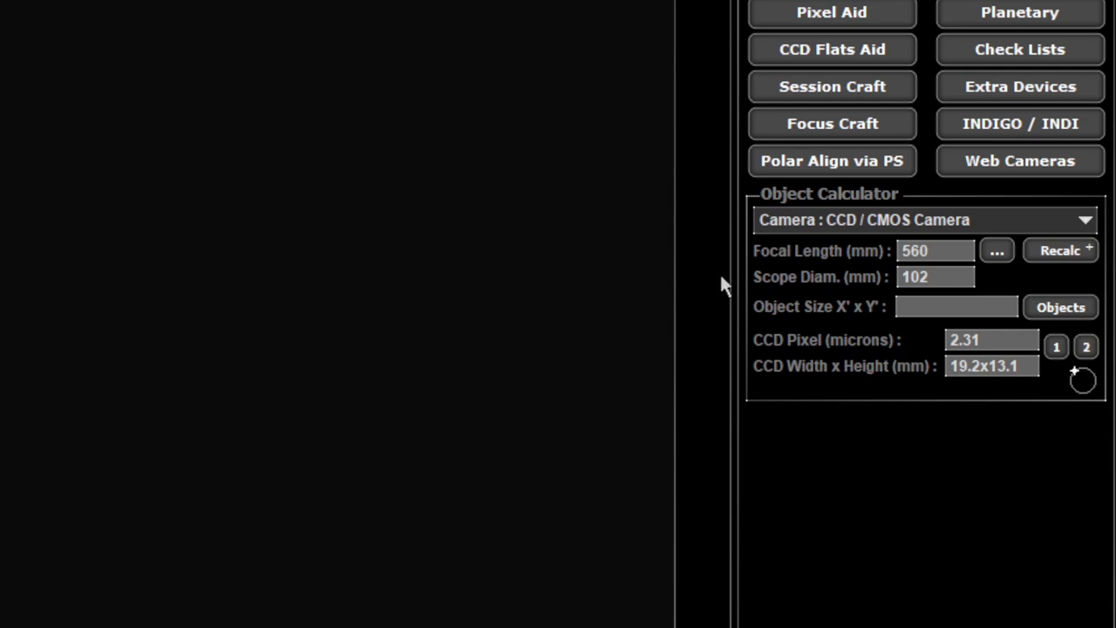
mouse_move(802, 312)
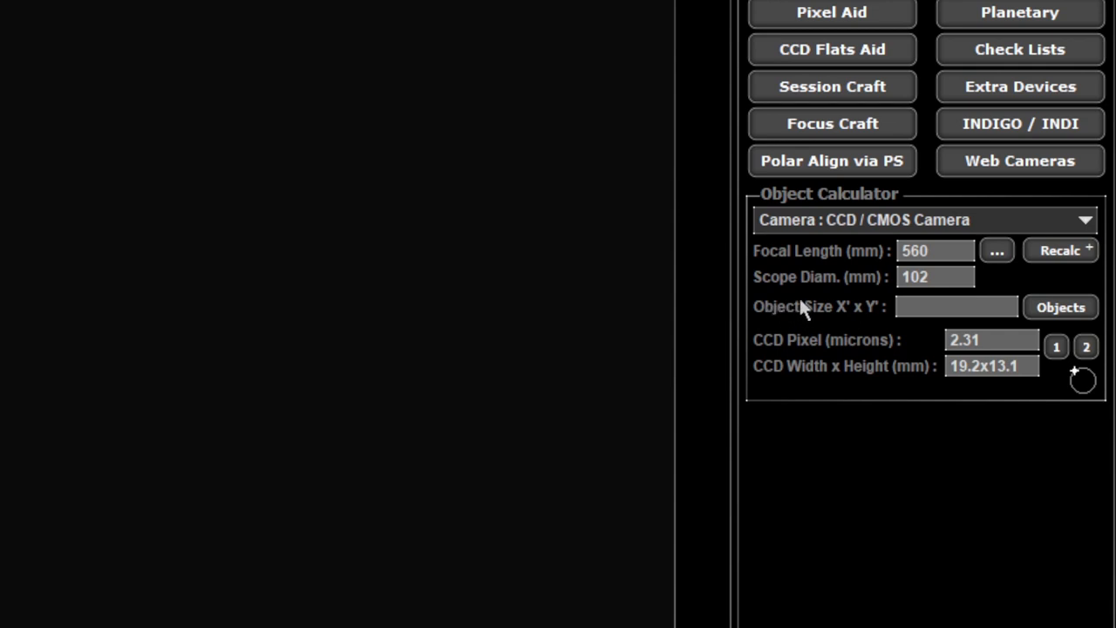
mouse_move(806, 296)
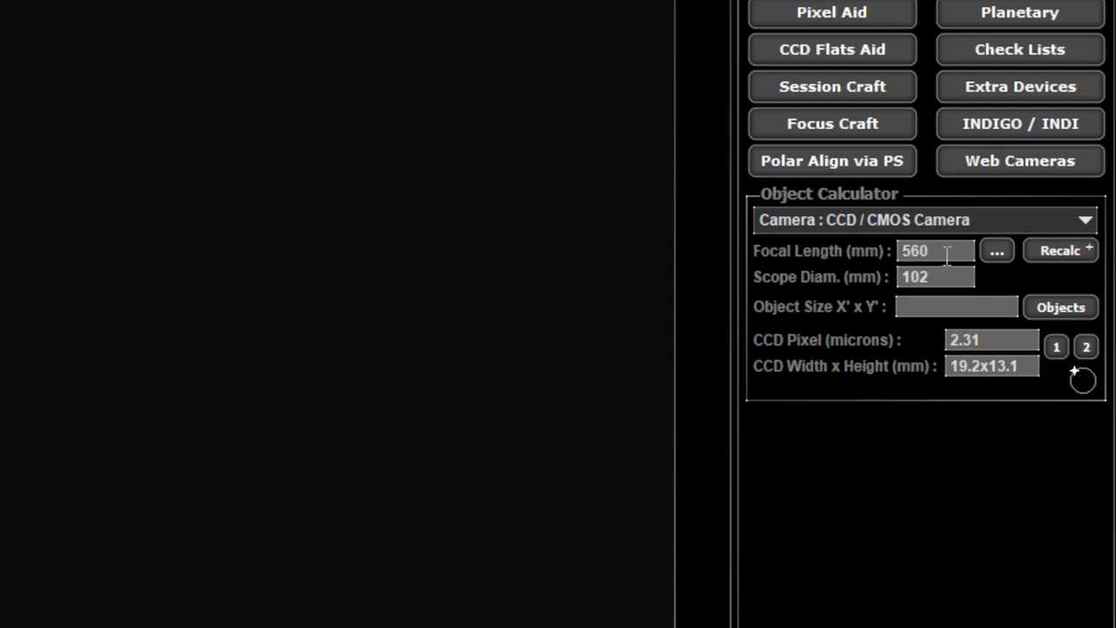
mouse_move(846, 297)
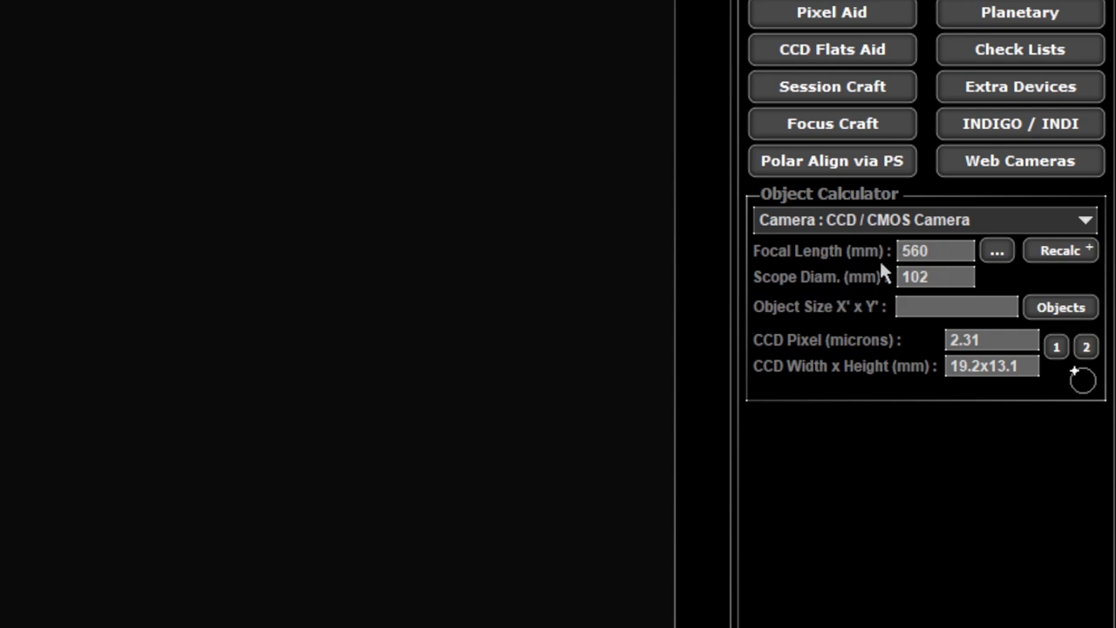
mouse_move(820, 323)
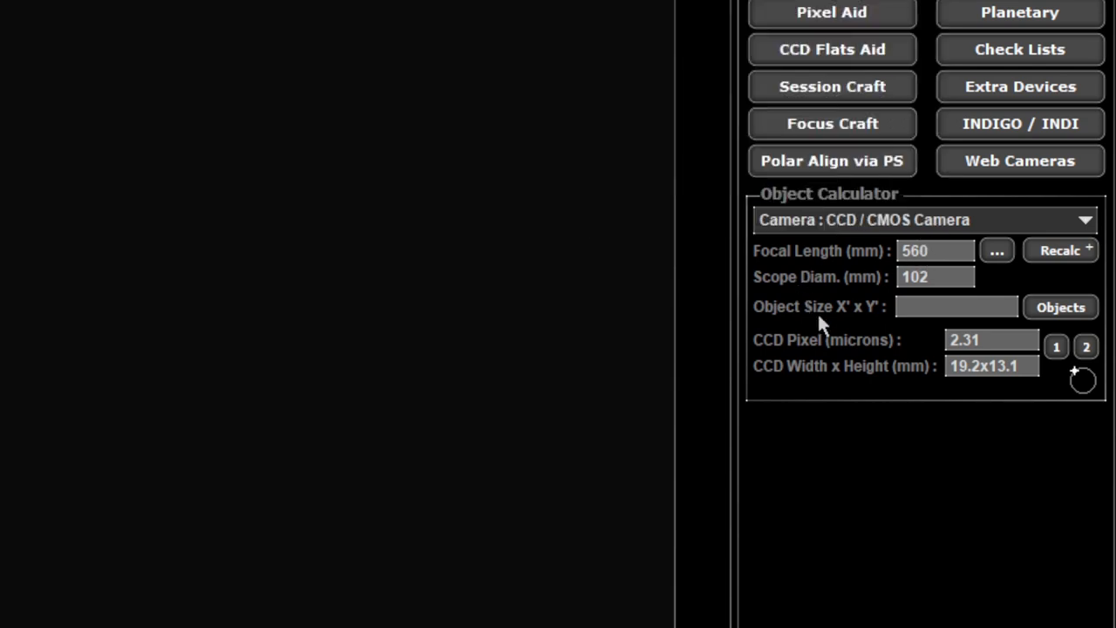
mouse_move(811, 327)
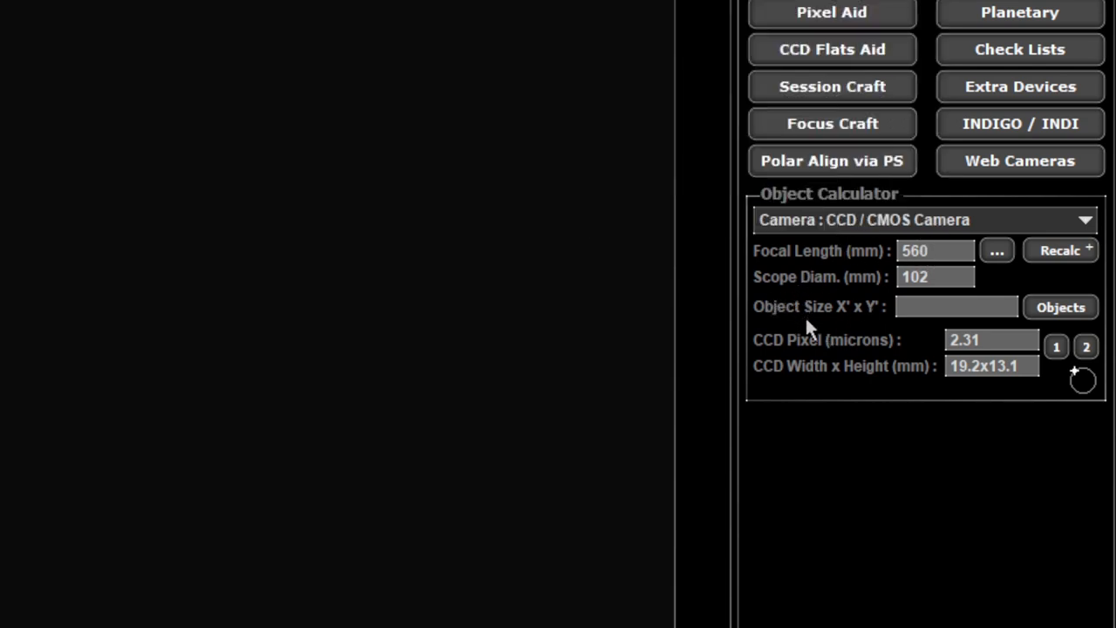
mouse_move(837, 312)
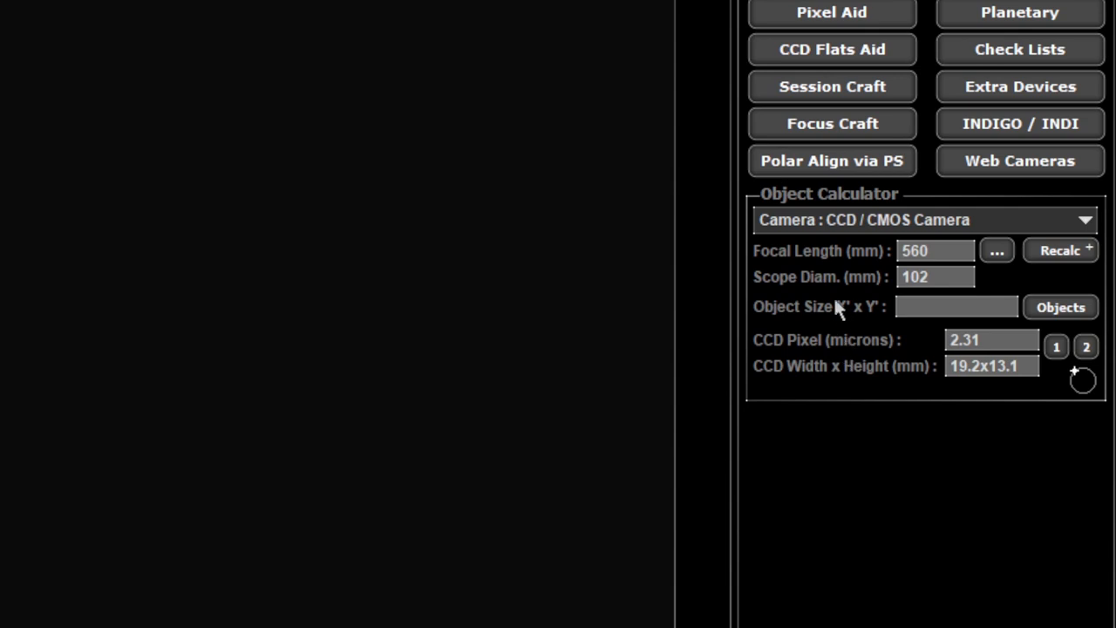
mouse_move(816, 300)
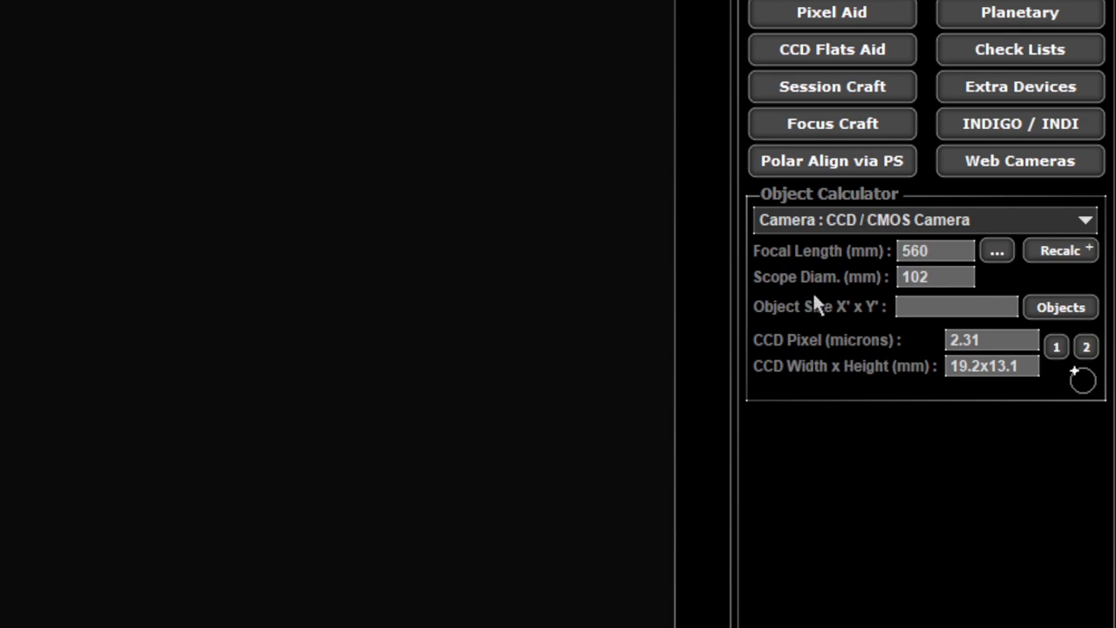
mouse_move(806, 293)
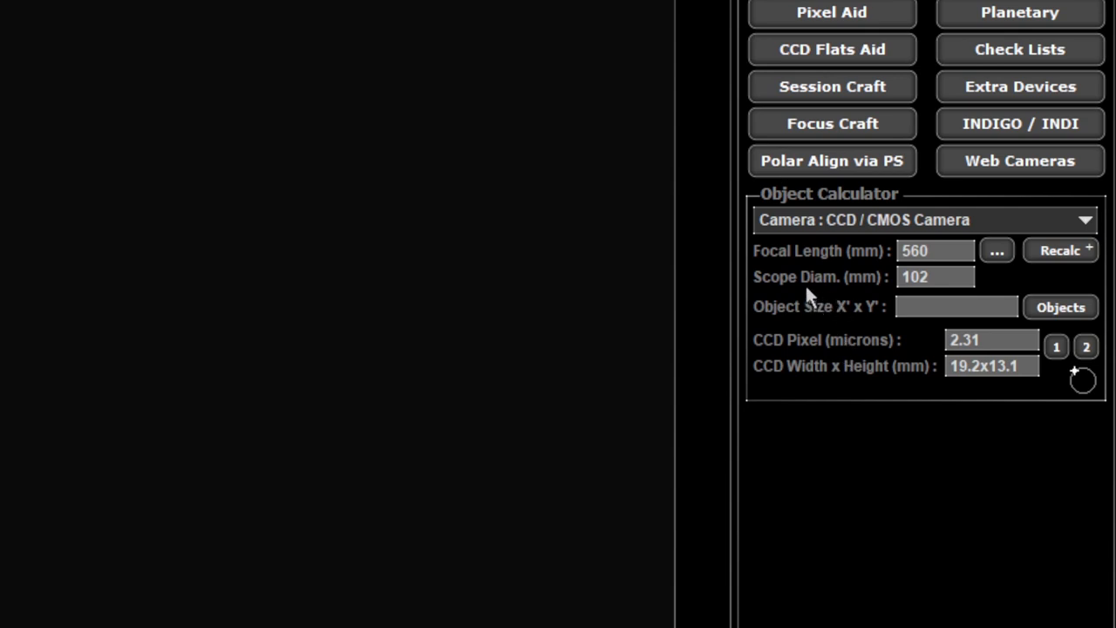
mouse_move(811, 286)
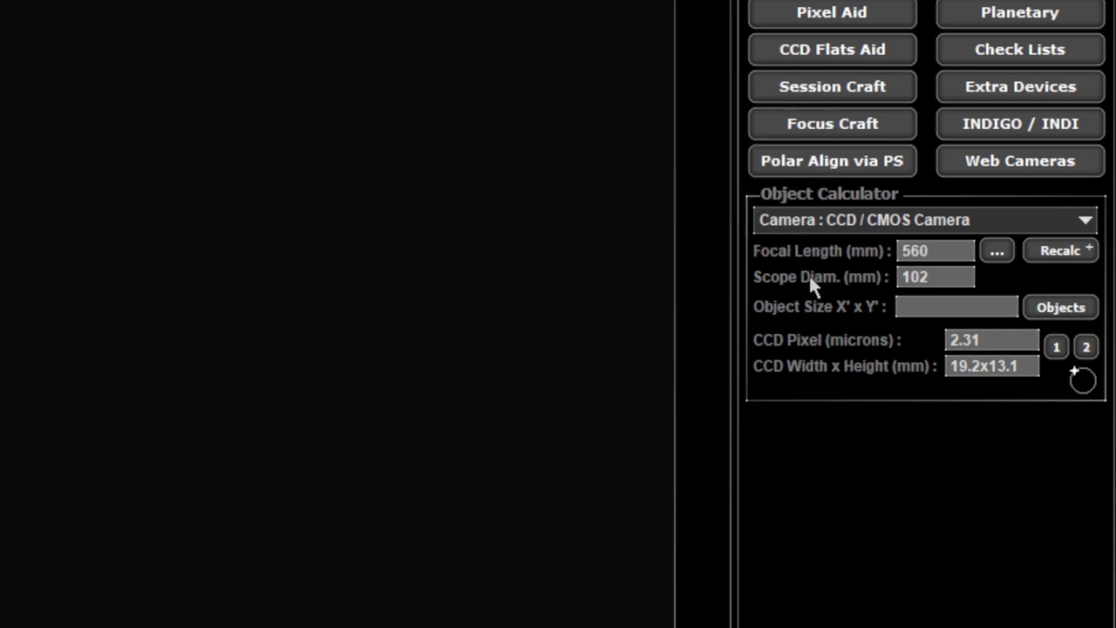
mouse_move(837, 382)
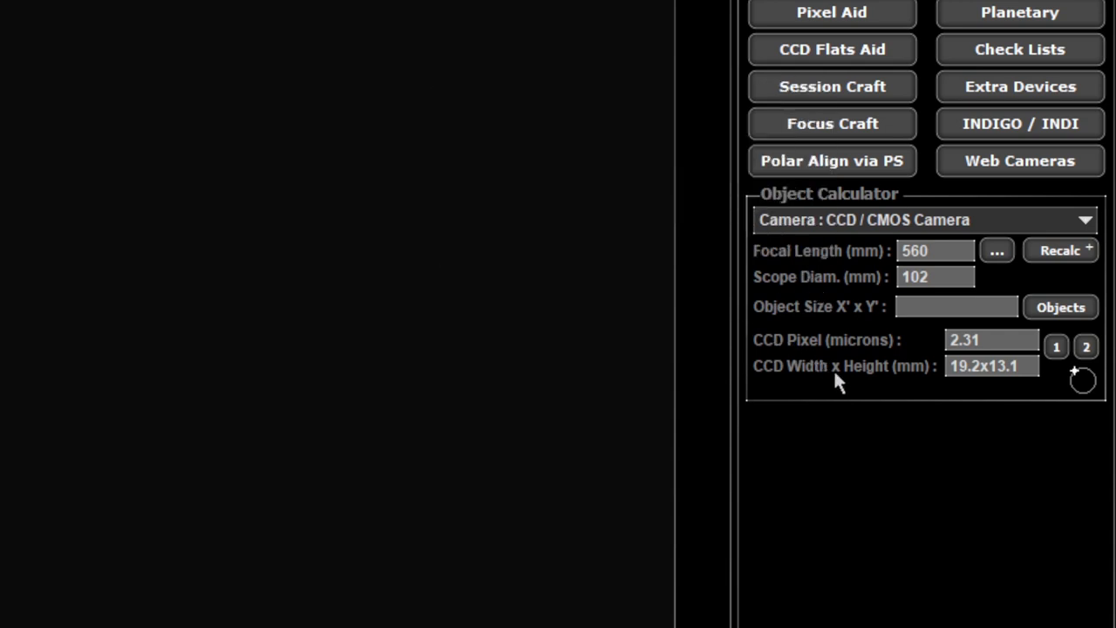
mouse_move(796, 300)
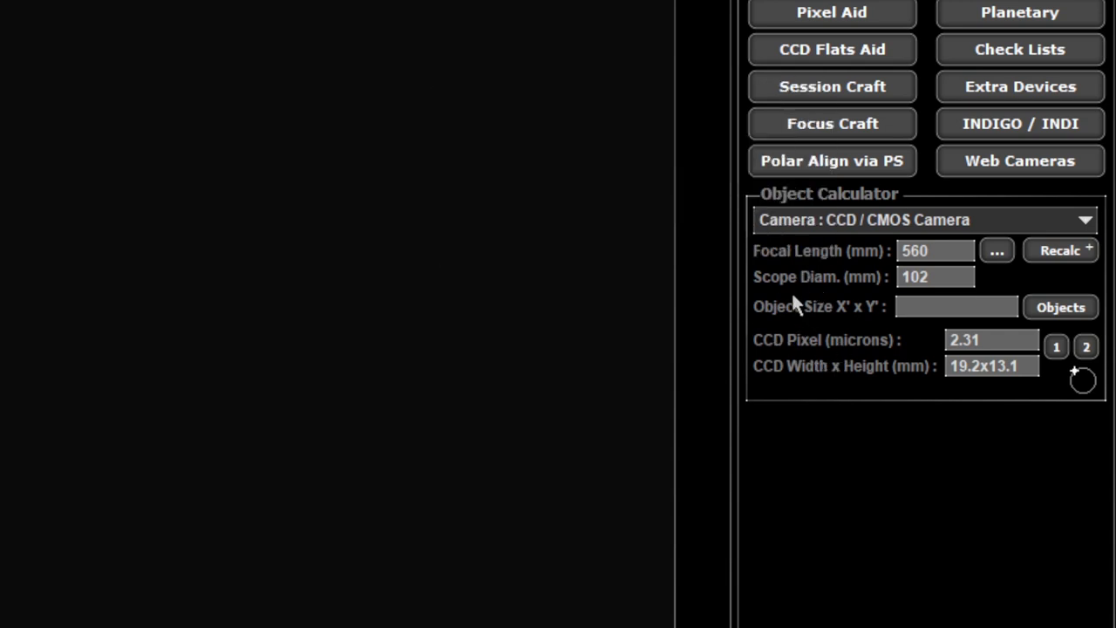
mouse_move(816, 278)
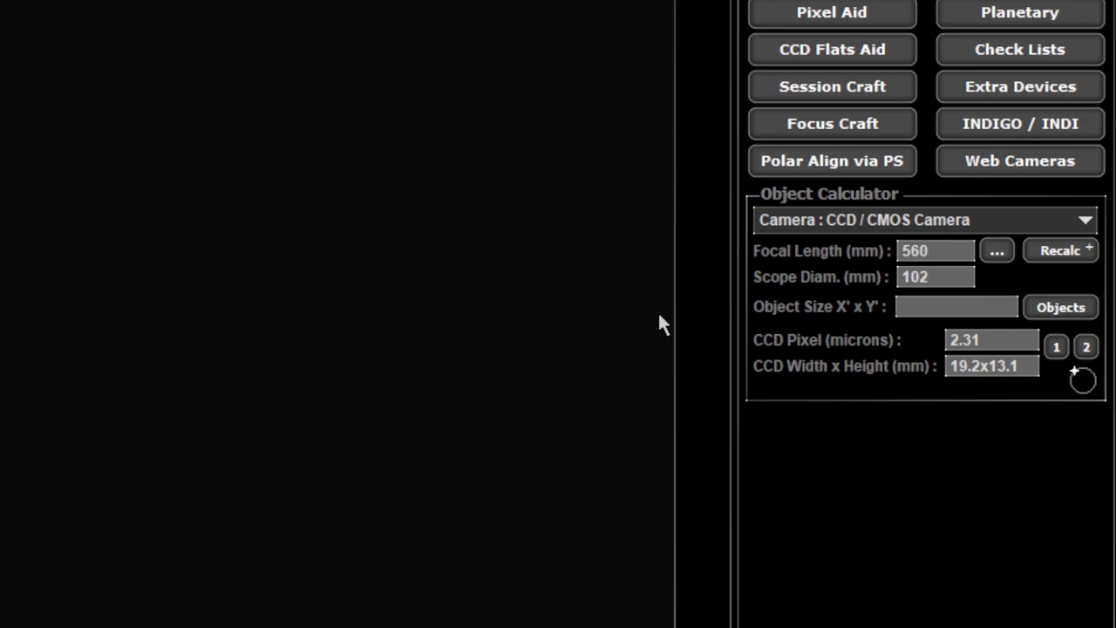
mouse_move(788, 347)
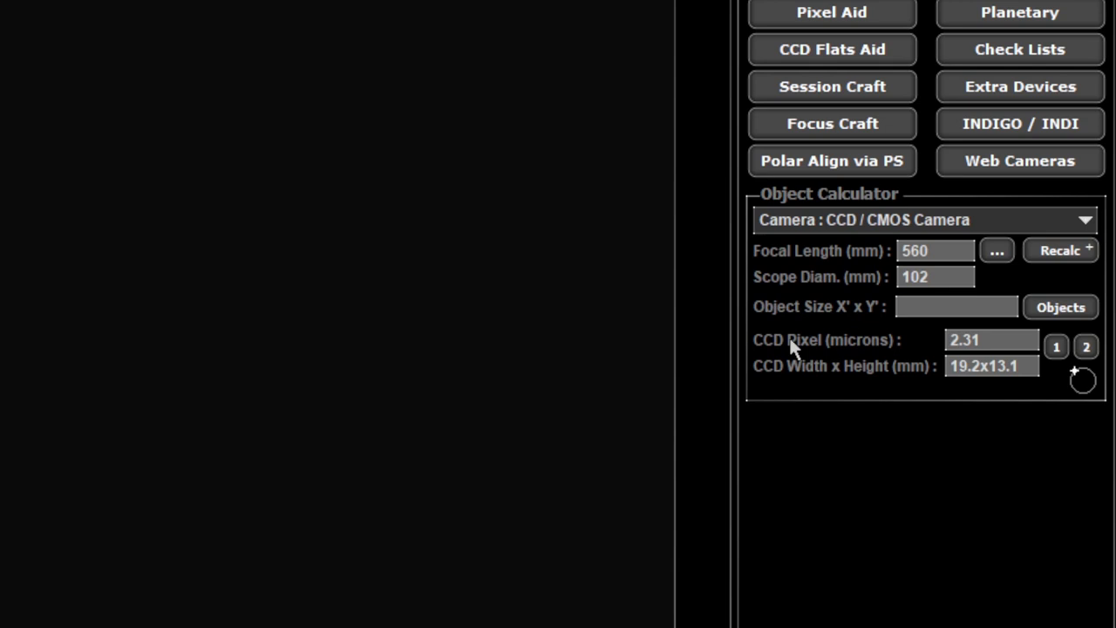
mouse_move(785, 339)
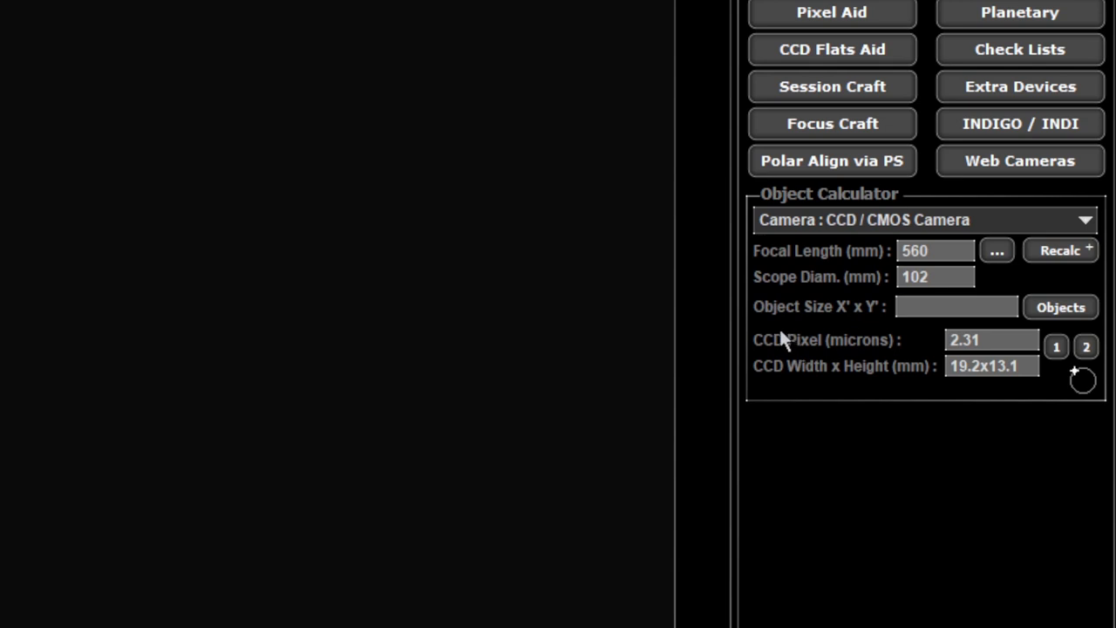
mouse_move(823, 306)
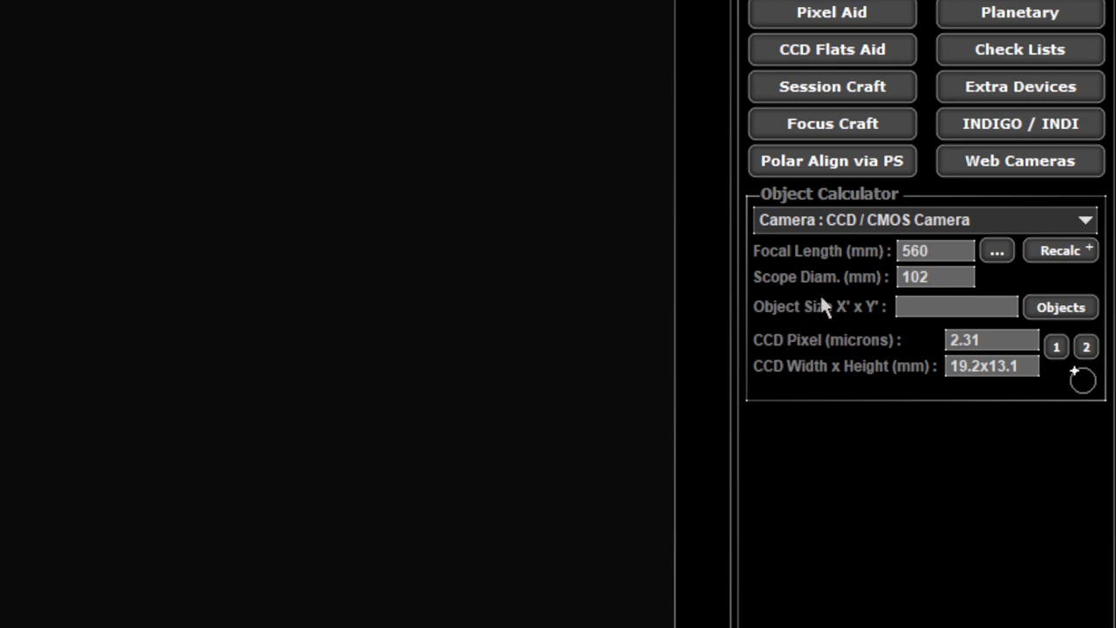
mouse_move(834, 282)
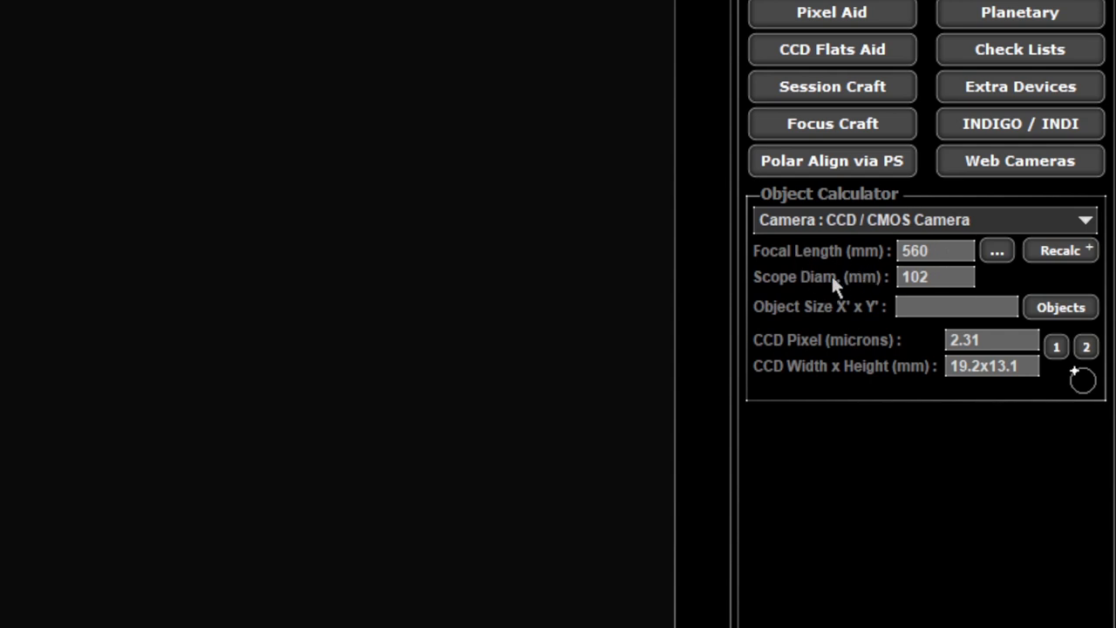
mouse_move(806, 314)
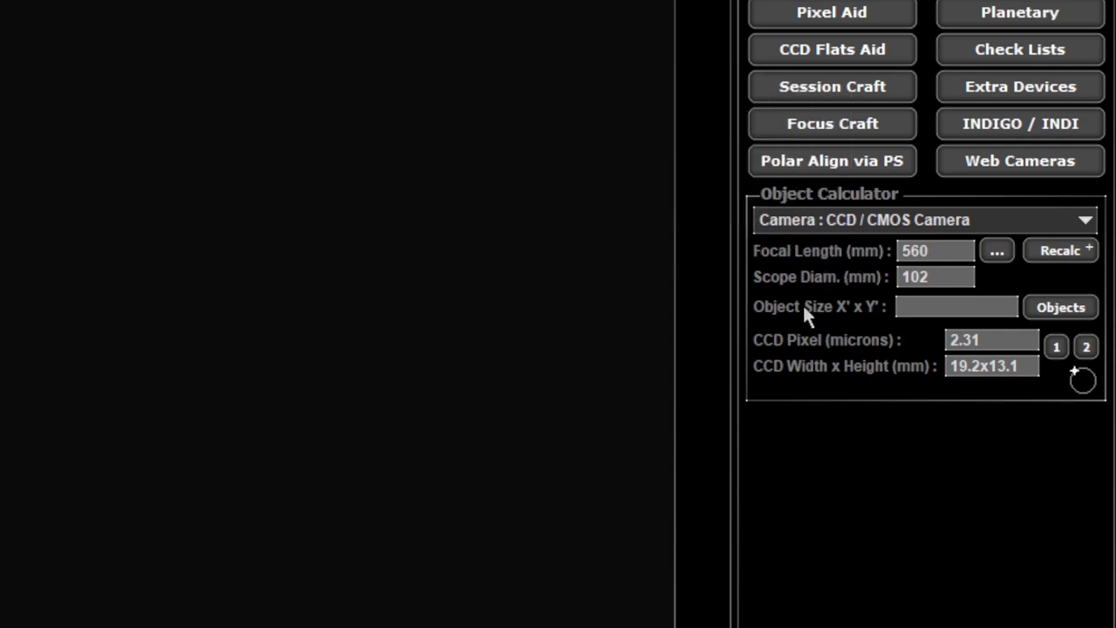
mouse_move(788, 331)
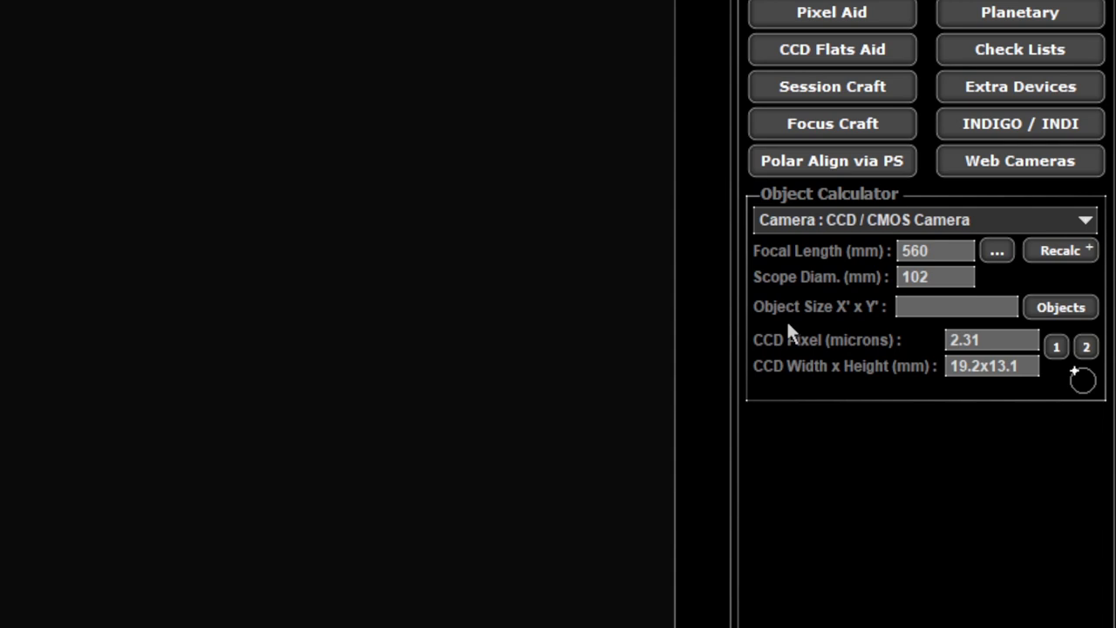
mouse_move(829, 287)
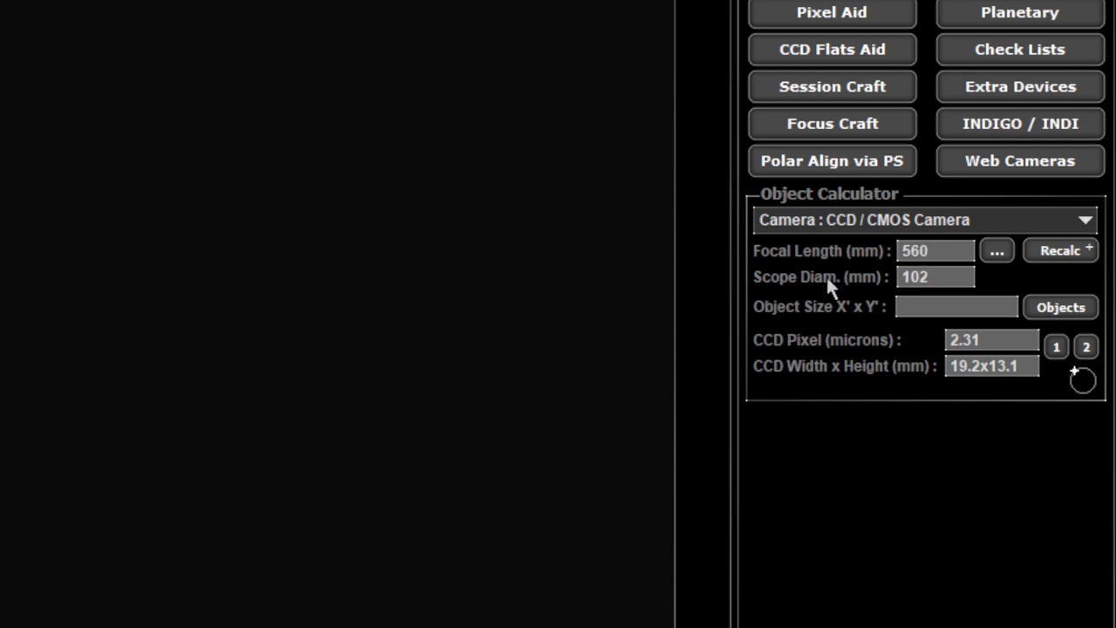
mouse_move(799, 342)
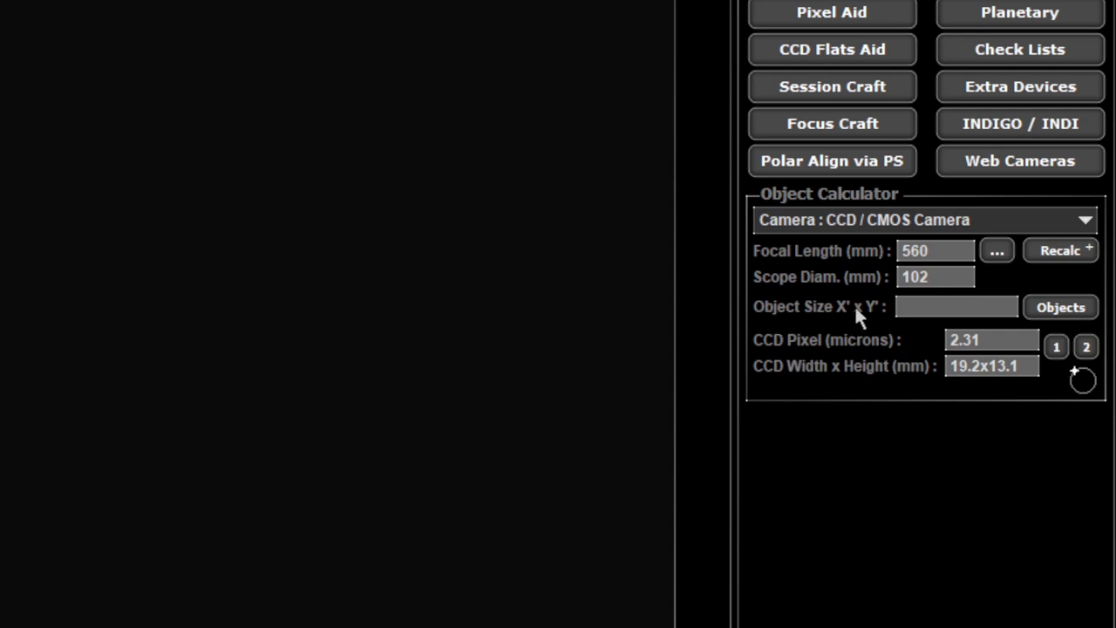
mouse_move(852, 415)
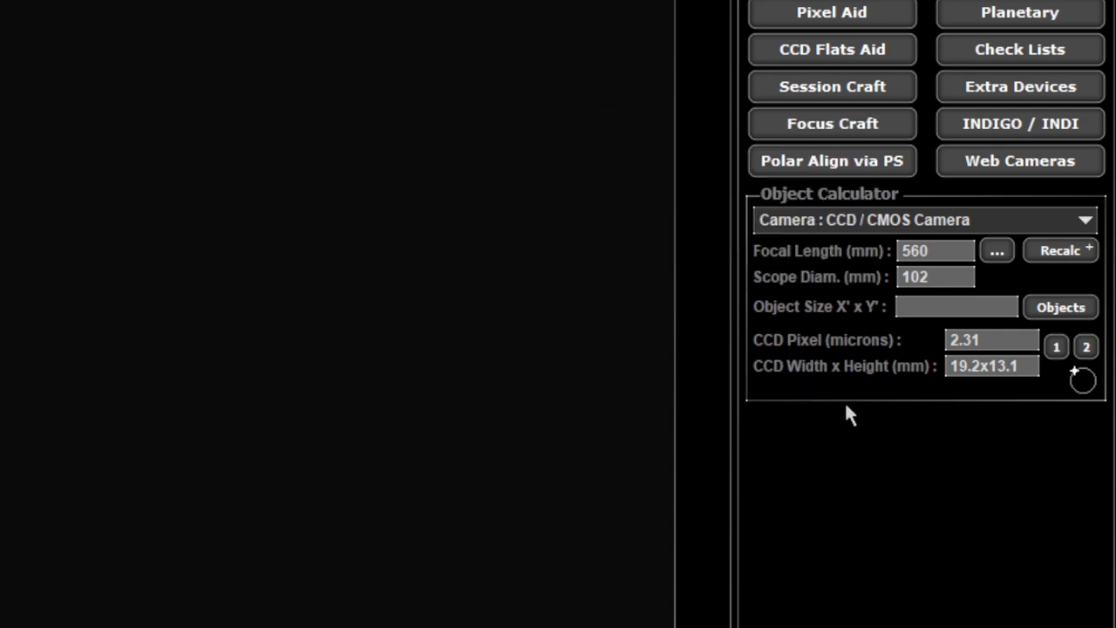
mouse_move(834, 364)
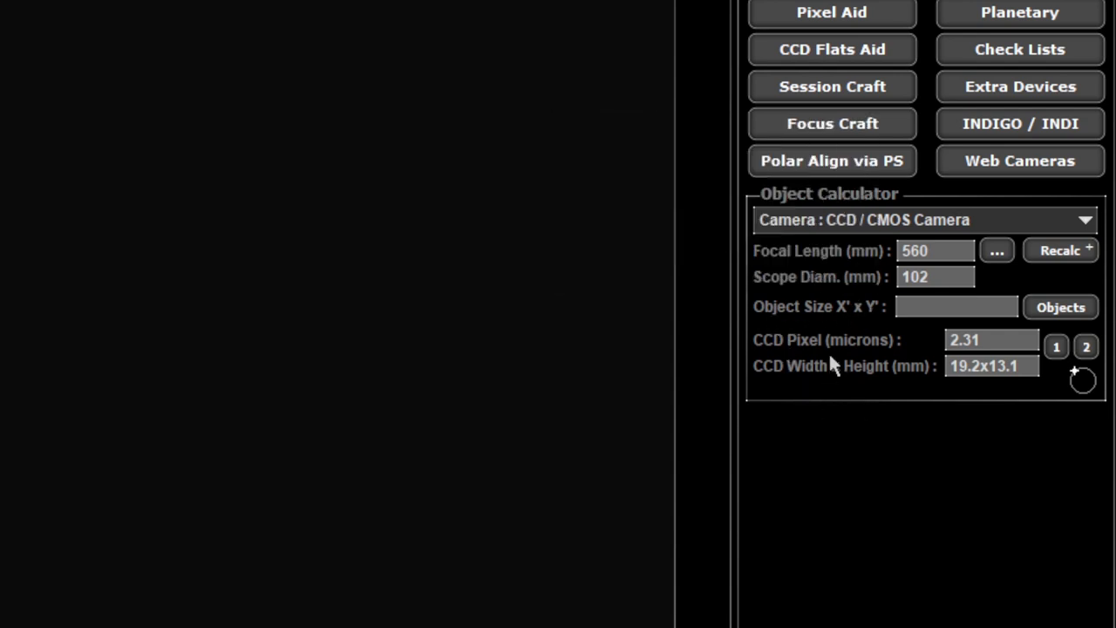
mouse_move(841, 335)
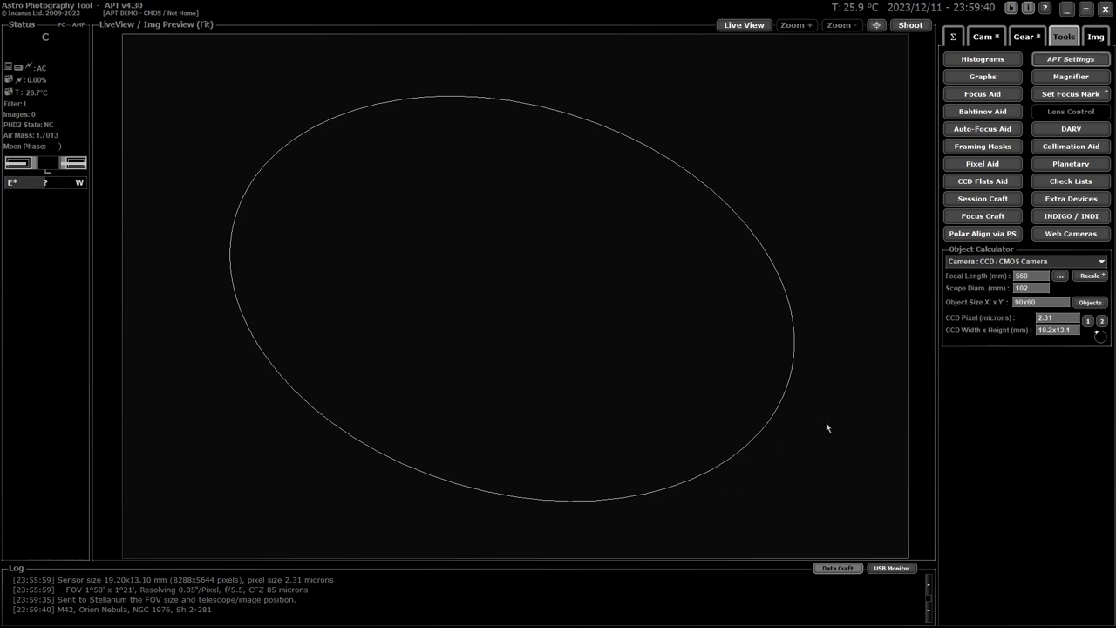
mouse_move(676, 14)
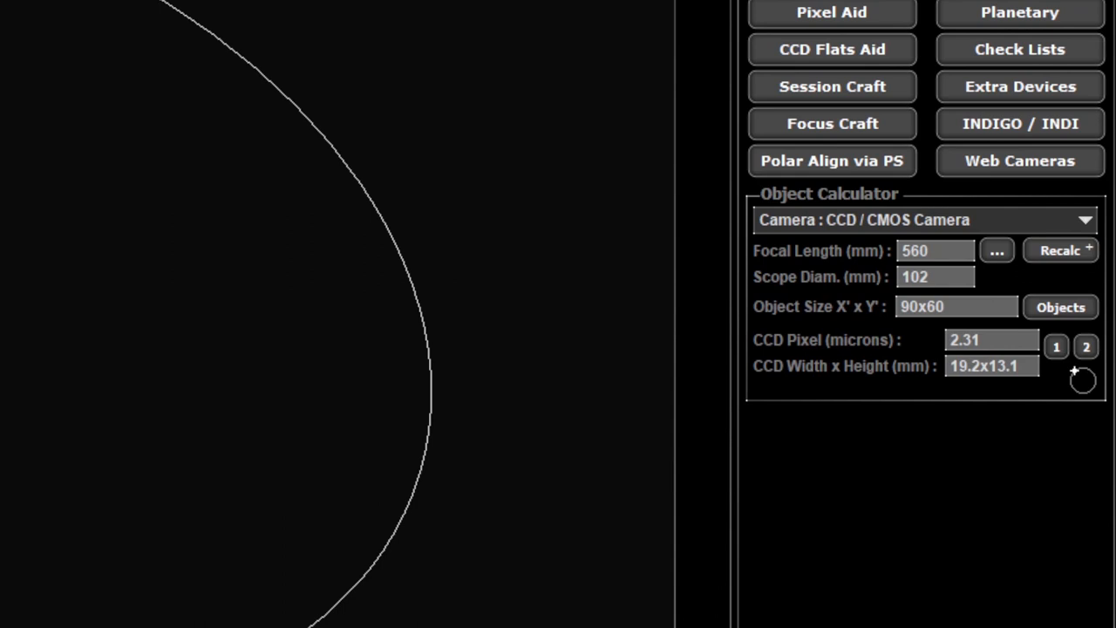
mouse_move(788, 450)
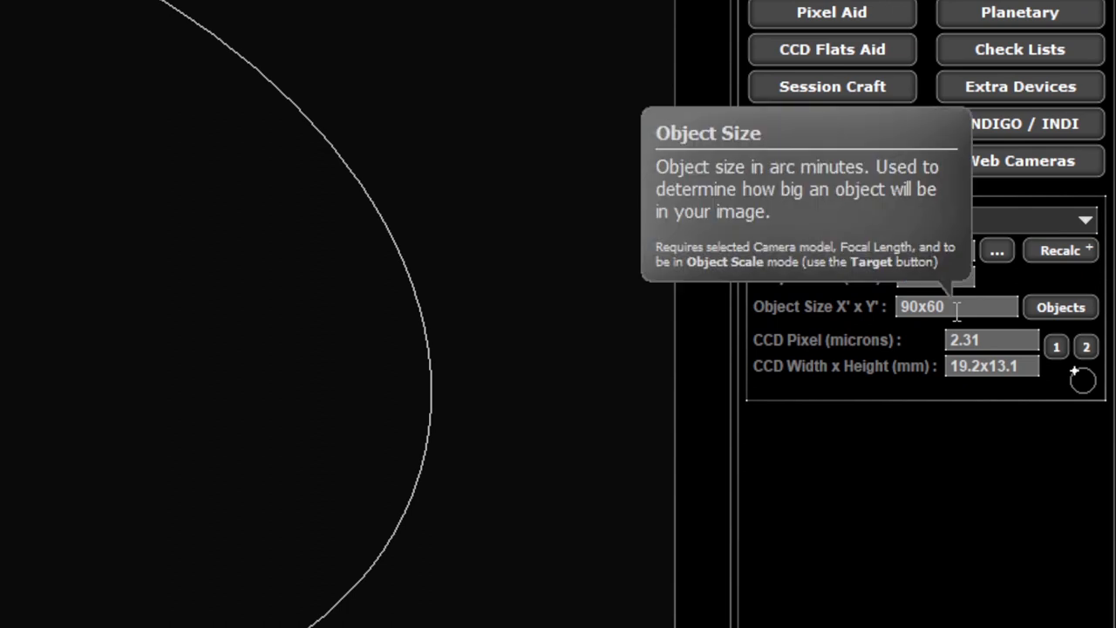
mouse_move(858, 446)
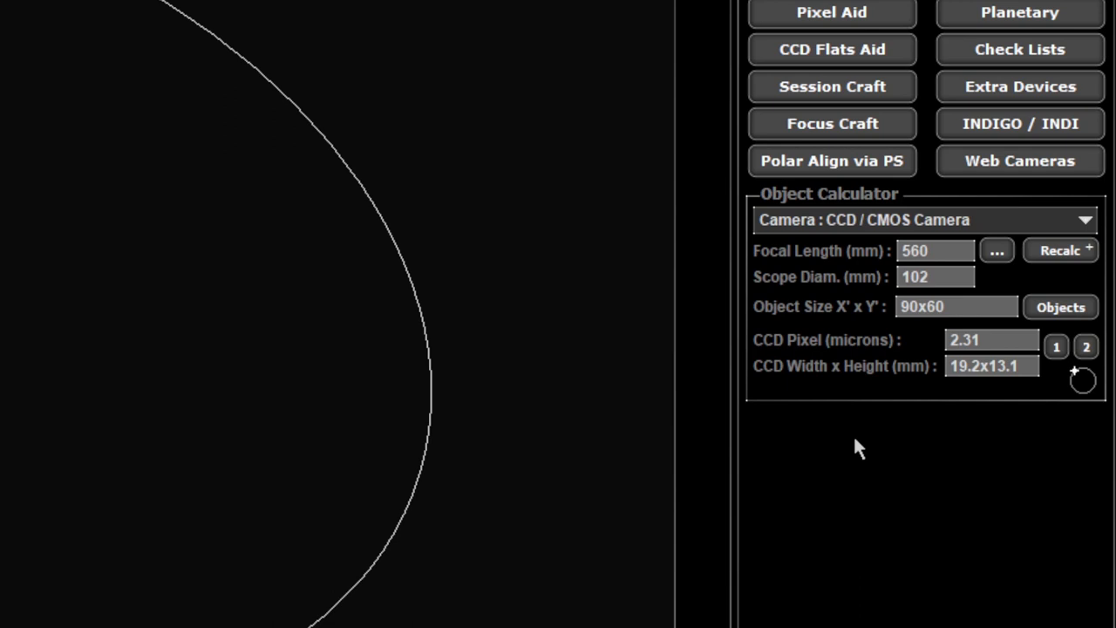
mouse_move(868, 452)
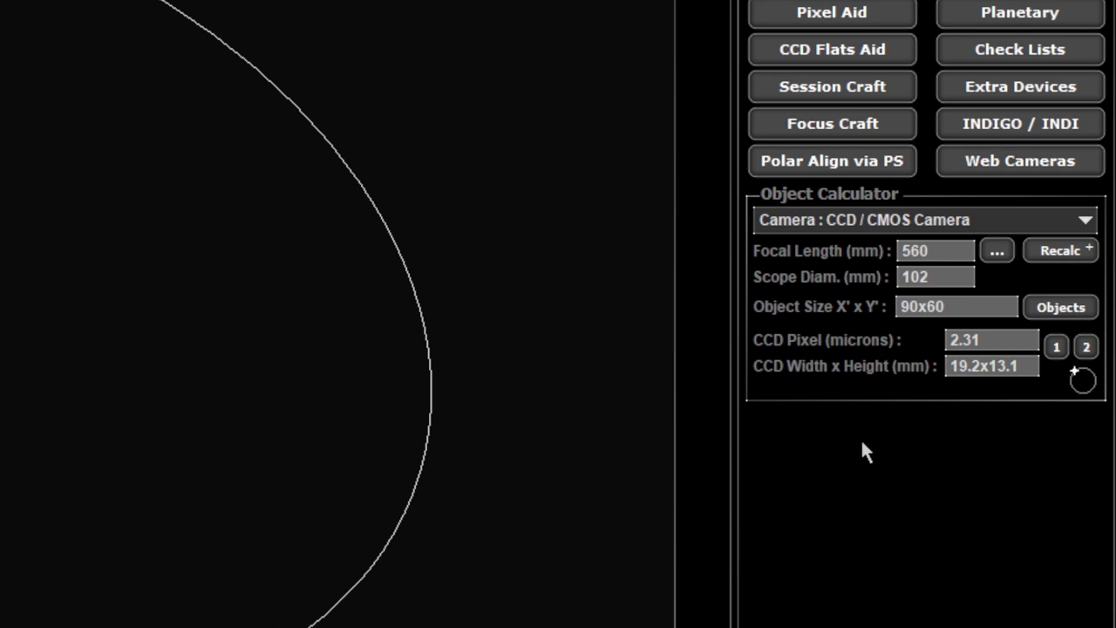
mouse_move(865, 440)
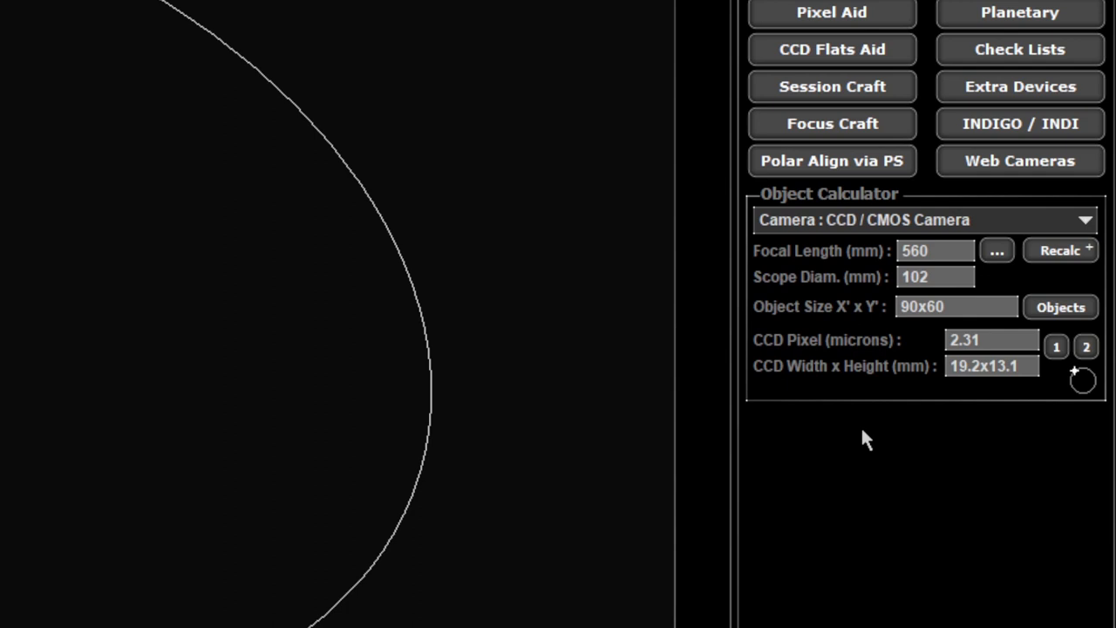
mouse_move(867, 433)
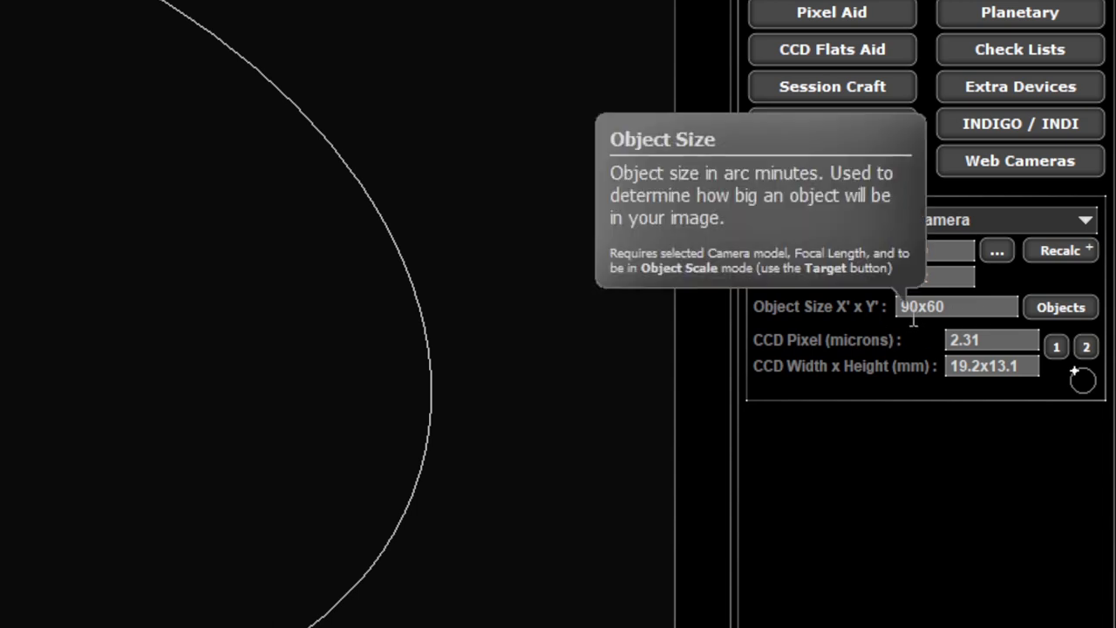
mouse_move(881, 391)
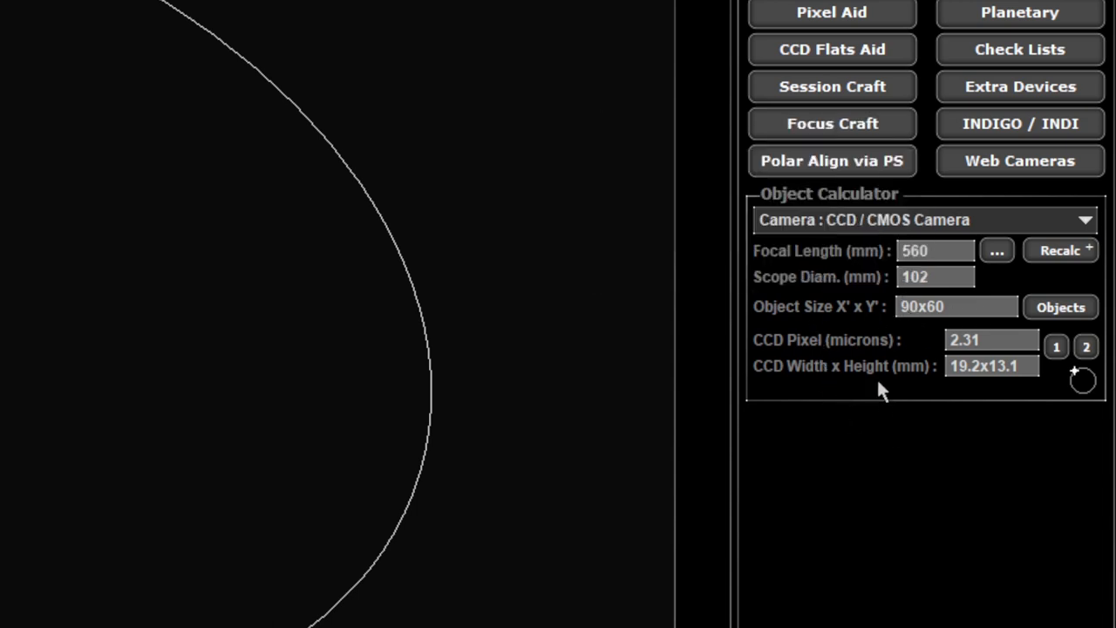
mouse_move(754, 345)
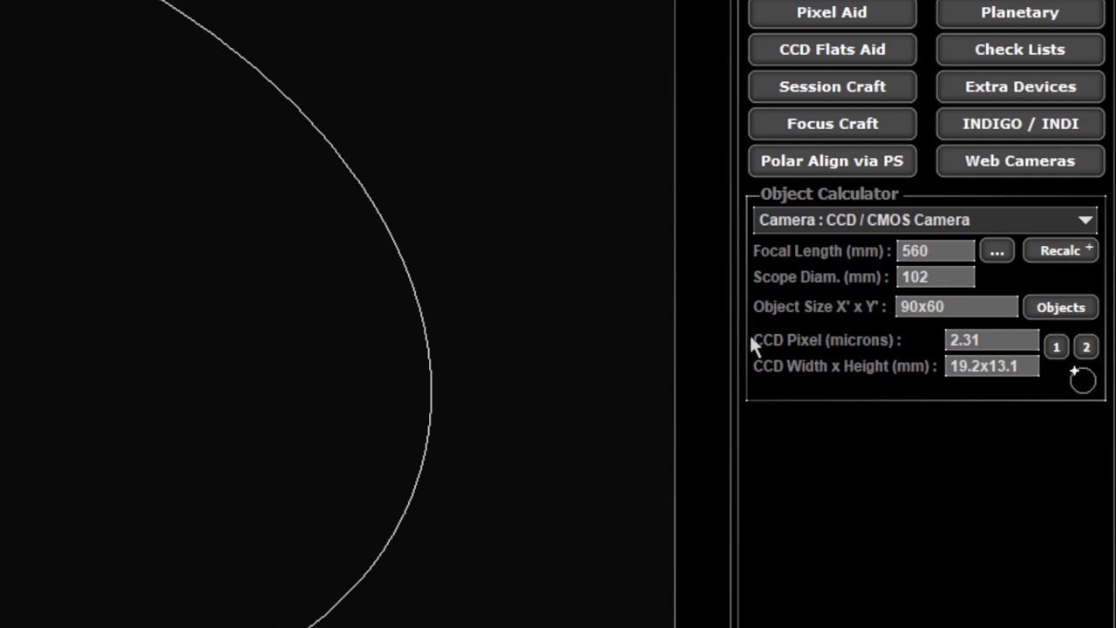
mouse_move(998, 394)
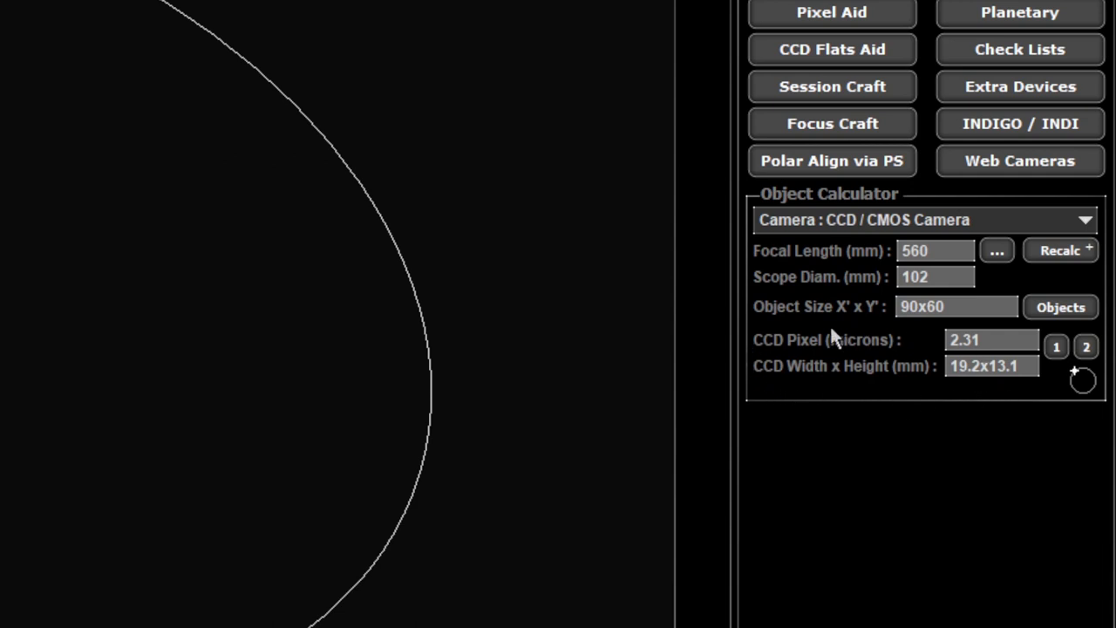
mouse_move(928, 345)
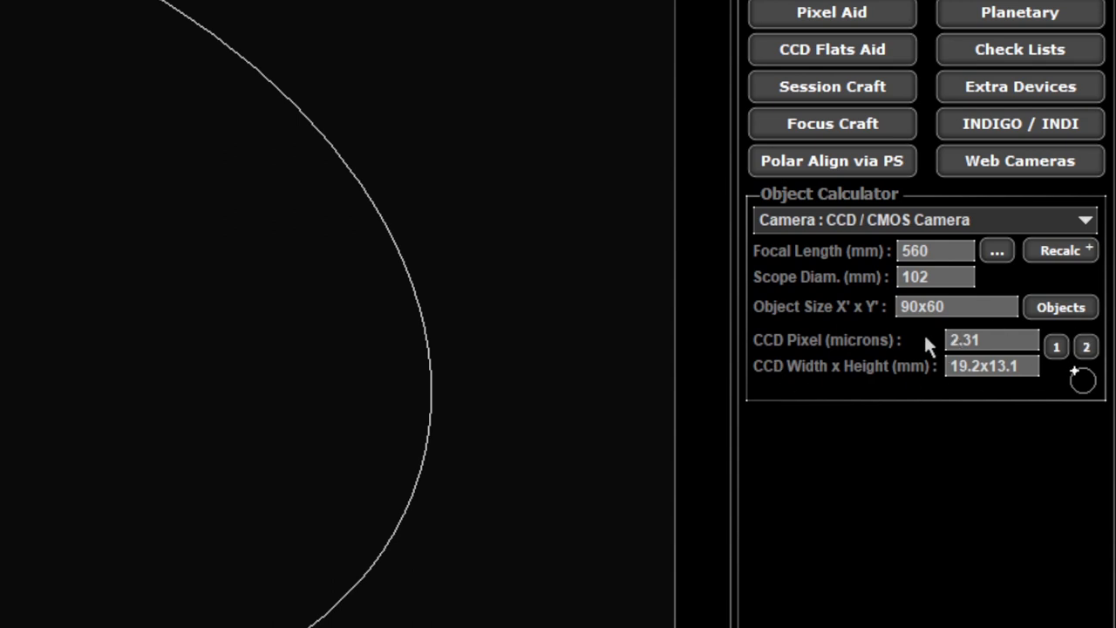
mouse_move(898, 392)
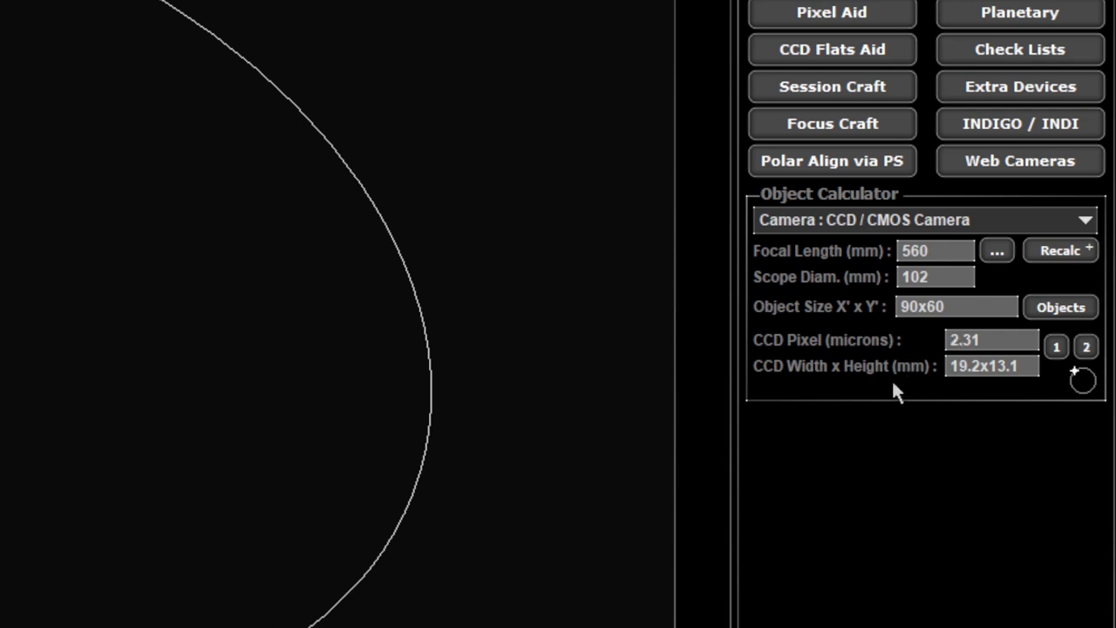
mouse_move(916, 417)
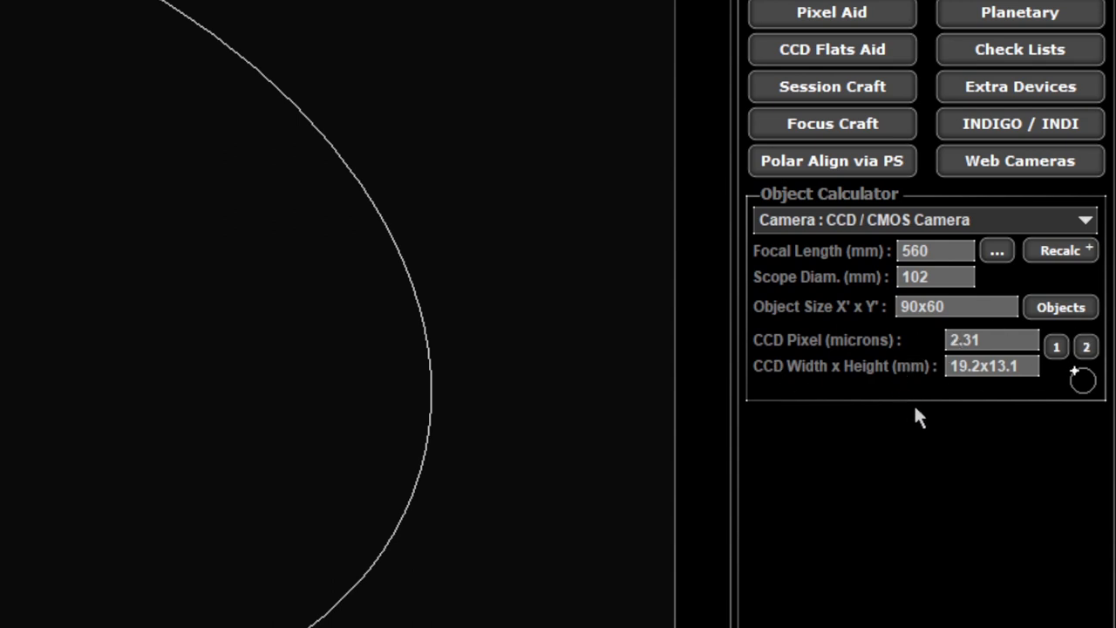
mouse_move(916, 427)
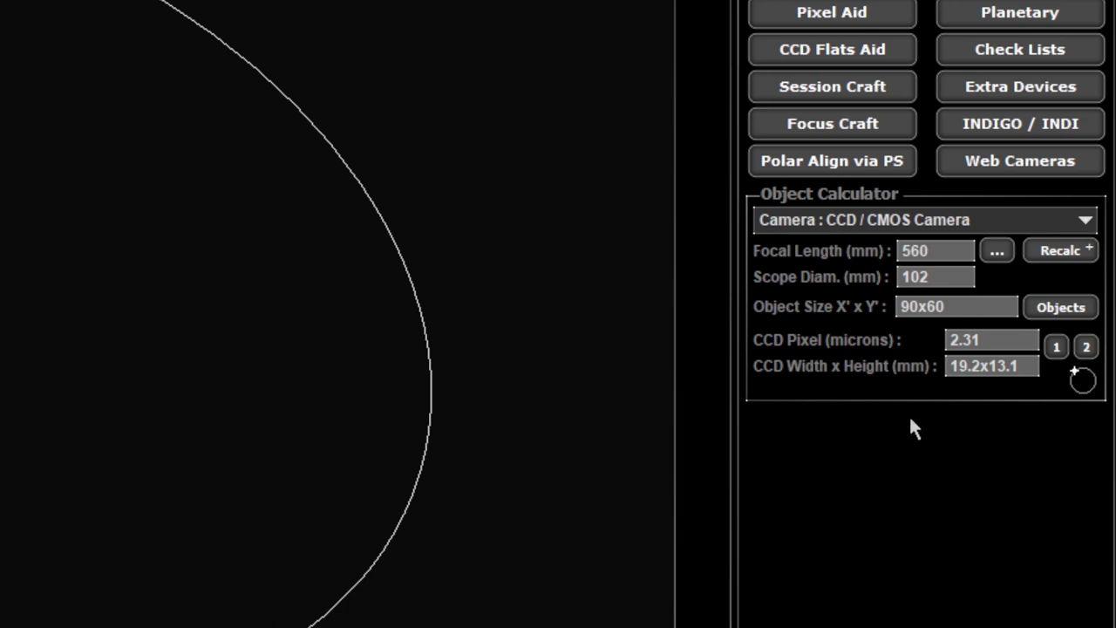
mouse_move(914, 409)
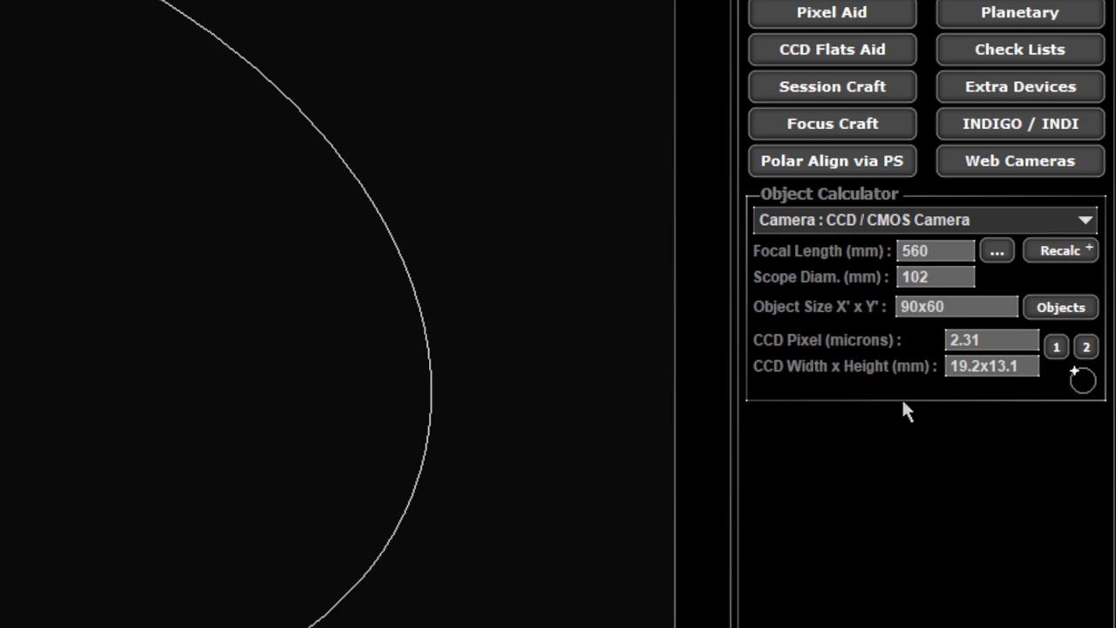
mouse_move(823, 352)
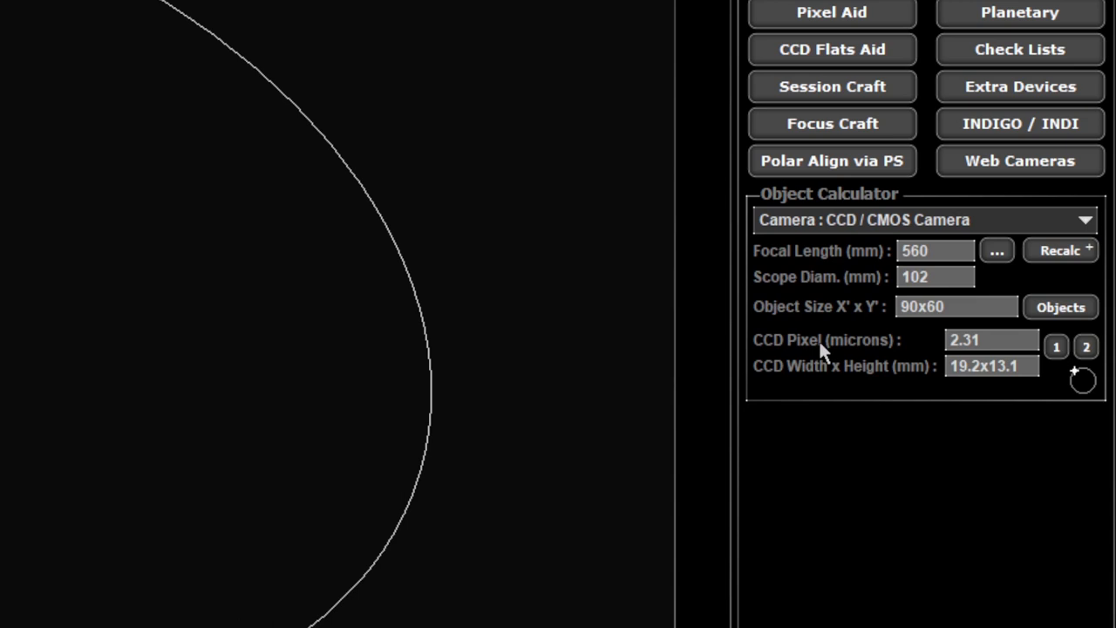
mouse_move(872, 426)
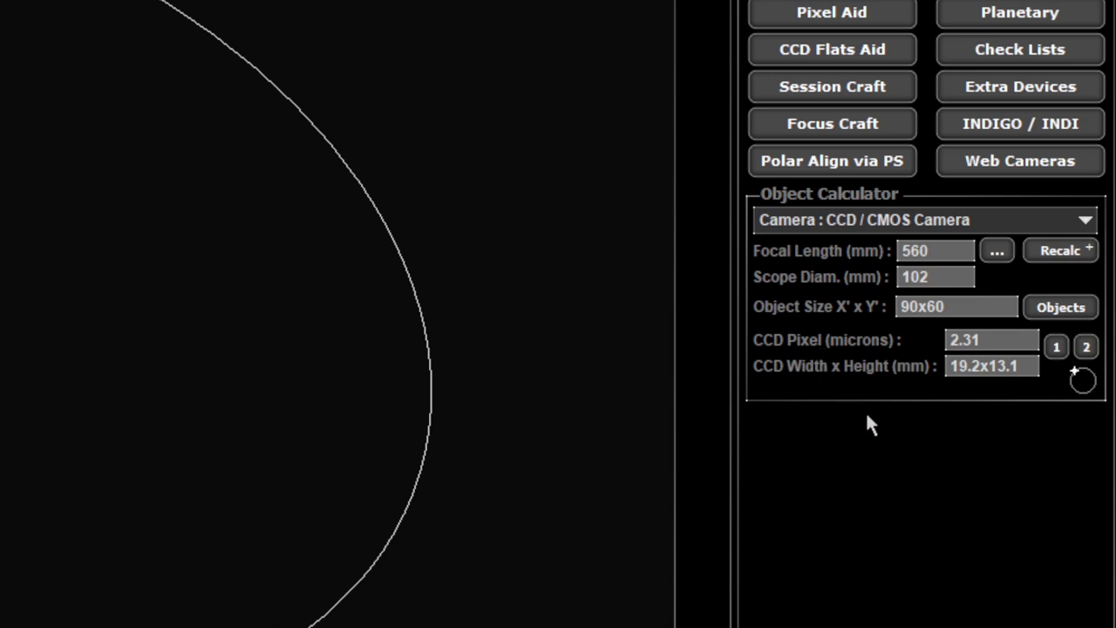
mouse_move(854, 382)
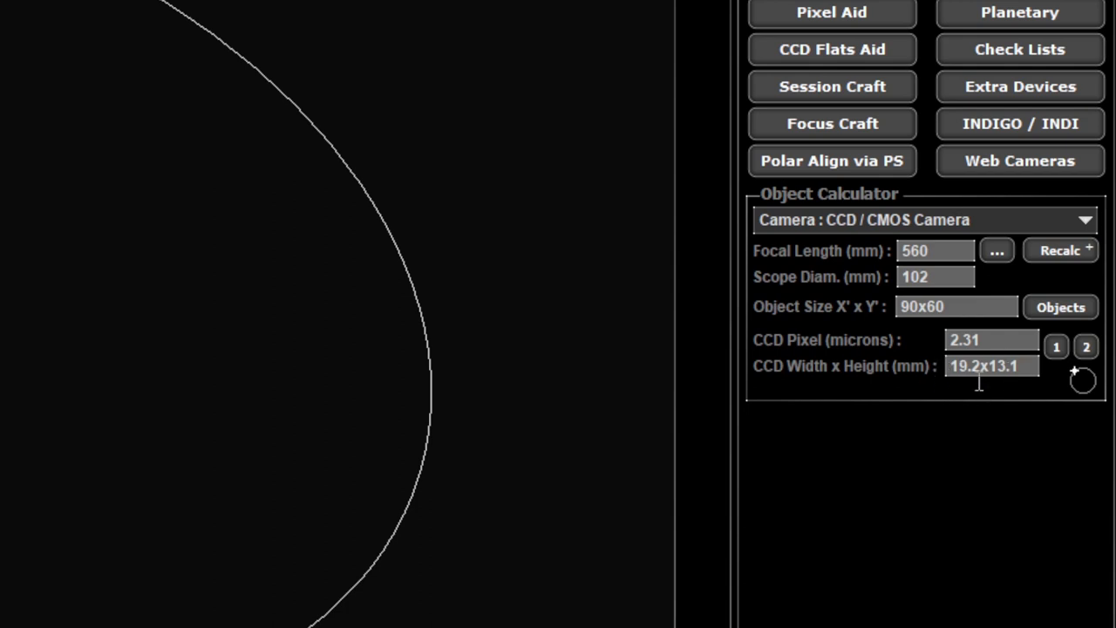
mouse_move(866, 401)
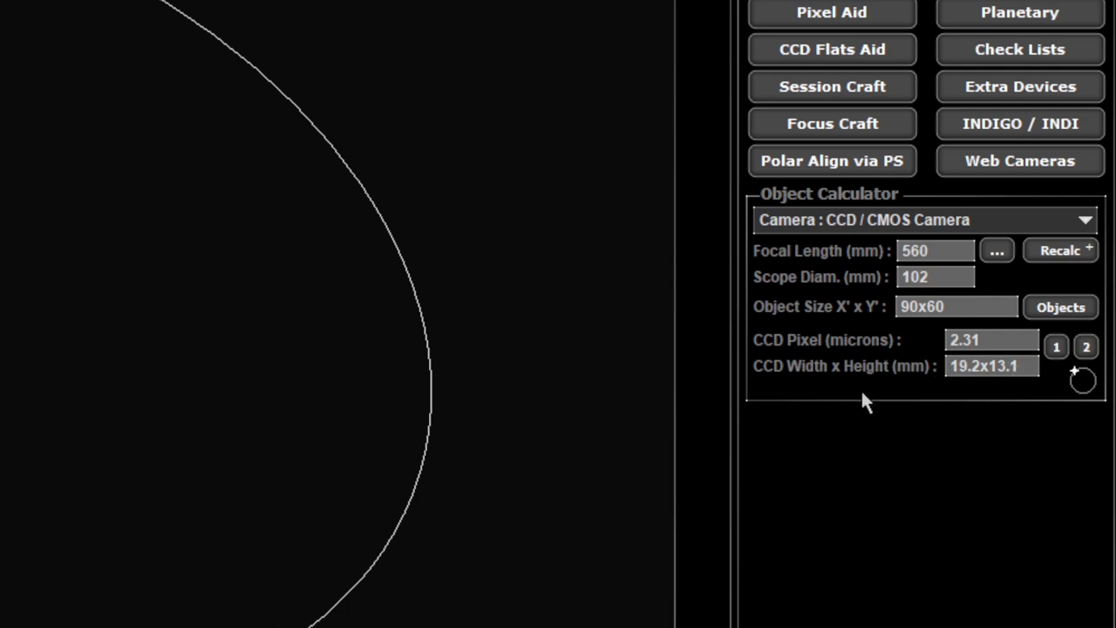
mouse_move(911, 393)
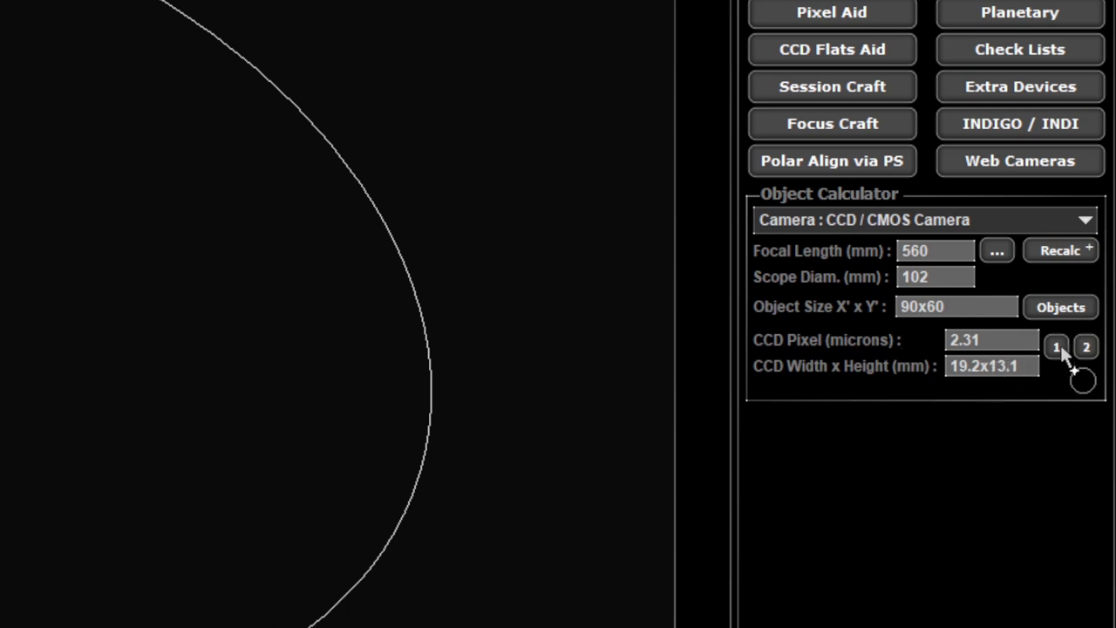
mouse_move(1043, 404)
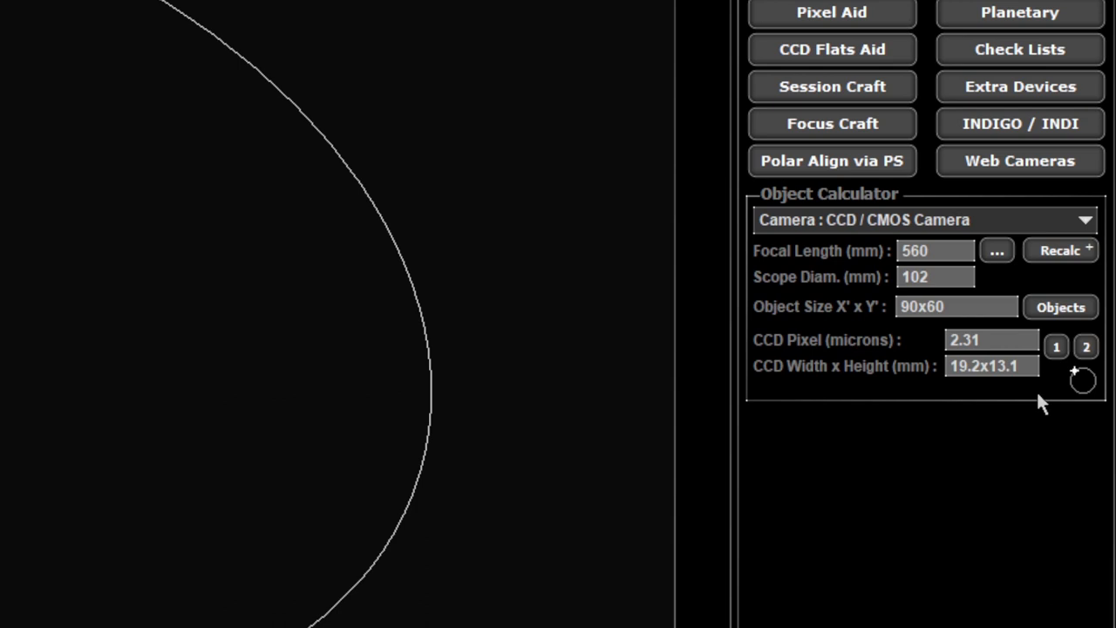
mouse_move(1029, 410)
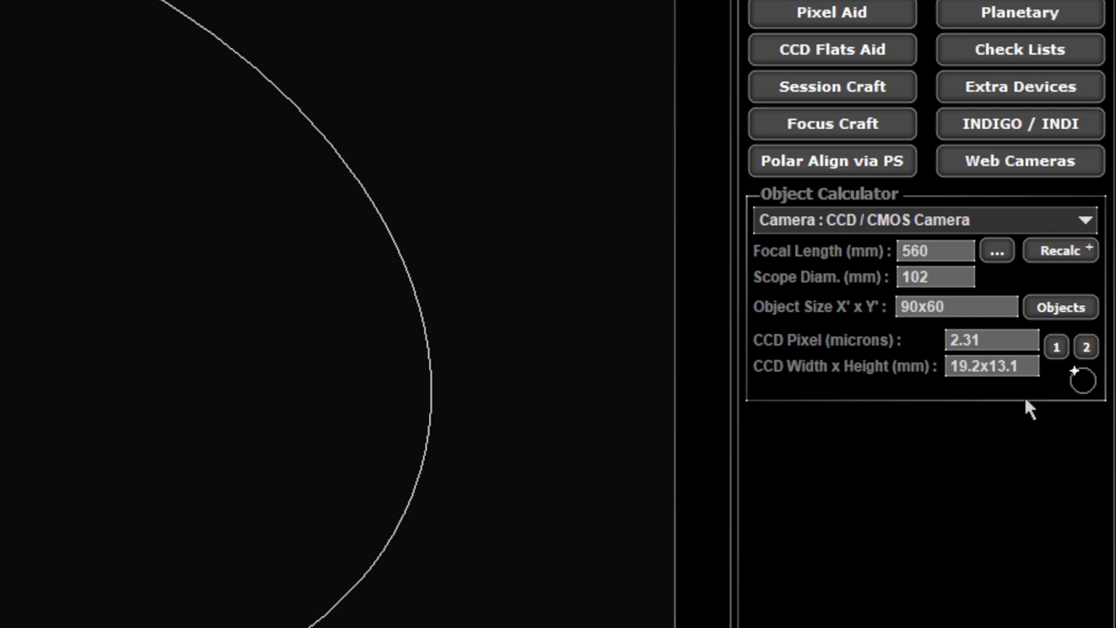
mouse_move(1038, 399)
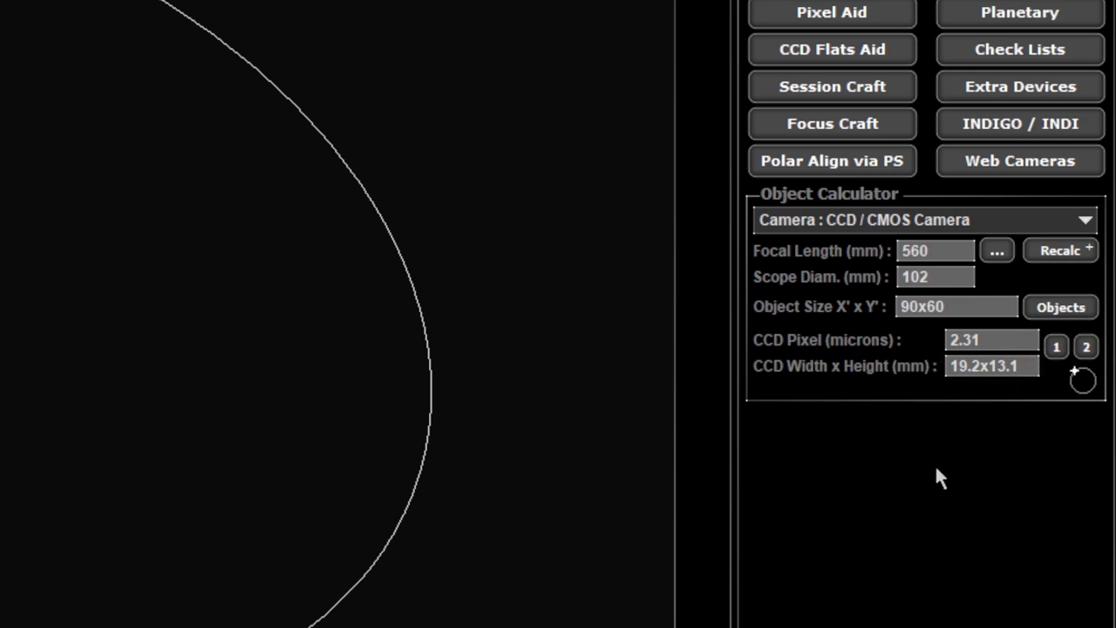
mouse_move(995, 420)
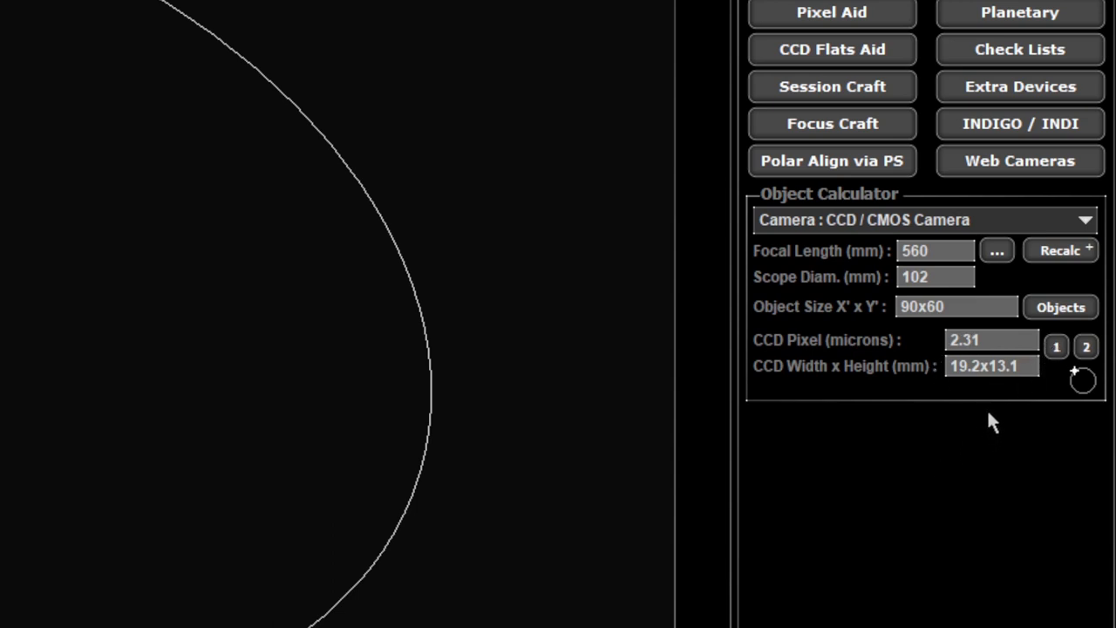
mouse_move(959, 387)
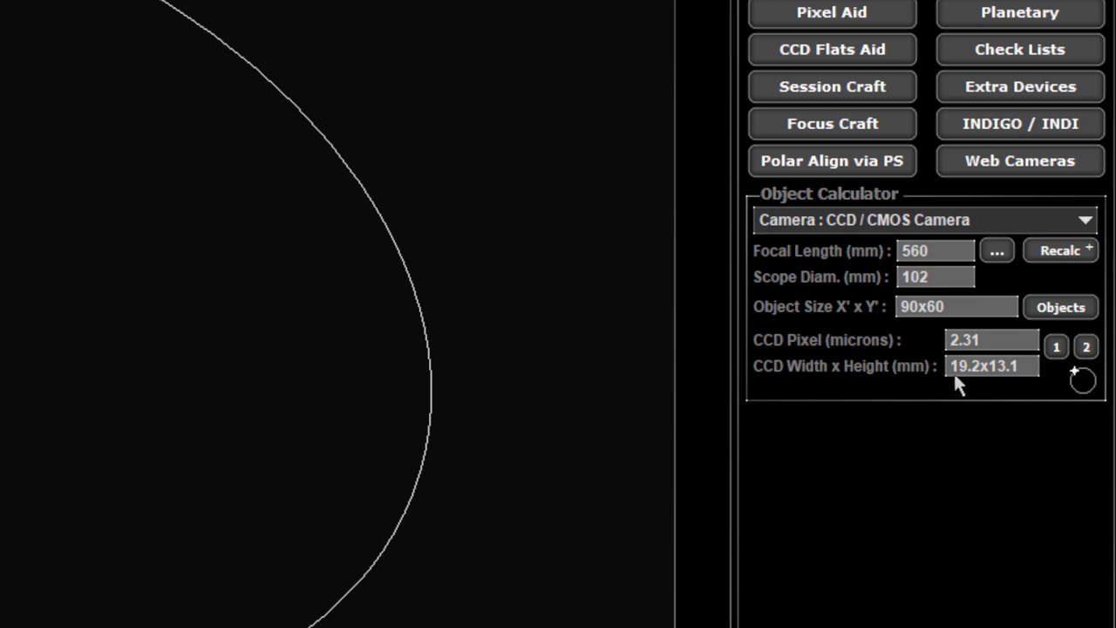
mouse_move(925, 384)
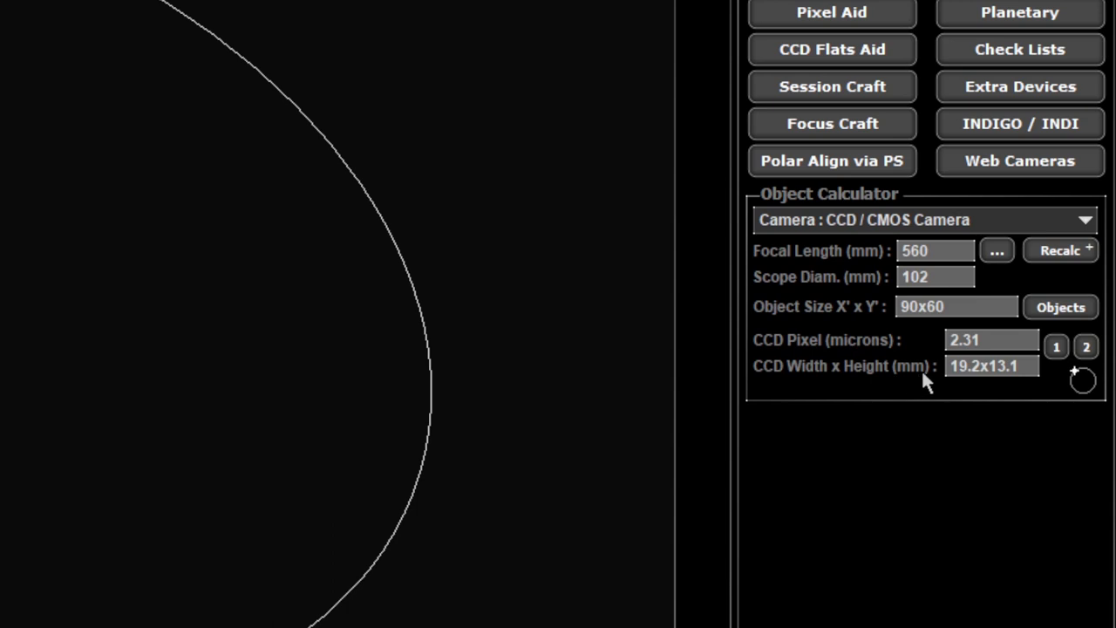
mouse_move(963, 386)
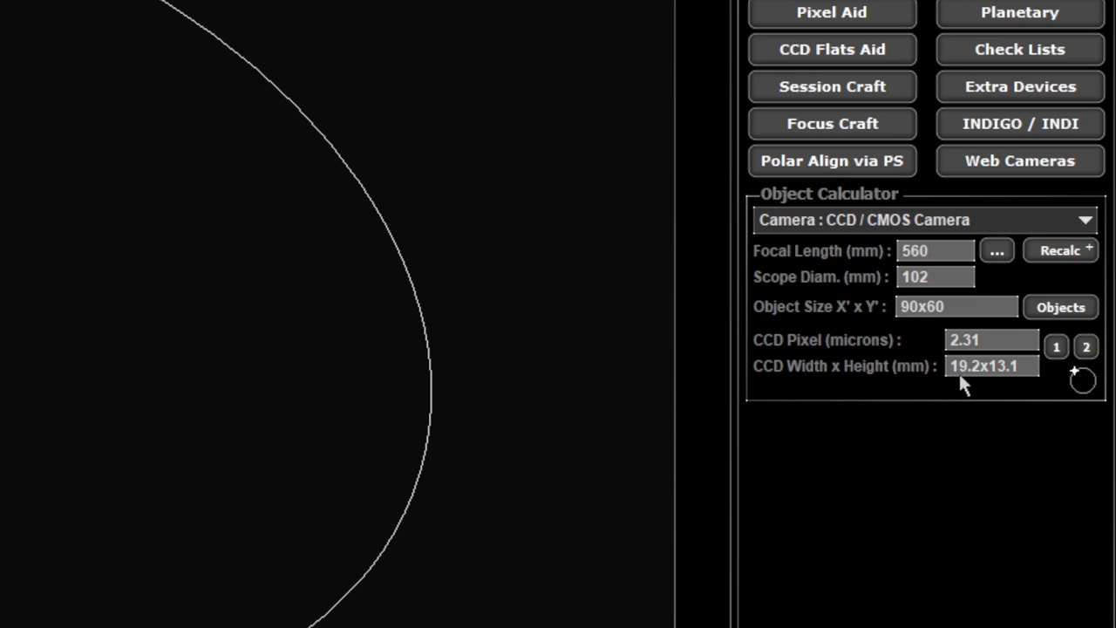
Enter a half-size 9.6x6.55 mm sensor area and store it as the first CCD profile.
double_click(955, 366)
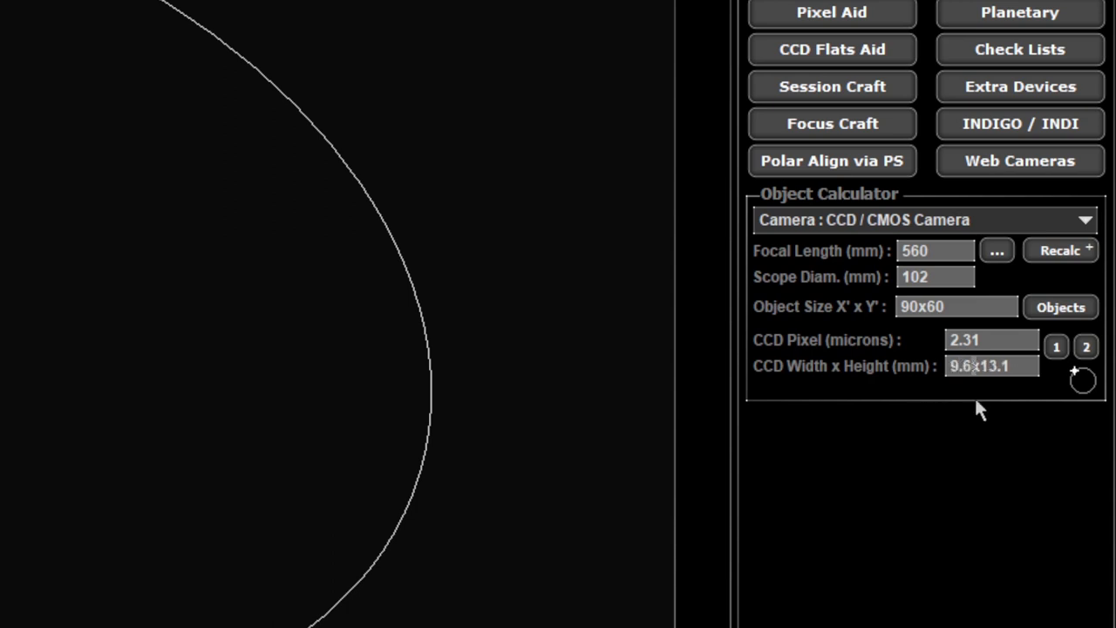
double_click(995, 366)
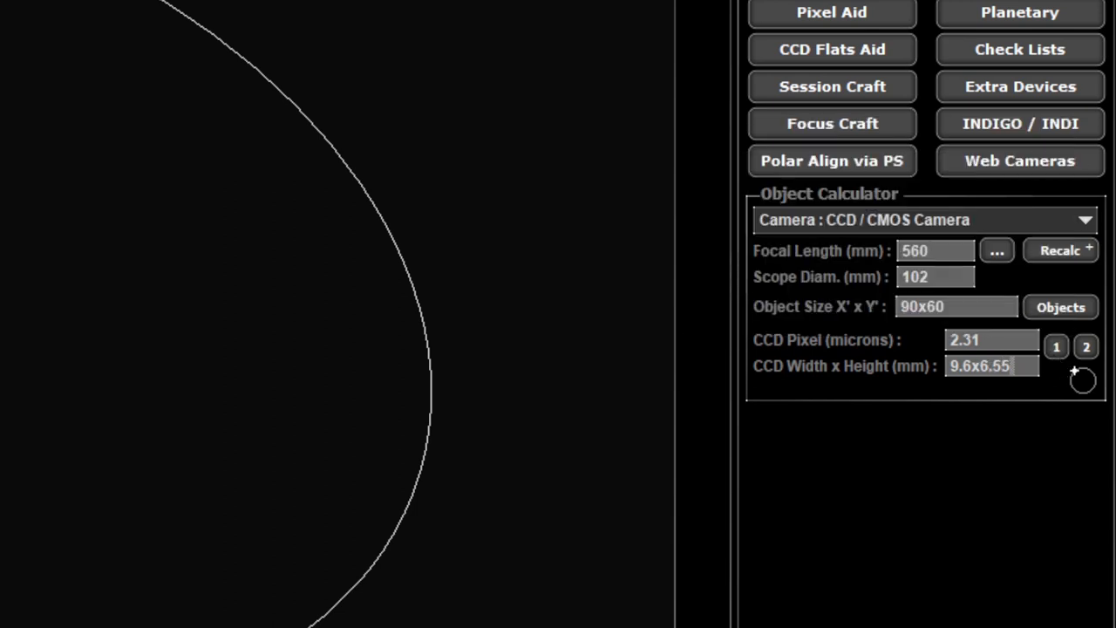
mouse_move(1057, 358)
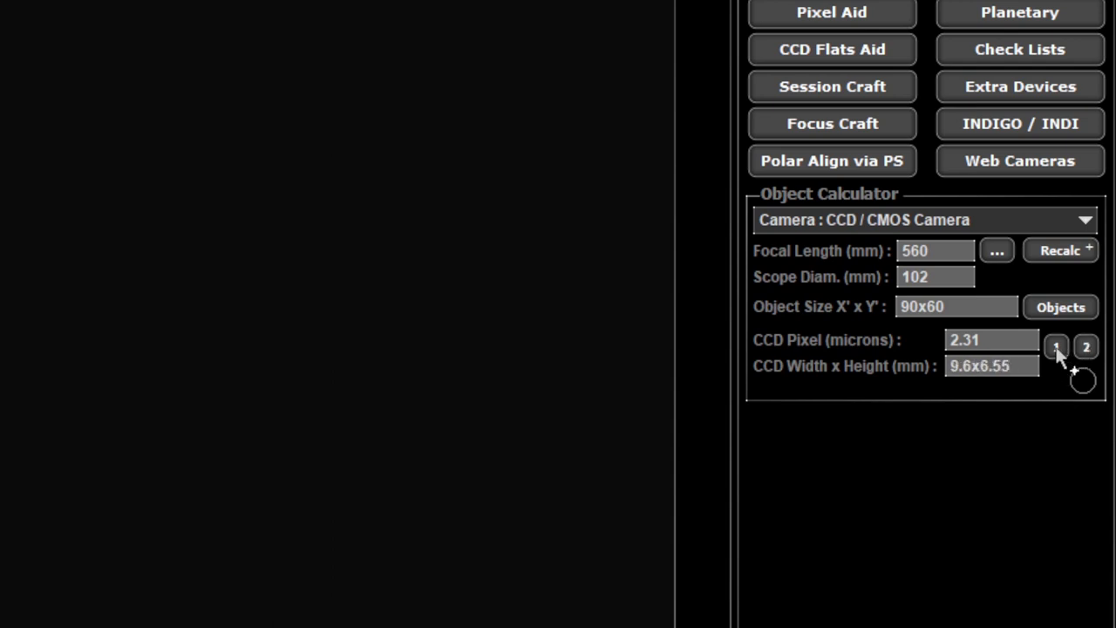
left_click(1057, 347)
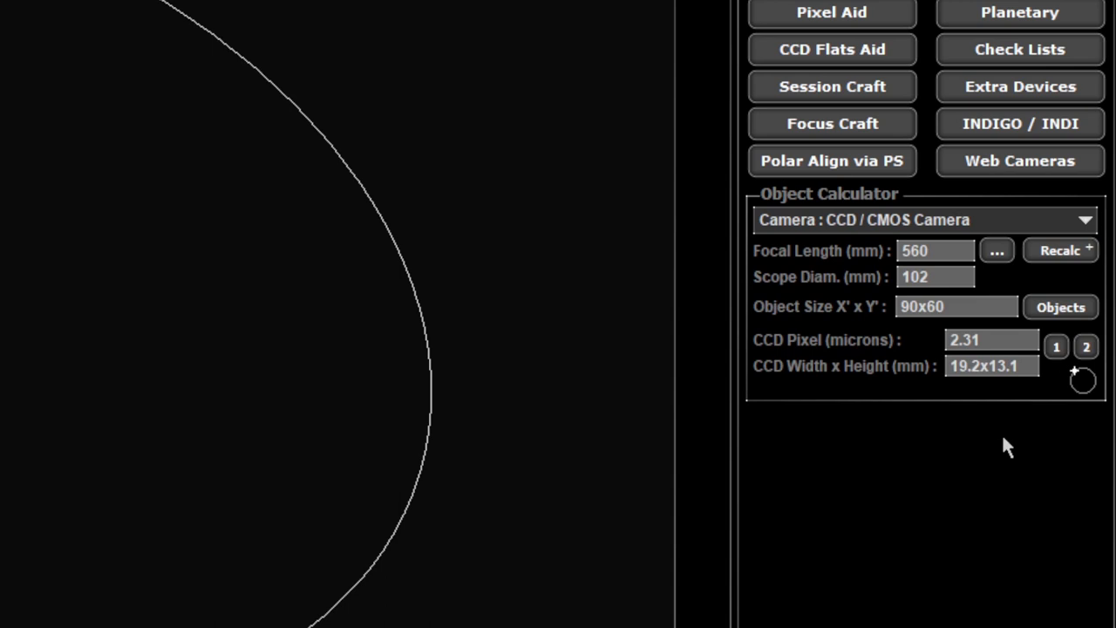
mouse_move(945, 462)
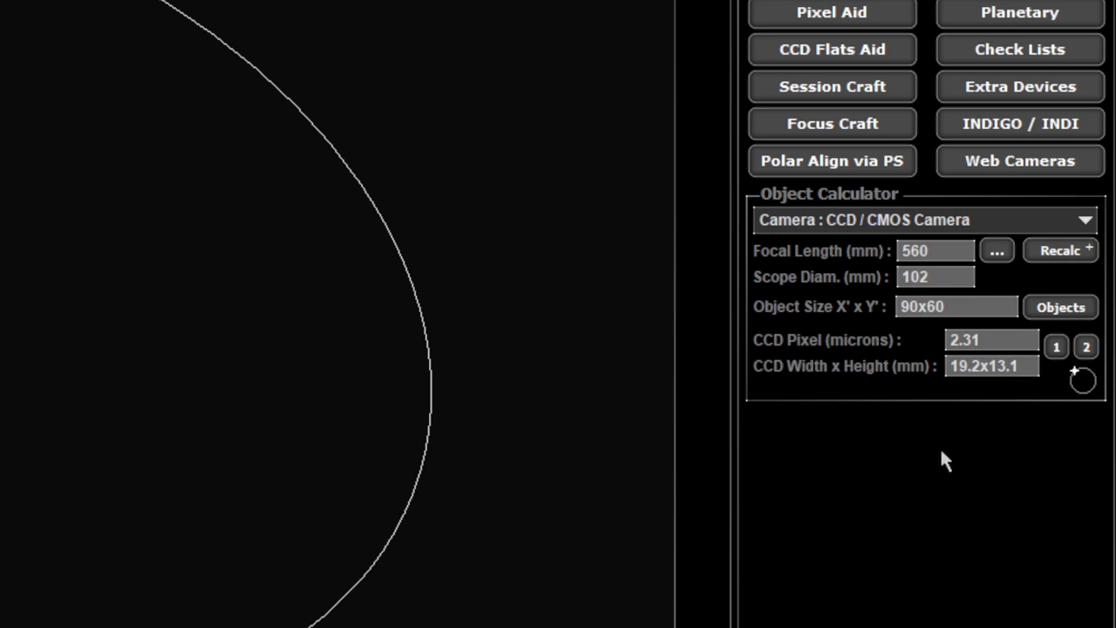
mouse_move(946, 443)
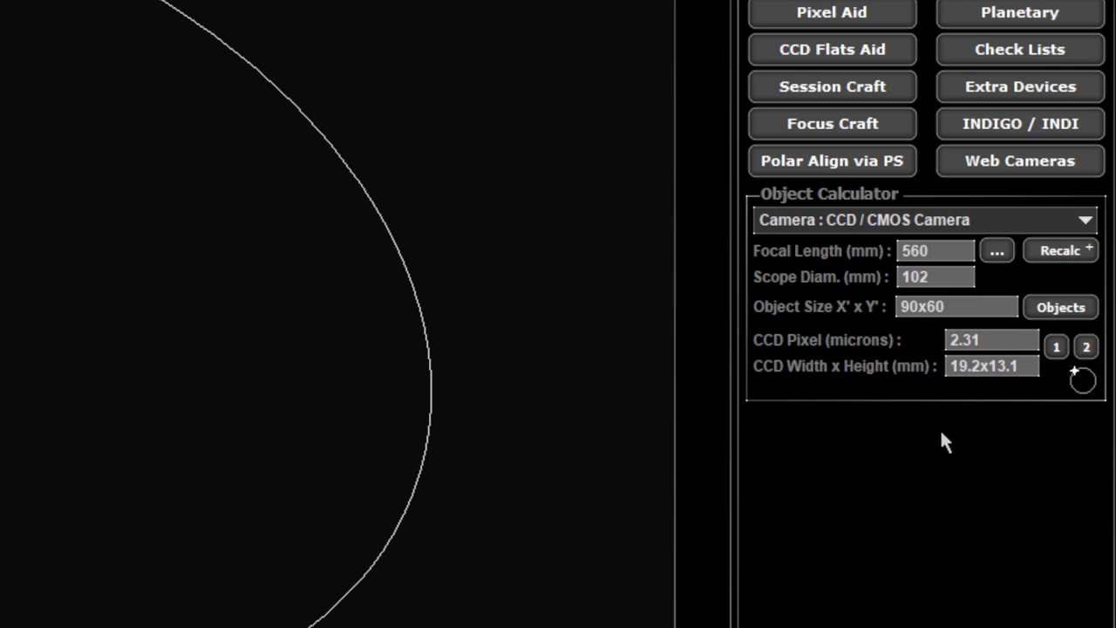
mouse_move(951, 411)
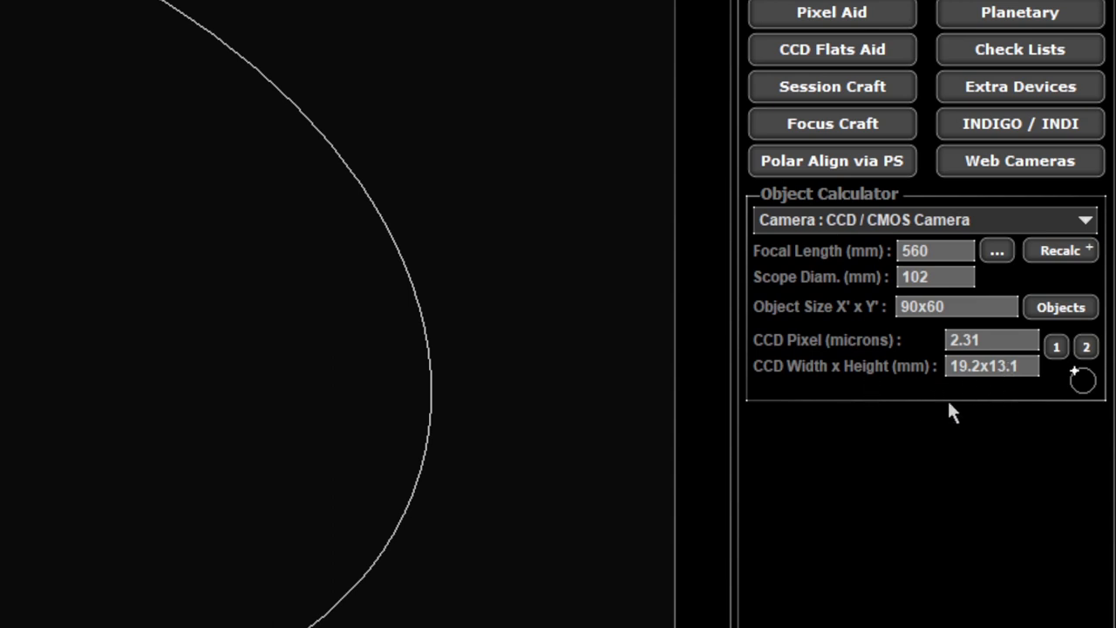
mouse_move(952, 450)
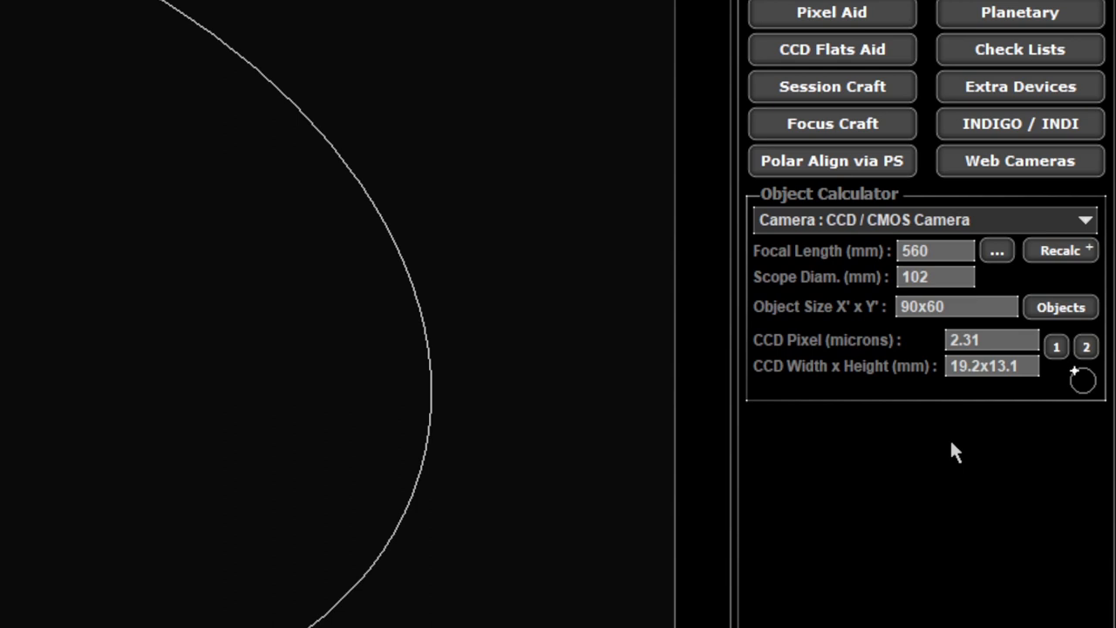
mouse_move(957, 447)
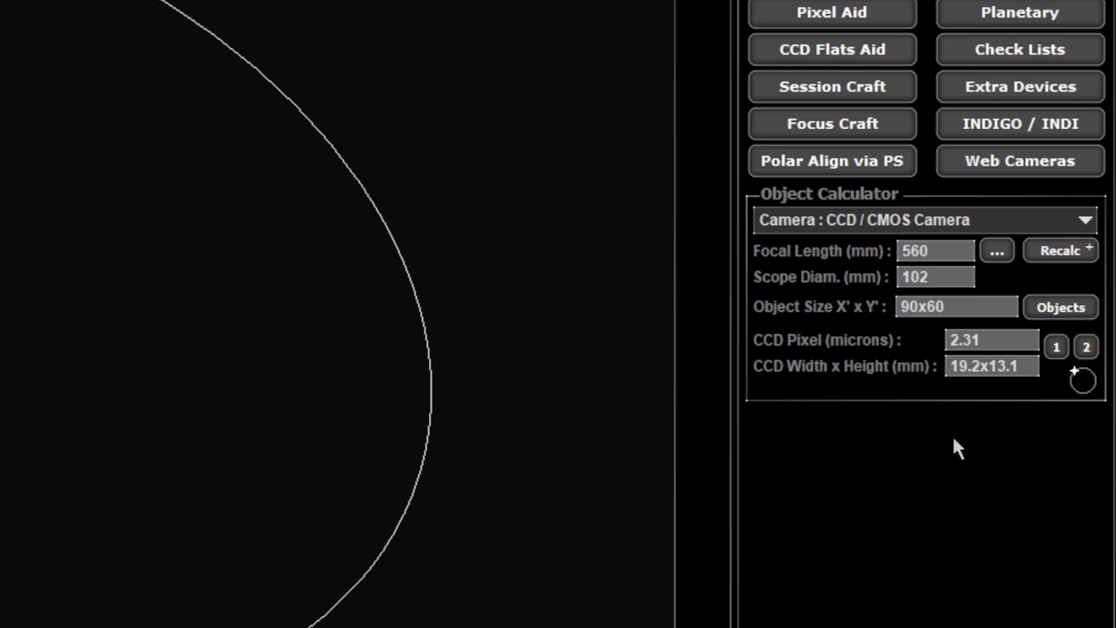
mouse_move(932, 427)
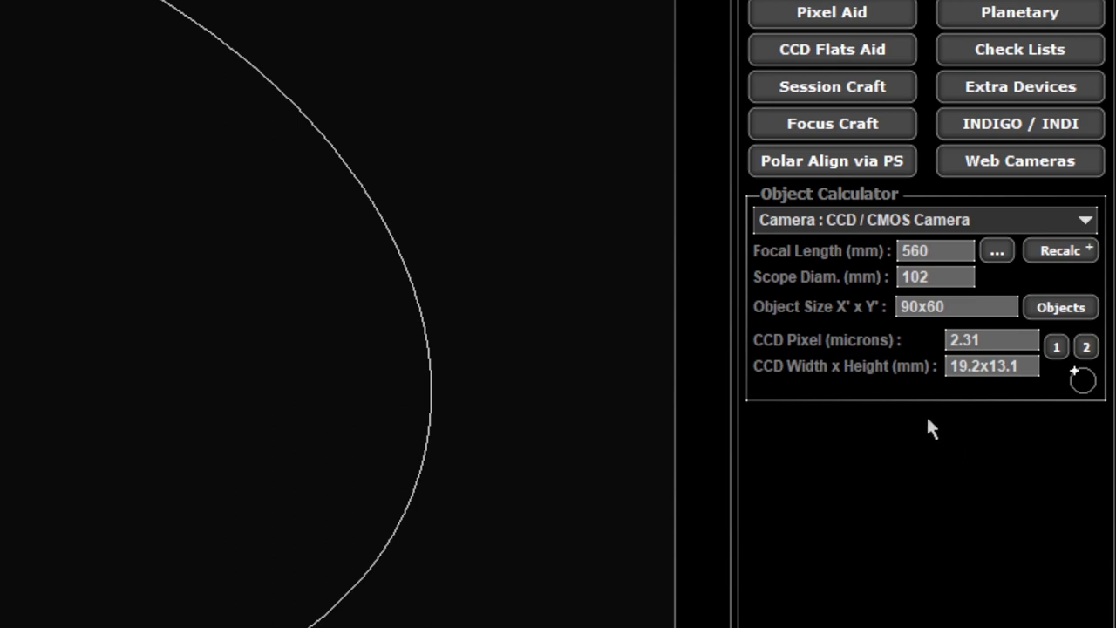
mouse_move(928, 415)
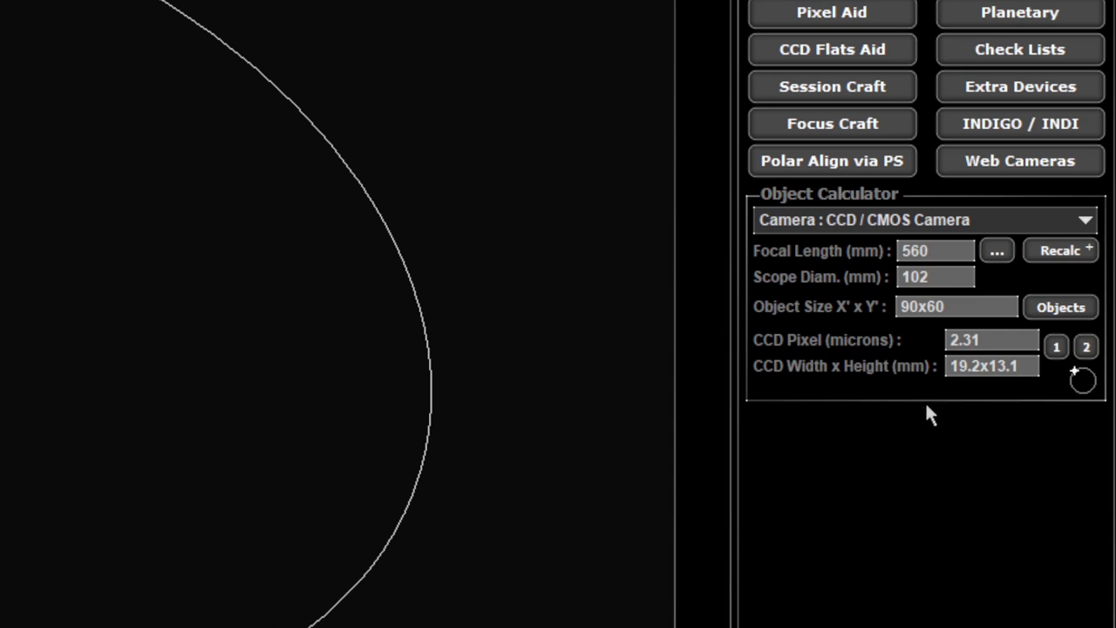
mouse_move(927, 424)
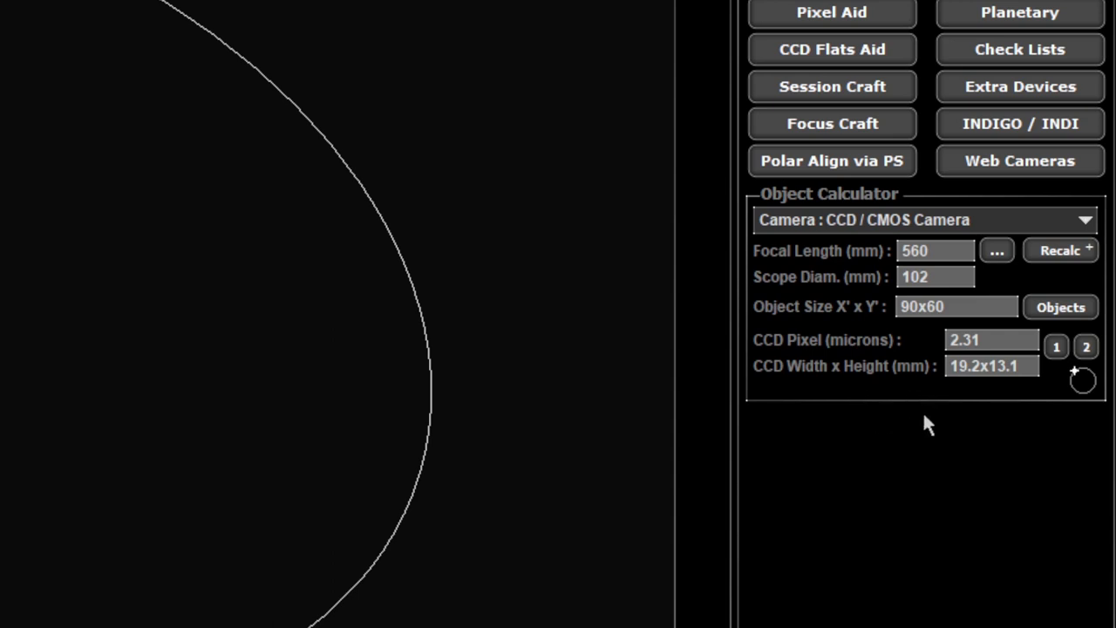
mouse_move(963, 391)
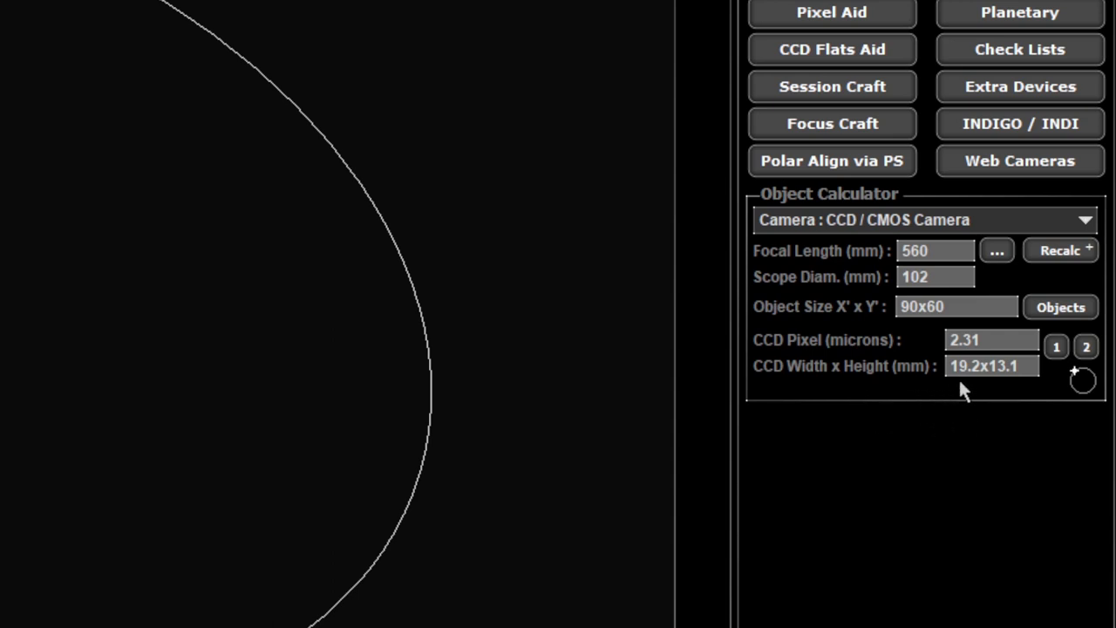
mouse_move(837, 352)
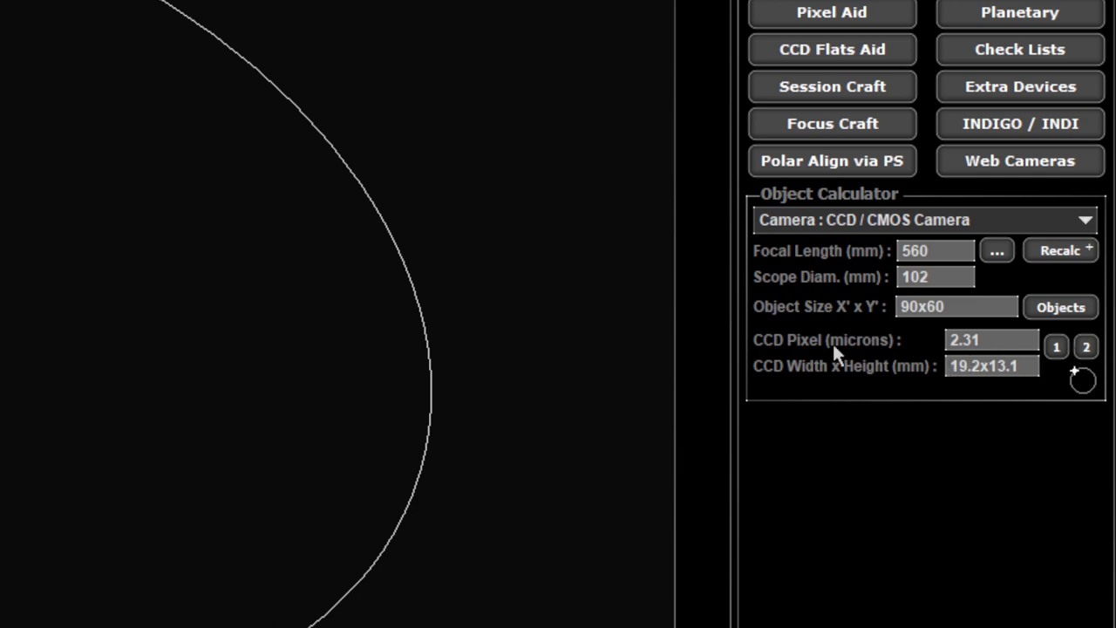
mouse_move(942, 358)
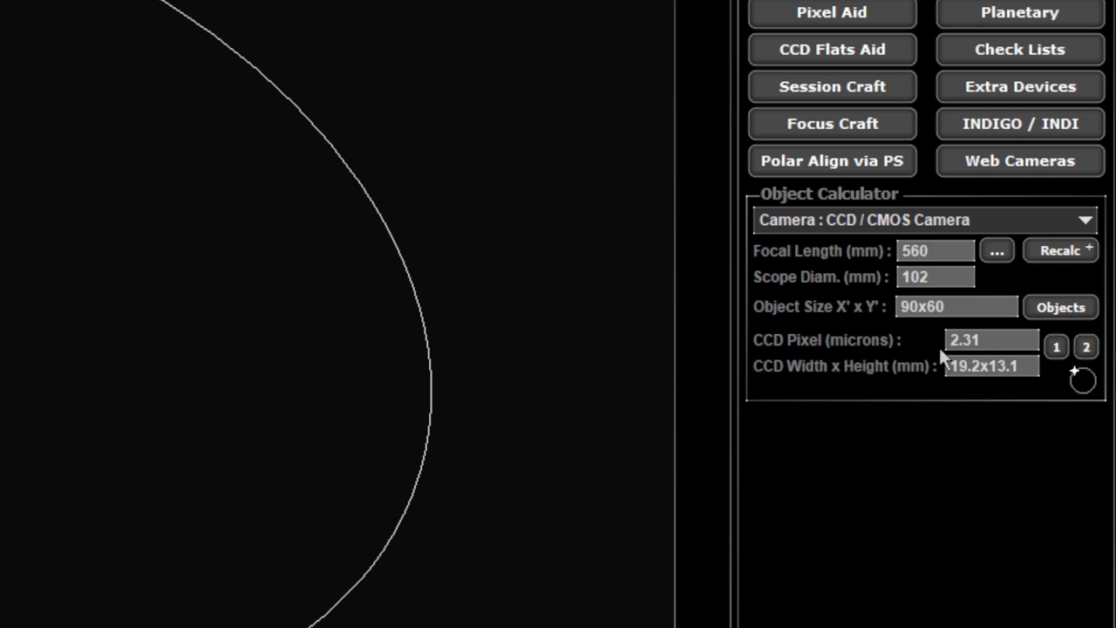
left_click(990, 366)
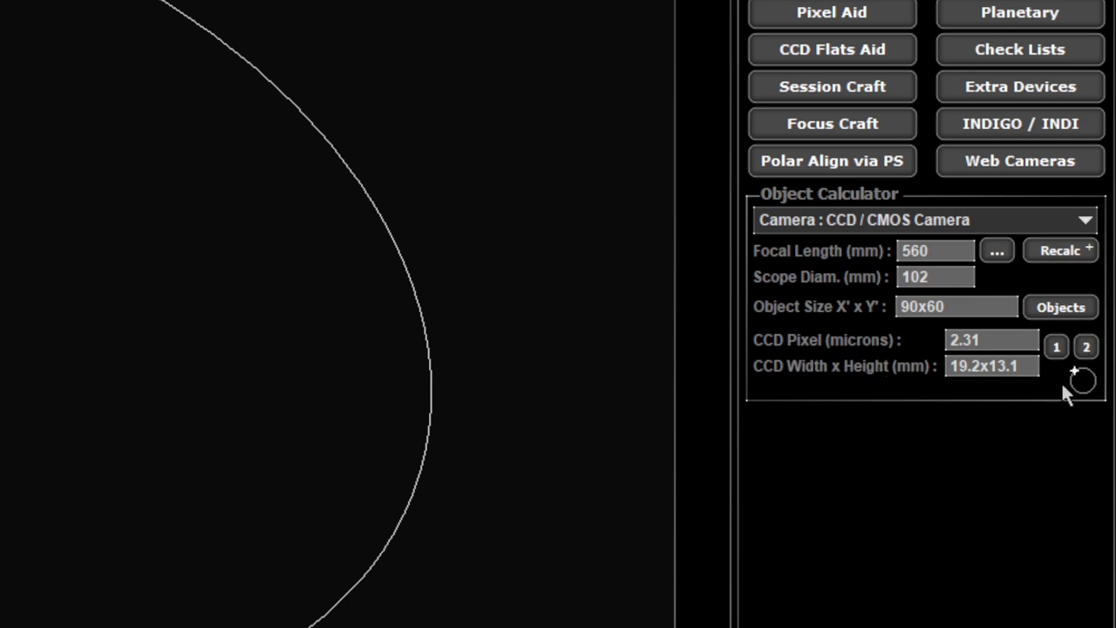
mouse_move(968, 490)
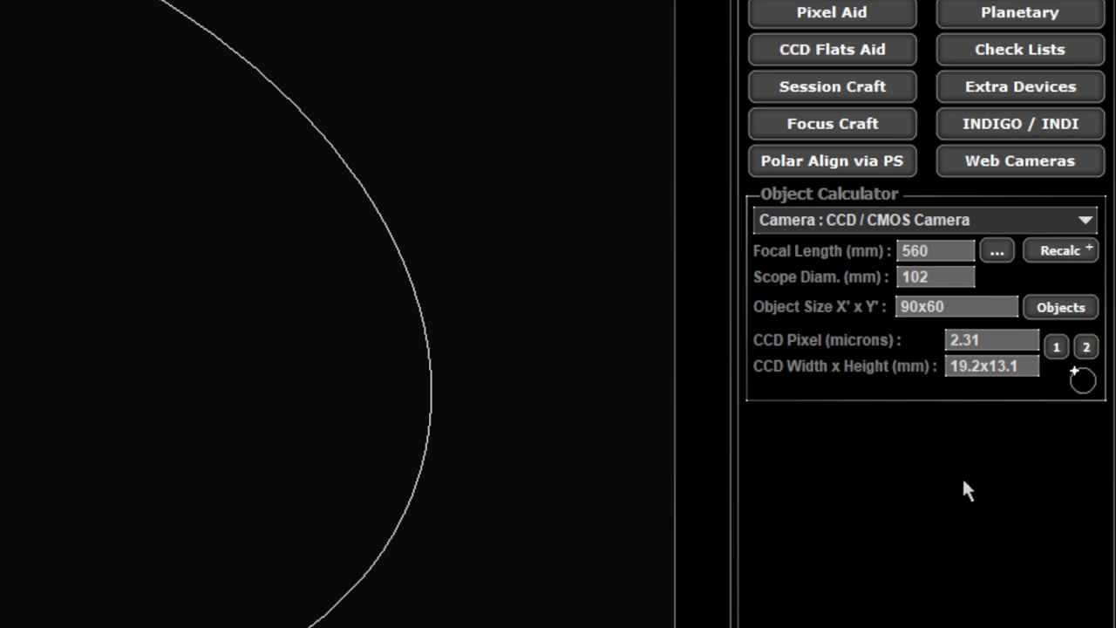
mouse_move(1026, 395)
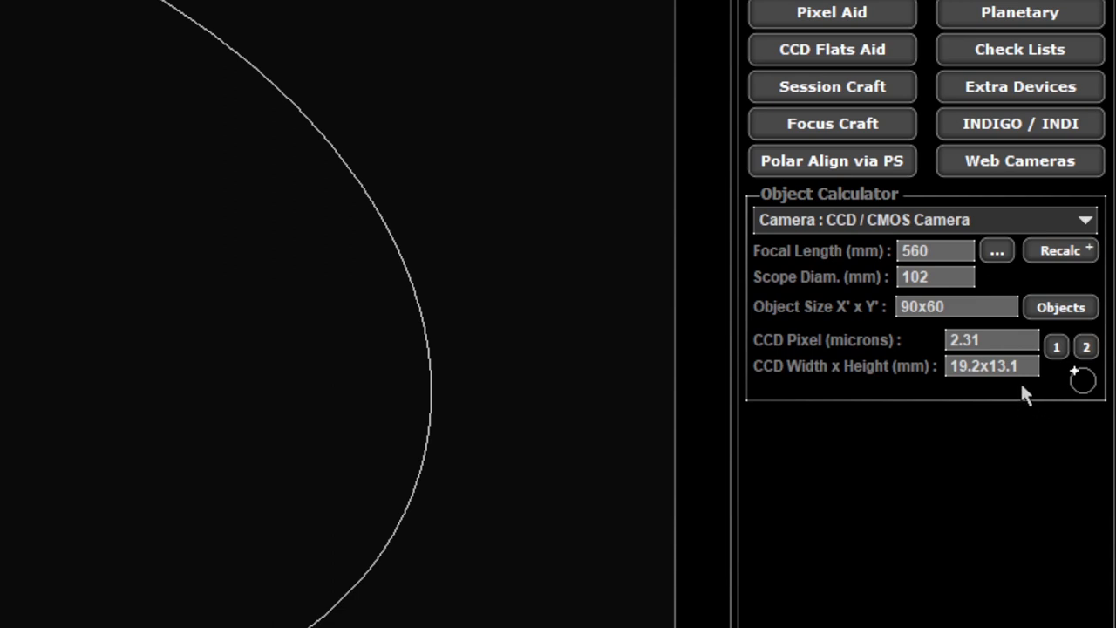
mouse_move(863, 258)
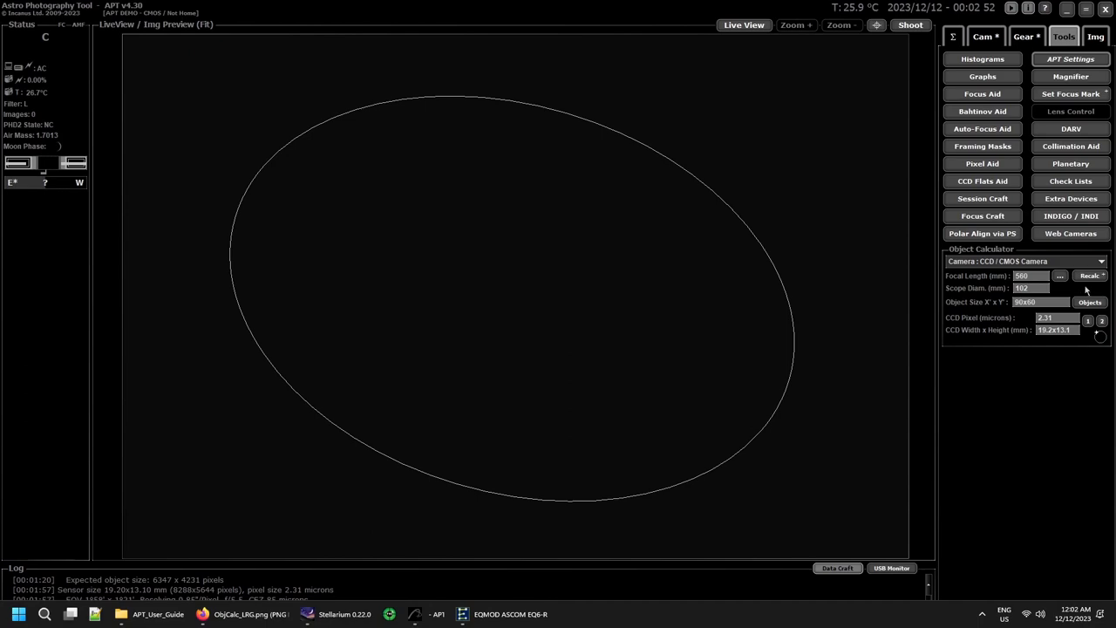
Switch windows to check the field of view sent to Stellarium.
key("alt+tab")
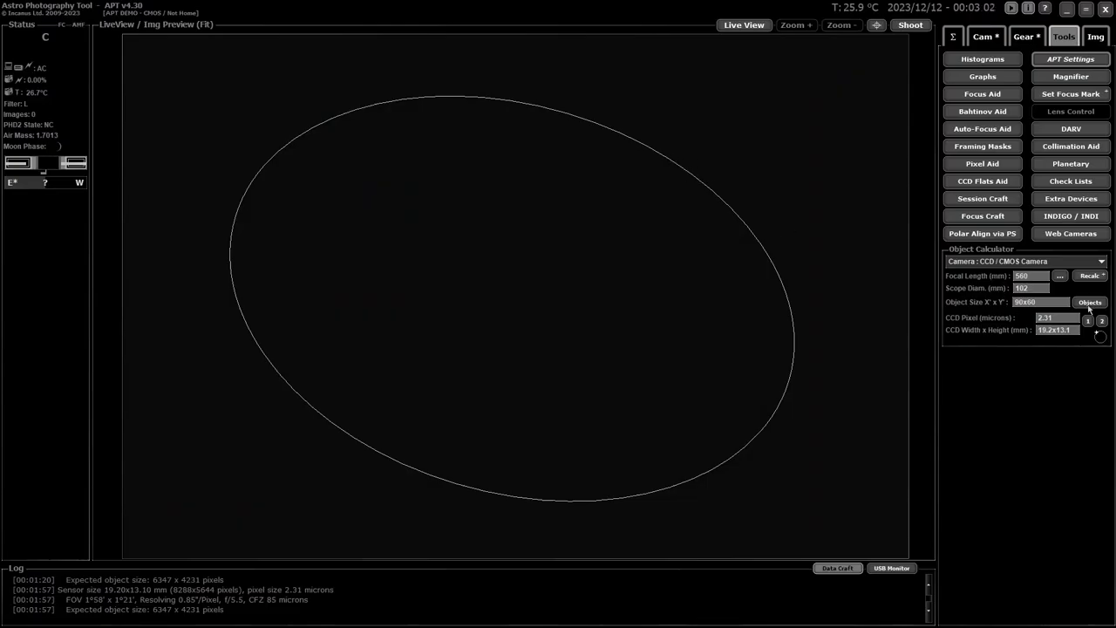
mouse_move(1089, 275)
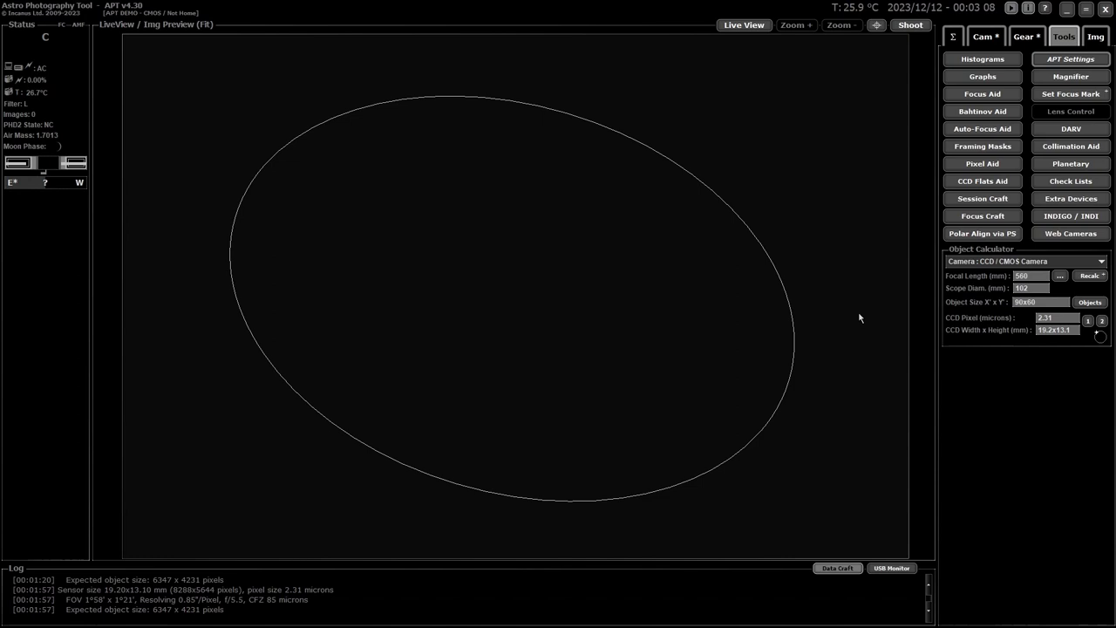
mouse_move(909, 307)
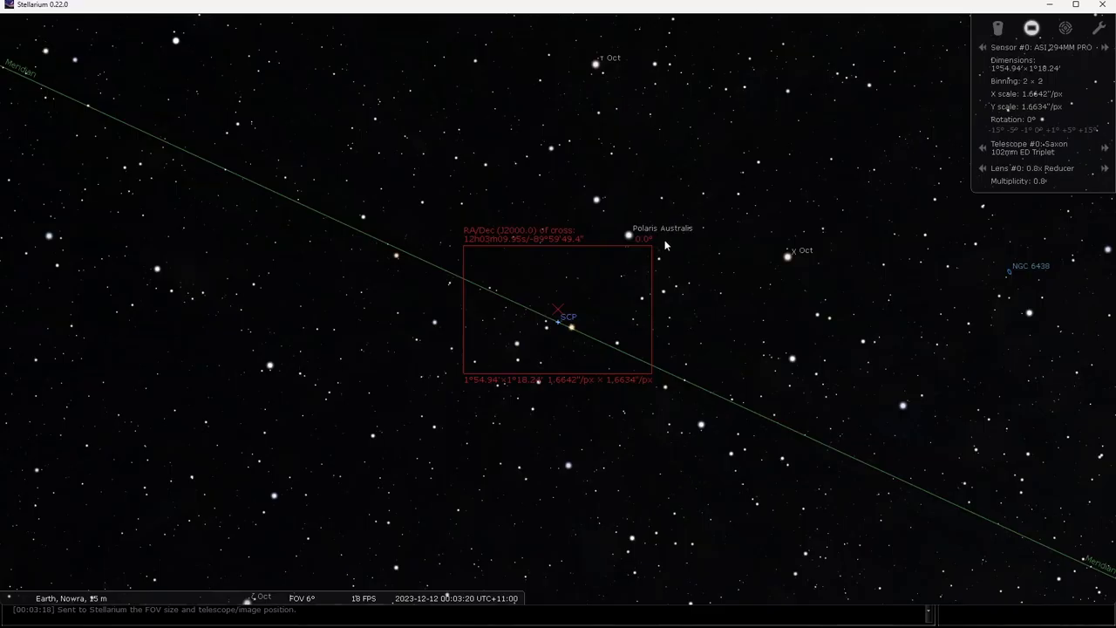
mouse_move(702, 330)
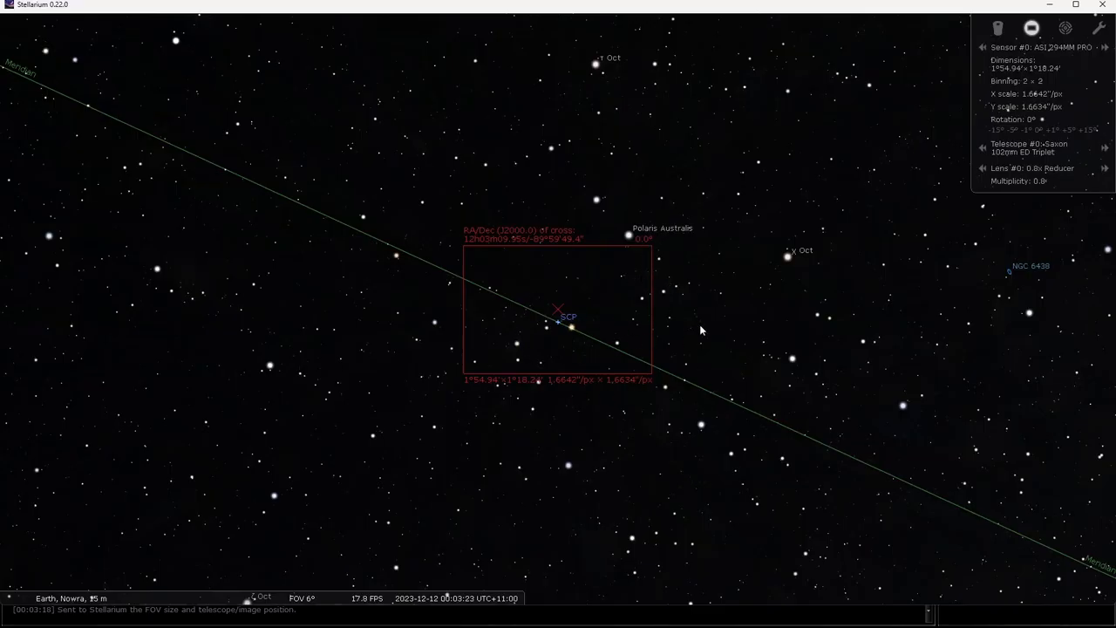
mouse_move(755, 314)
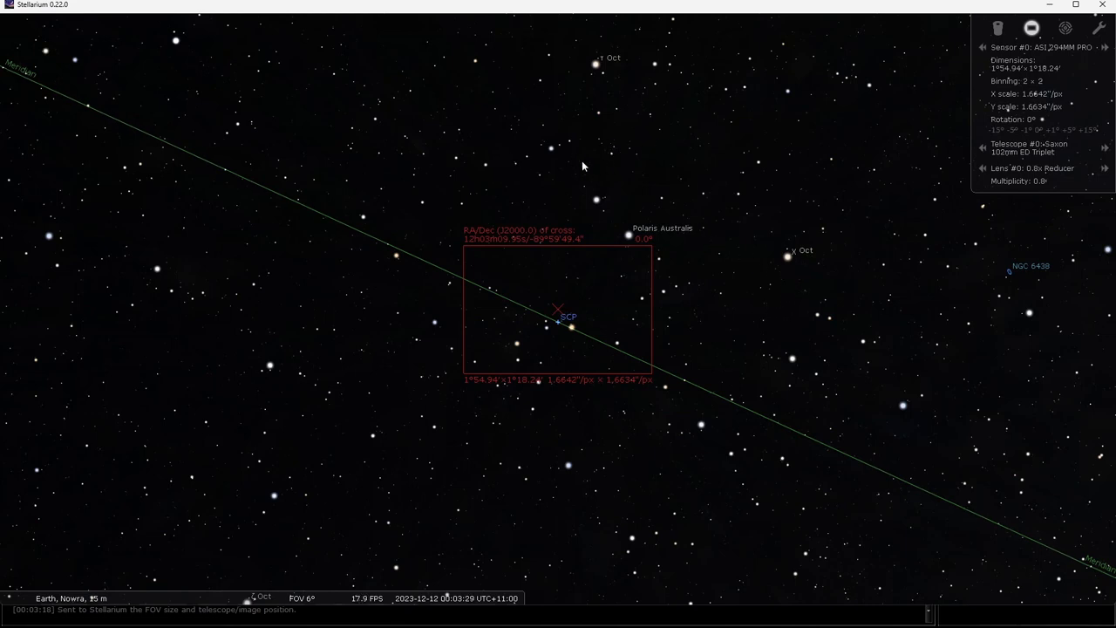
mouse_move(590, 159)
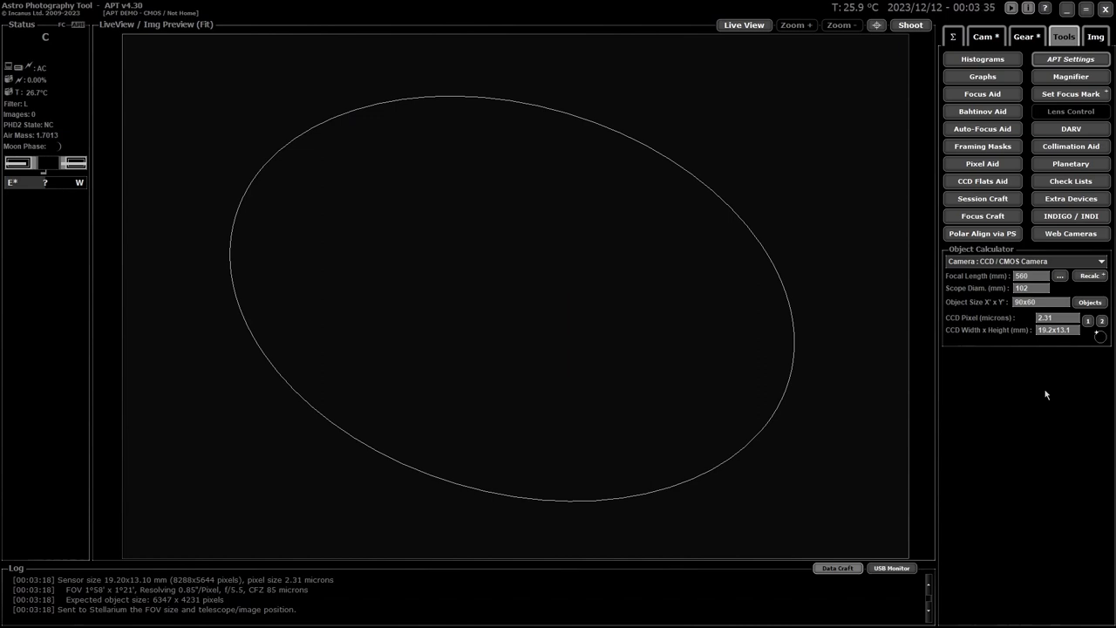
mouse_move(1011, 377)
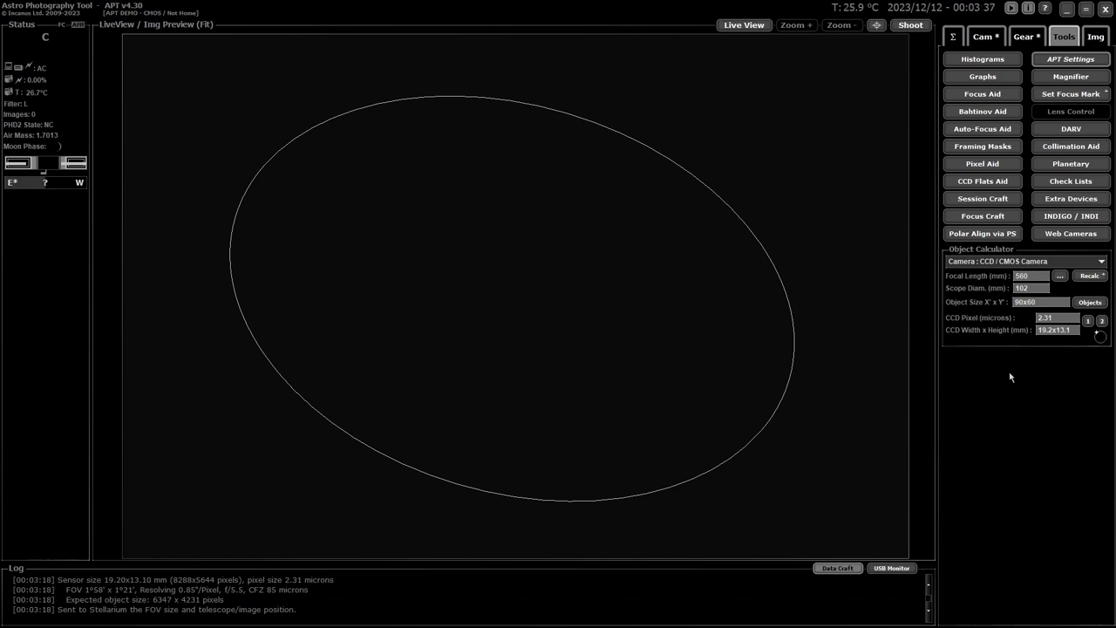